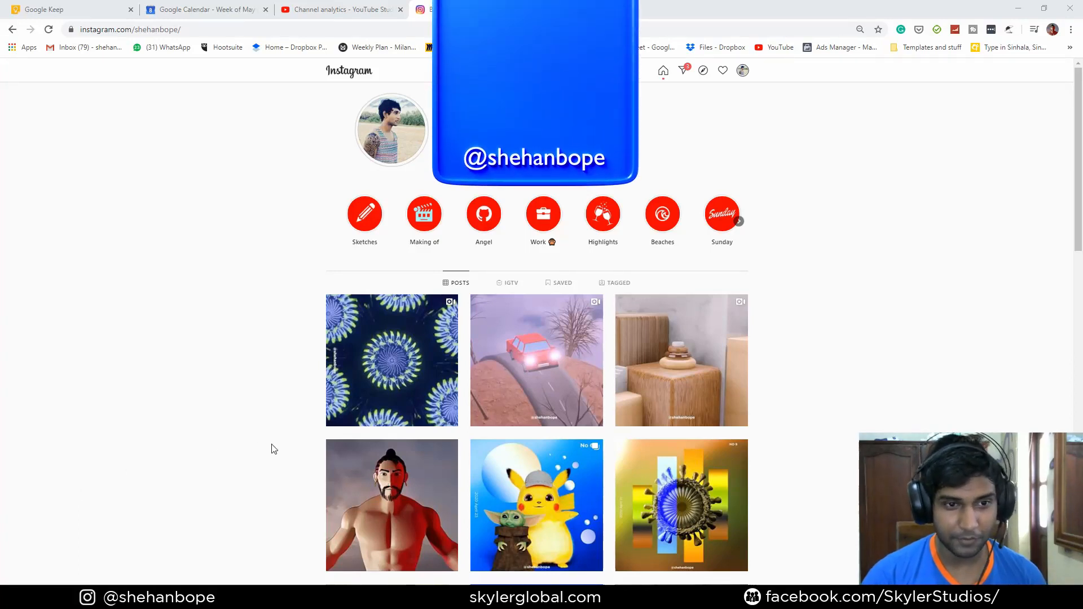
Show the Instagram profile, then scroll skylerglobal.com down to its Tutorials section
click(392, 360)
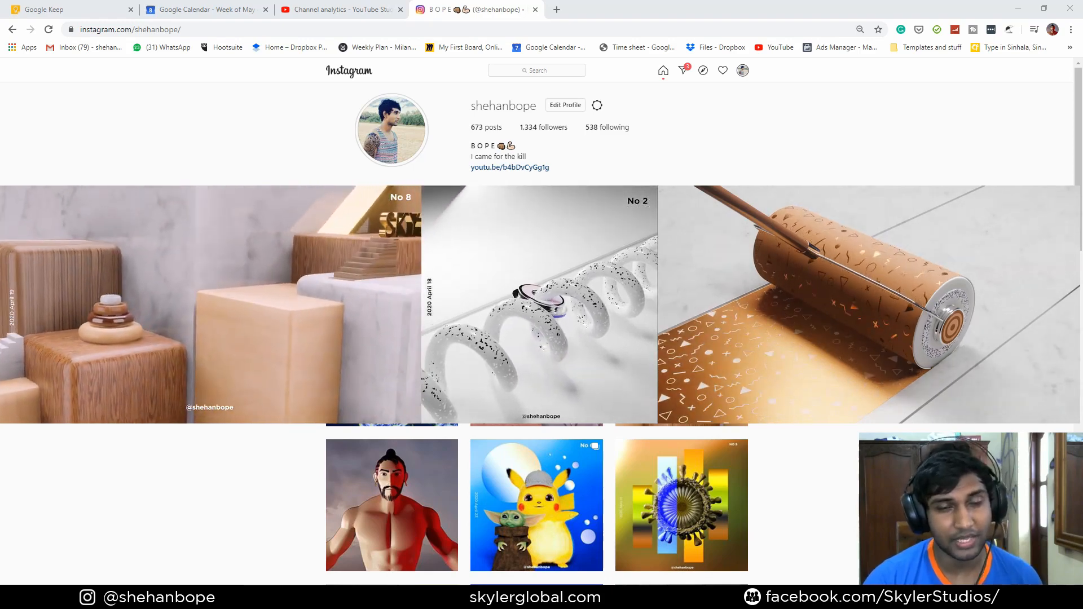
scroll(up, 3)
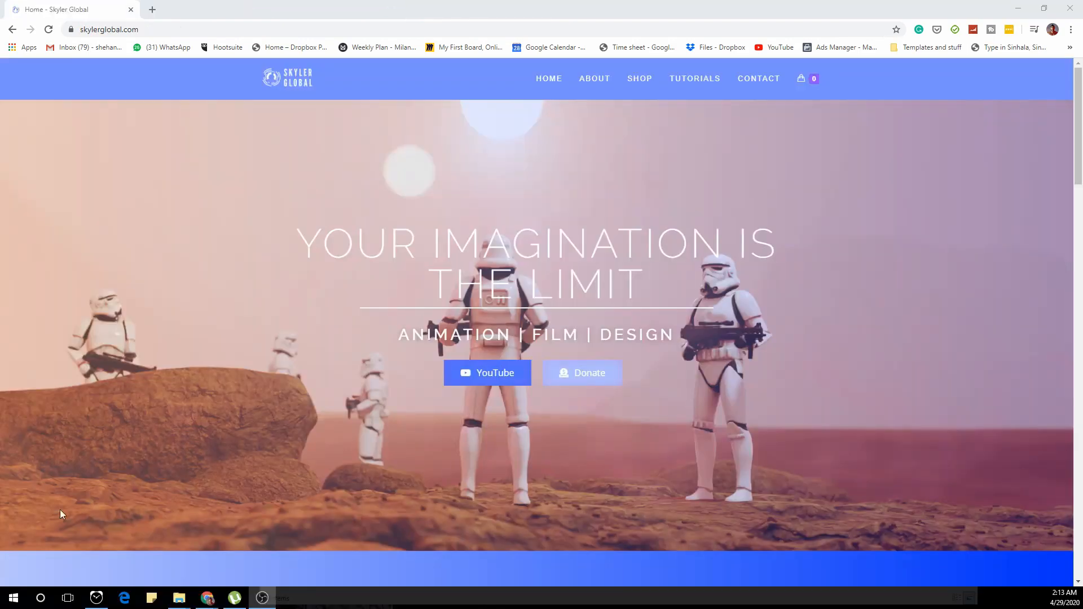
scroll(down, 3)
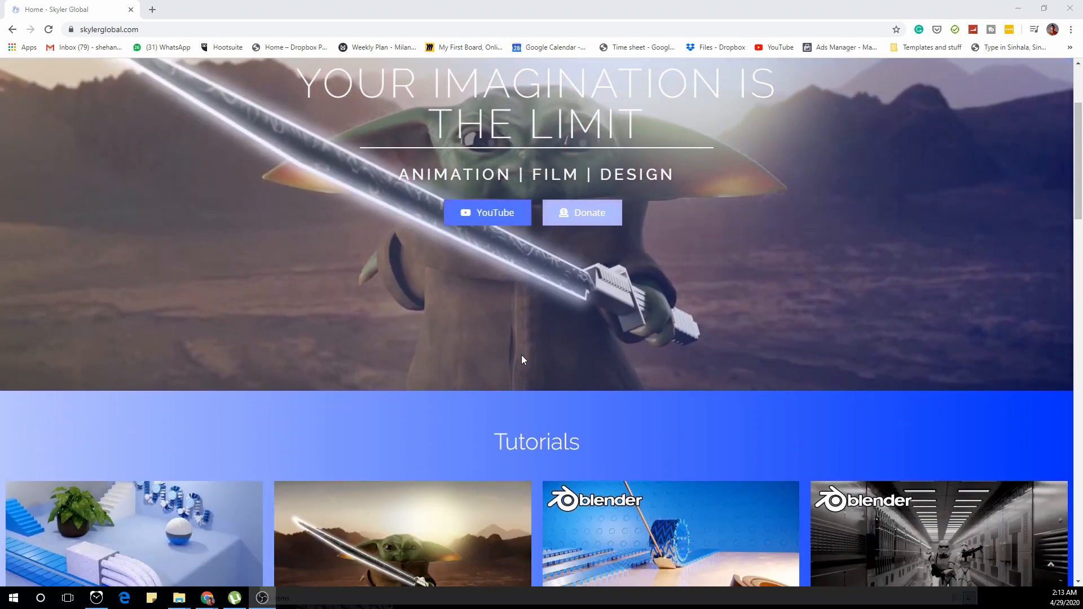
scroll(down, 3)
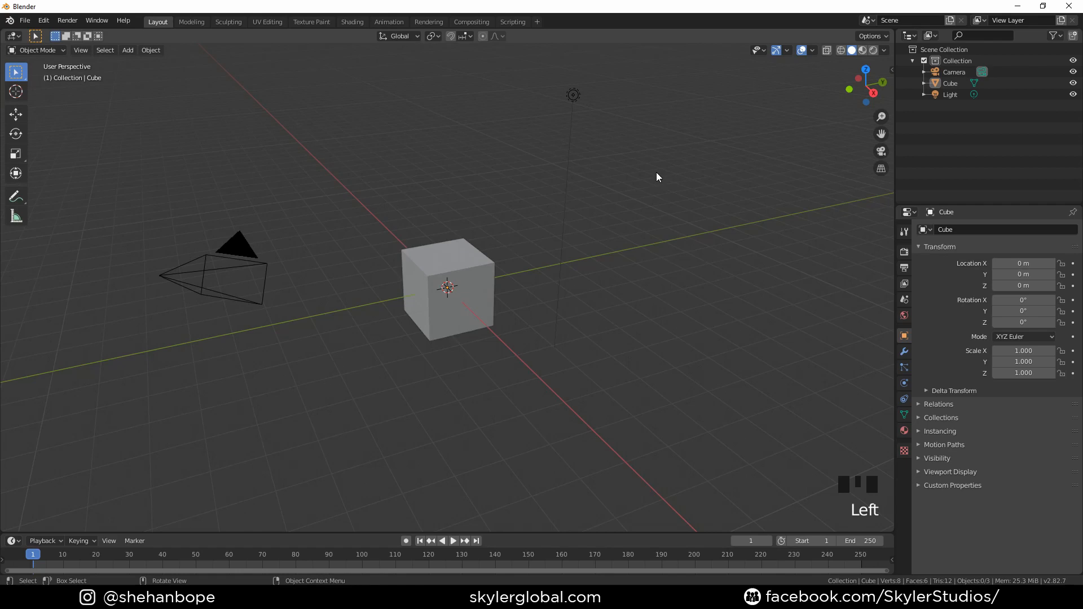
Delete the default objects and add a path curve, editing its points in front view
key(x)
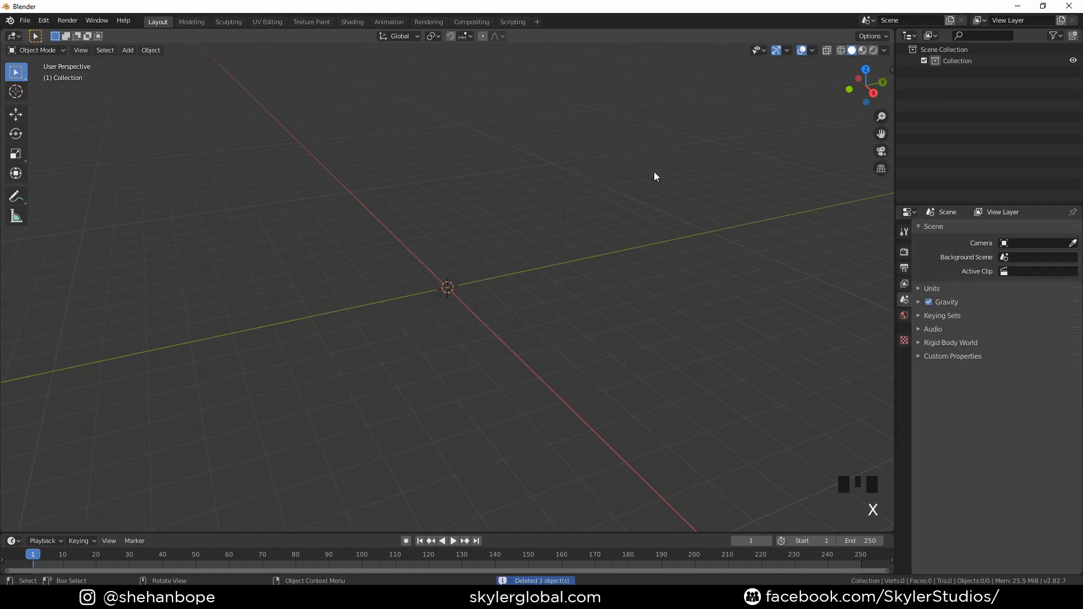
key(shift+a)
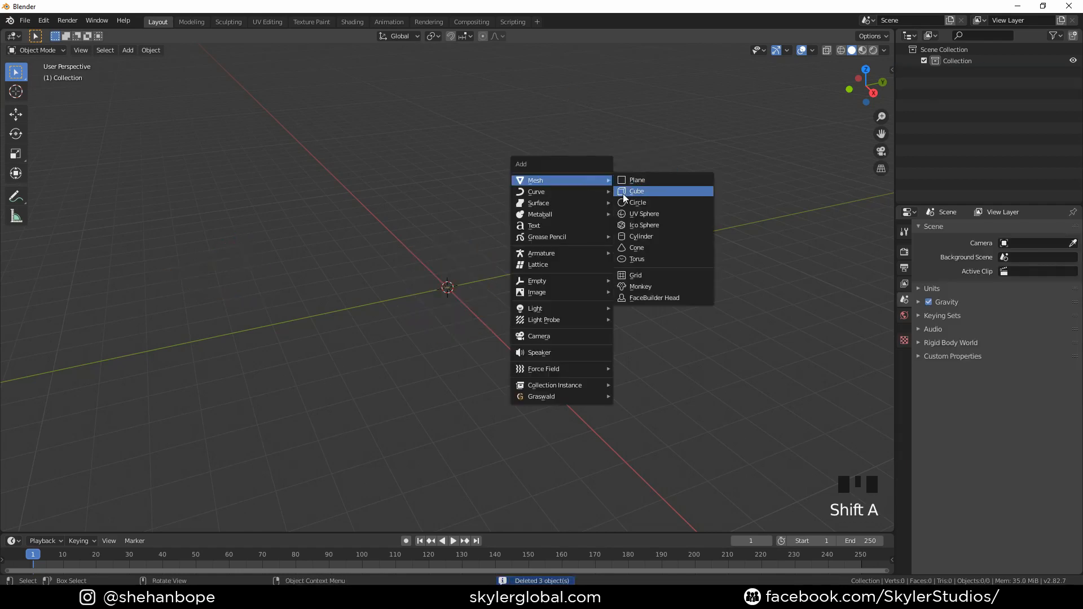
click(536, 191)
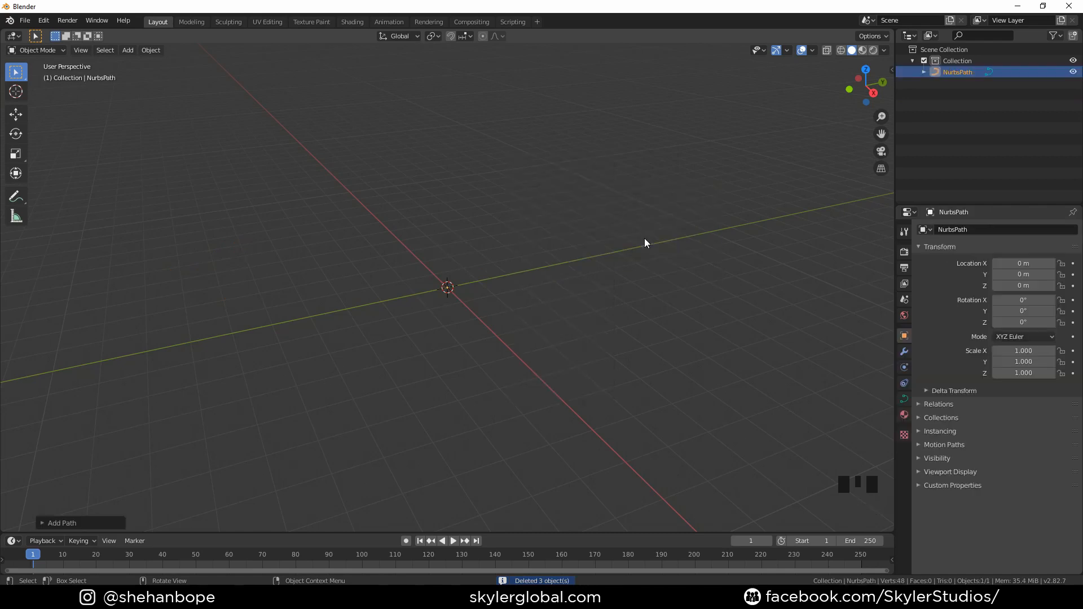
key(NUMPAD_1)
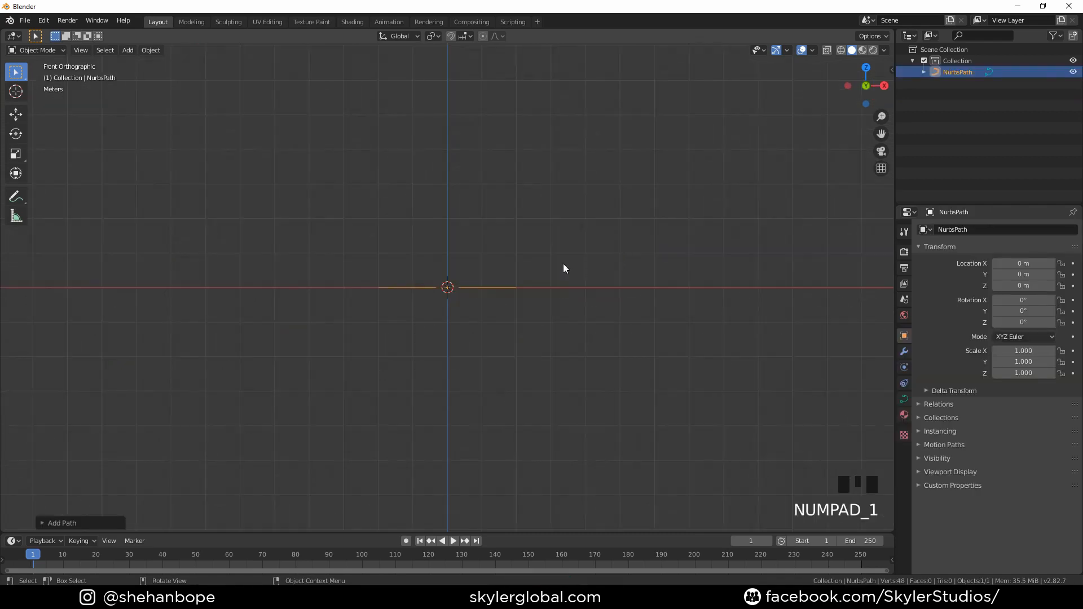
key(Tab)
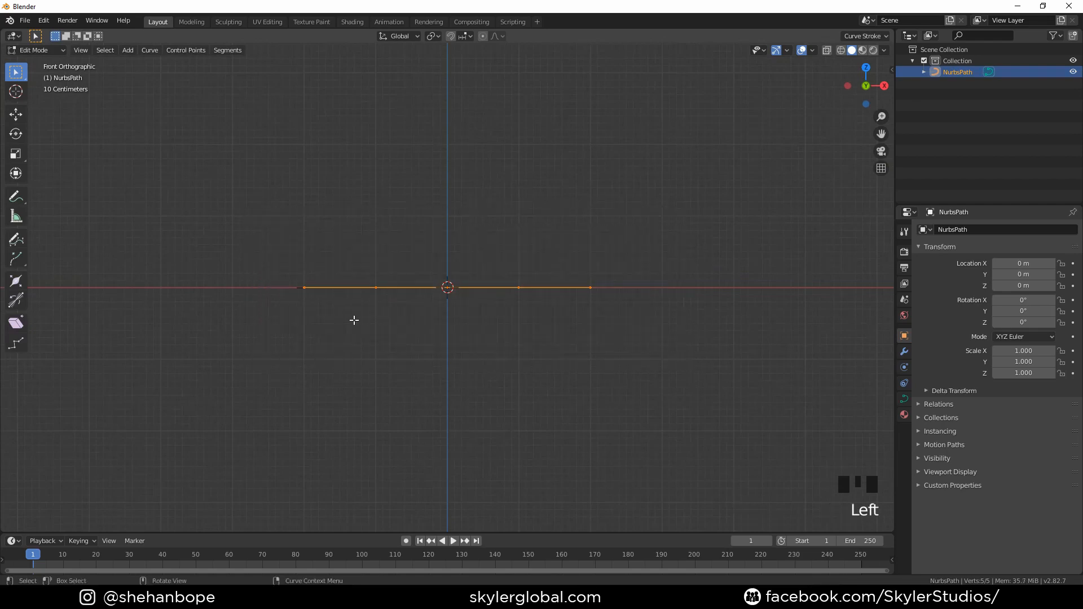
Shift the path's points to start at the origin and bend them into a wave
key(g)
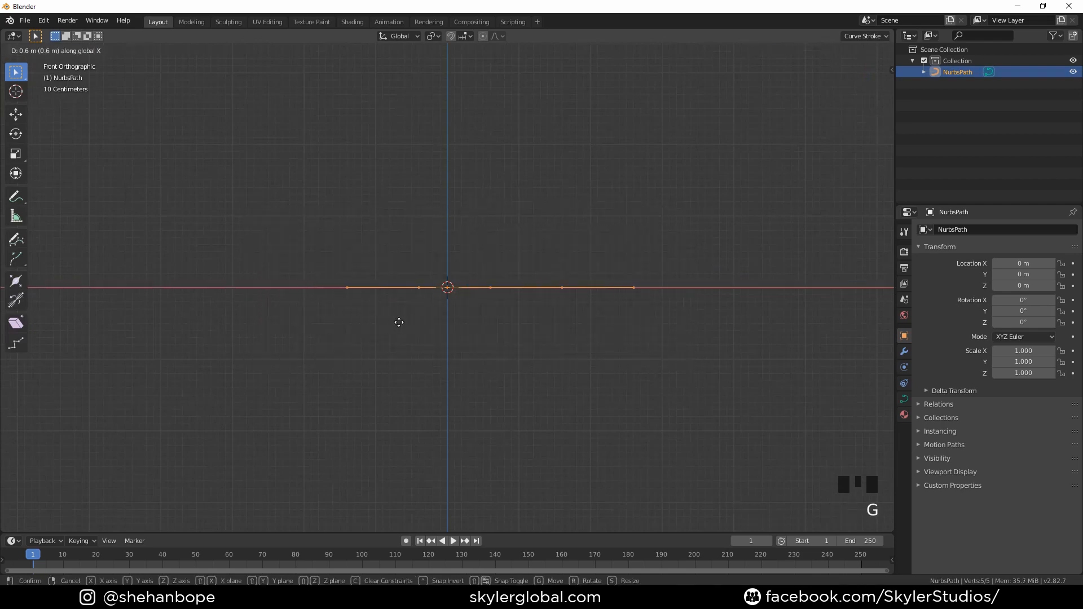
scroll(up, 3)
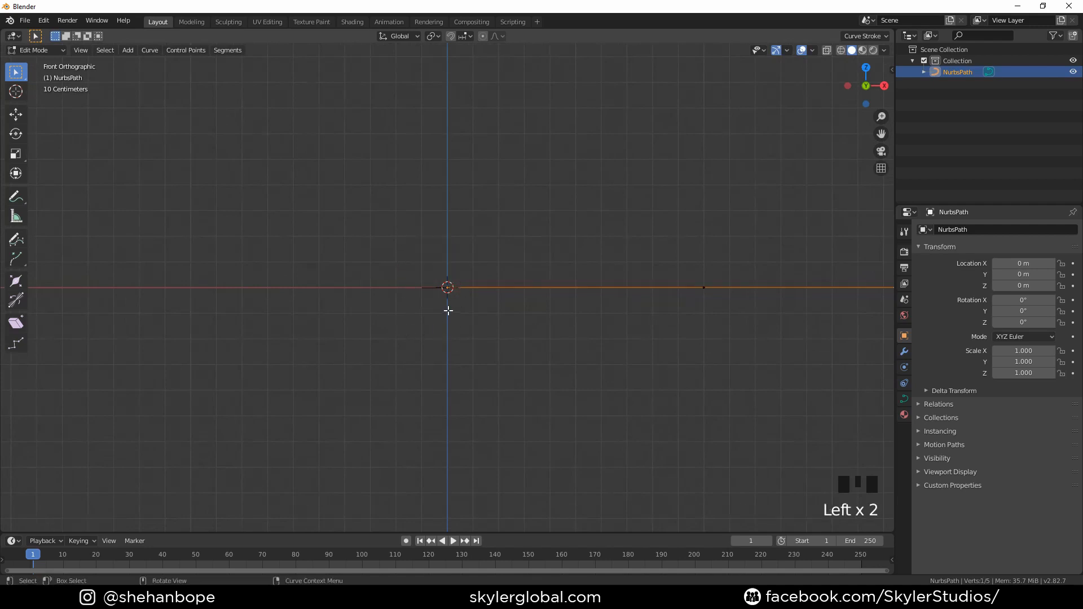
key(g)
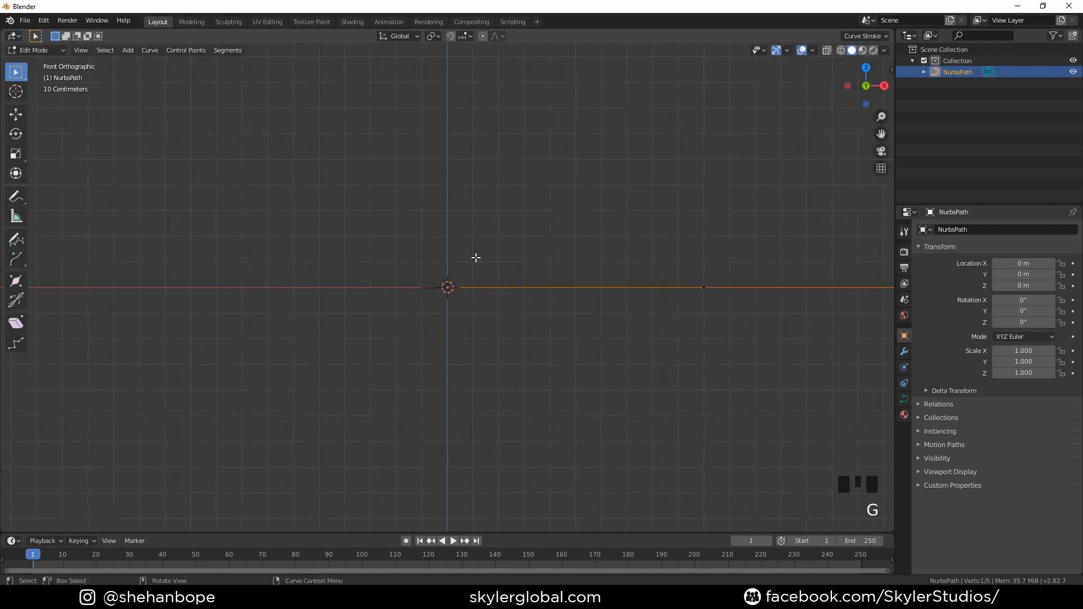
scroll(down, 3)
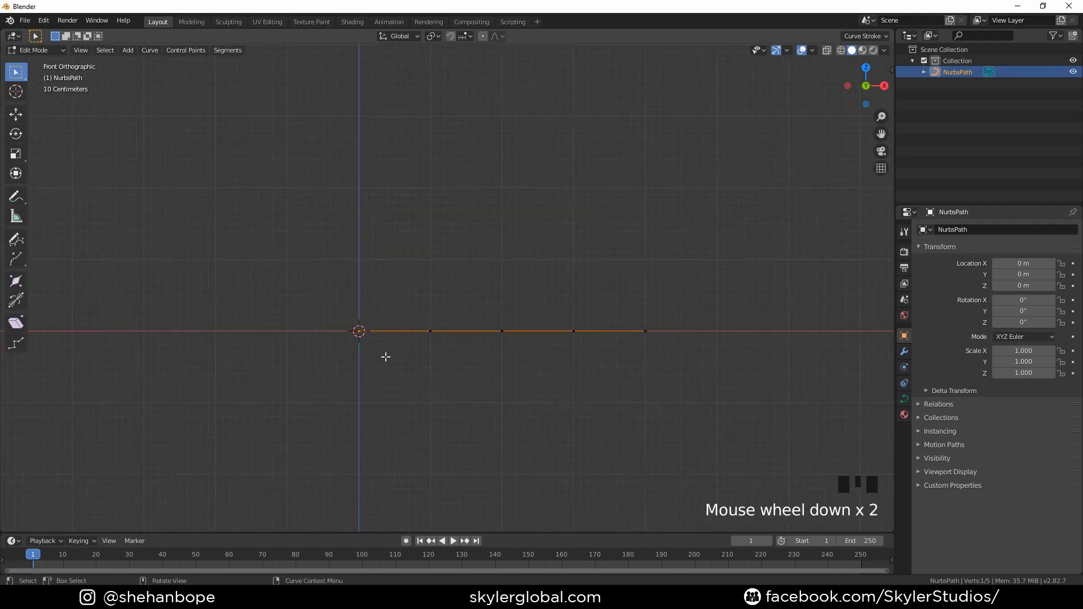
key(g)
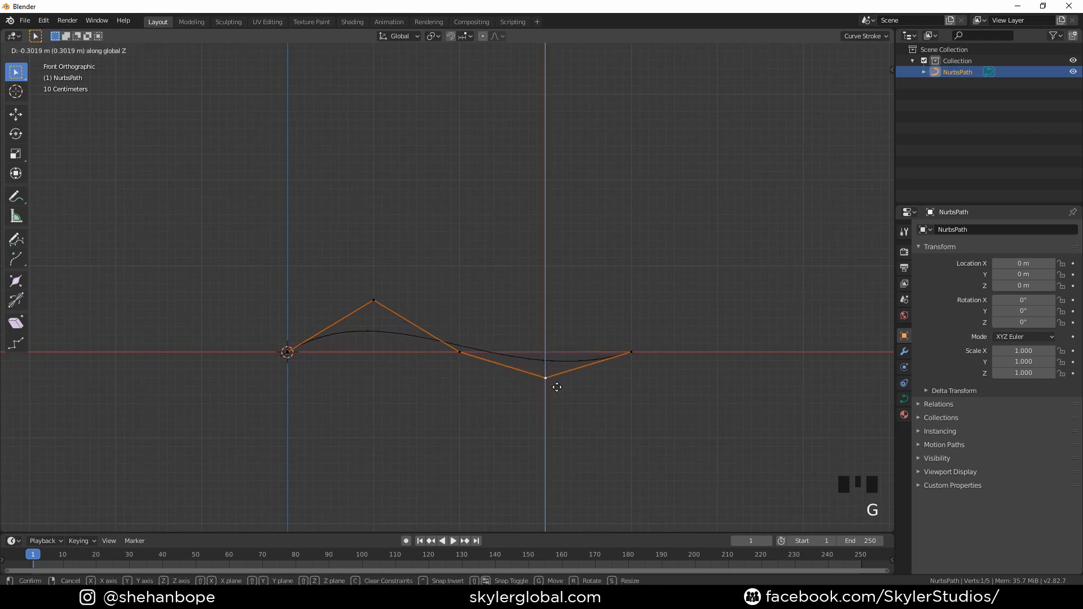
scroll(down, 3)
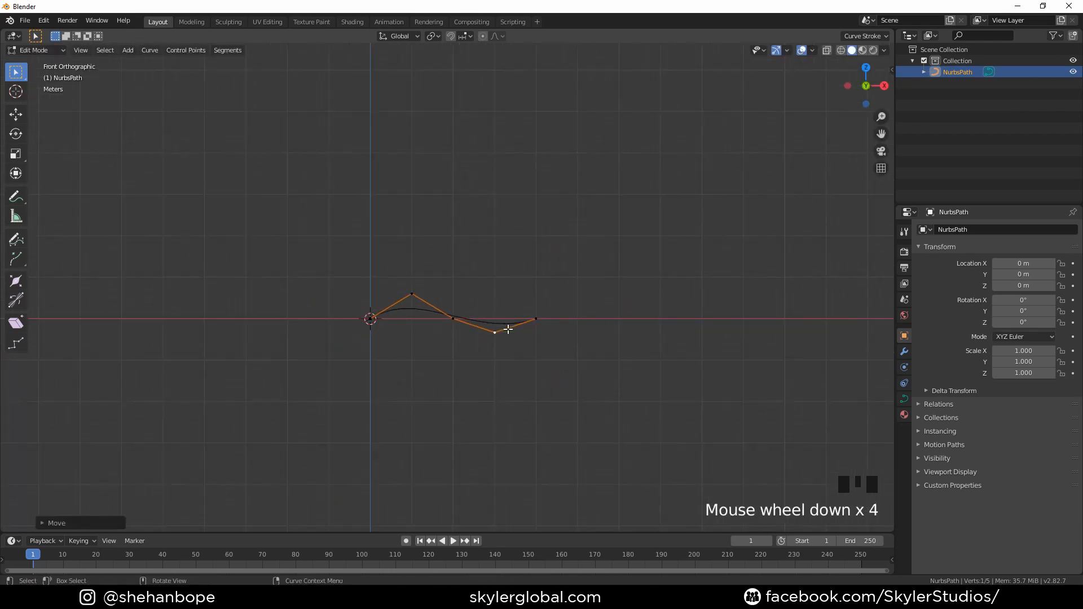
Add a Bezier circle beside the path and squash it along Y into a flat oval
key(shift+a)
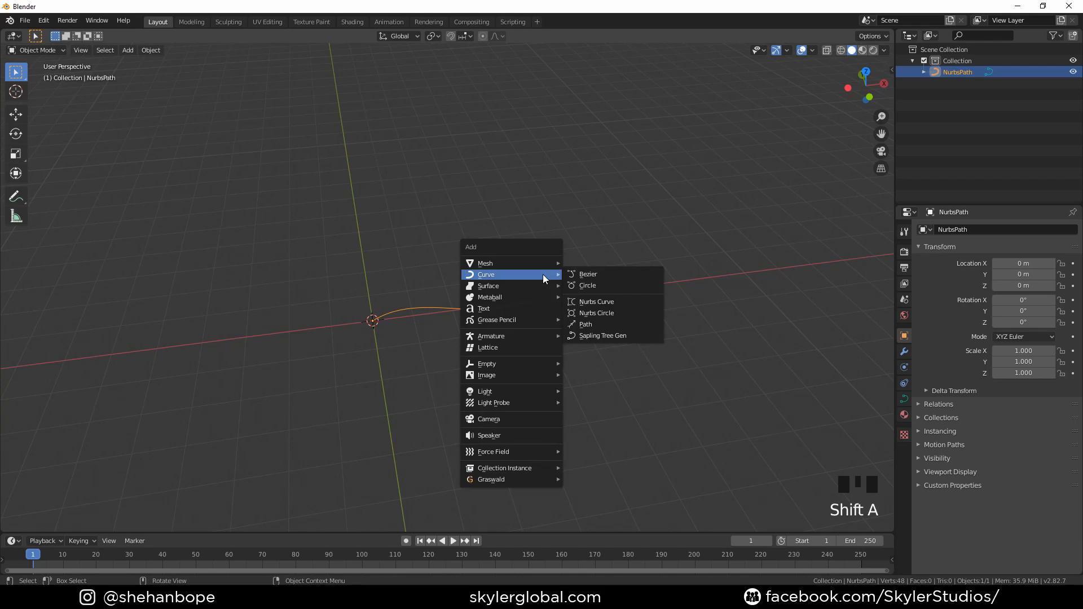
mouse_move(520, 279)
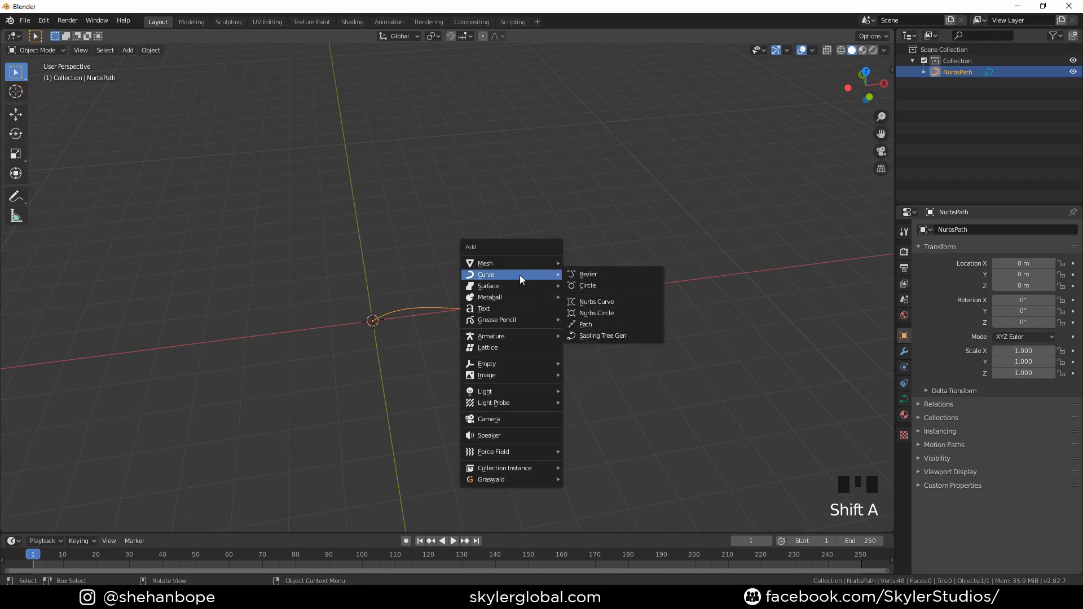
mouse_move(487, 285)
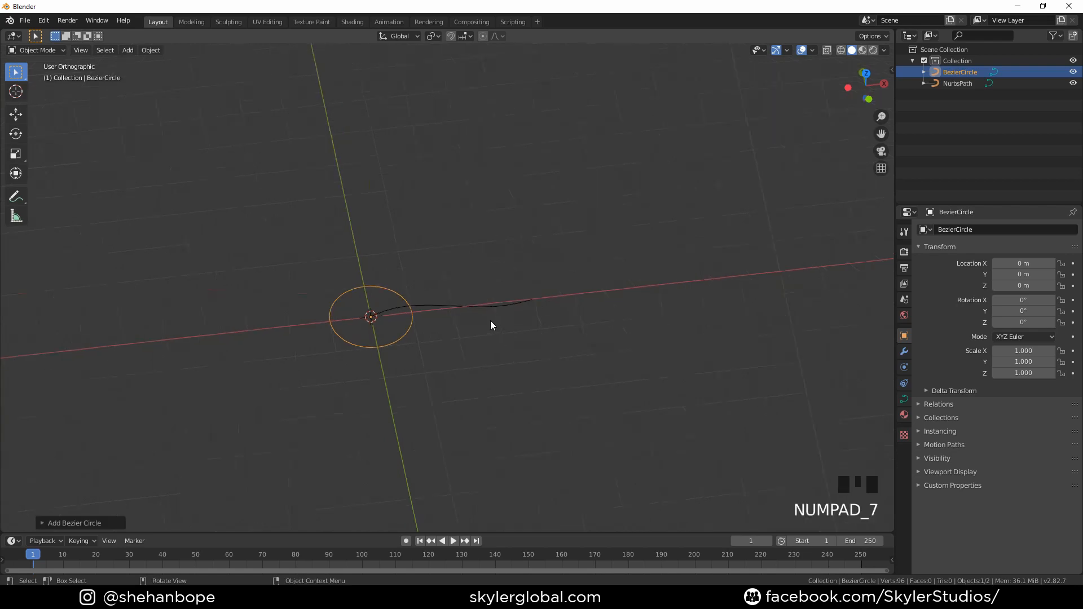
key(Tab)
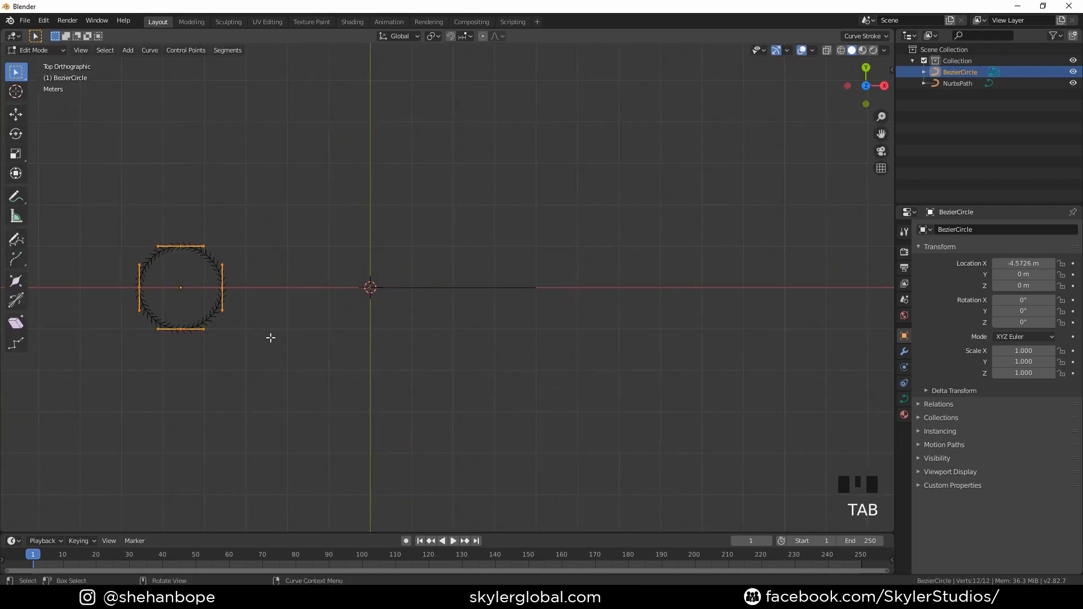
scroll(up, 3)
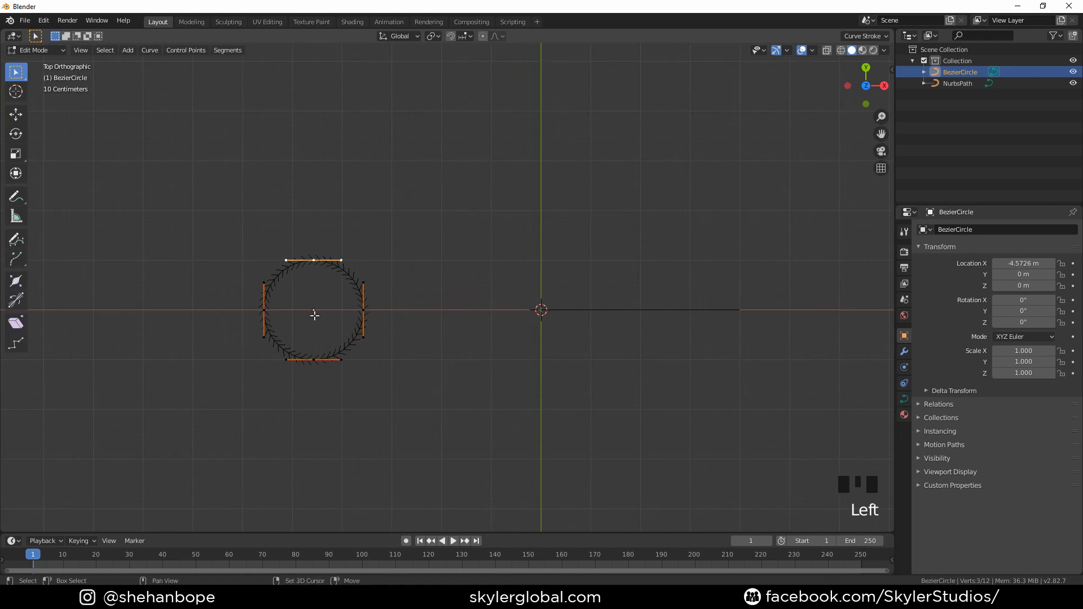
key(s)
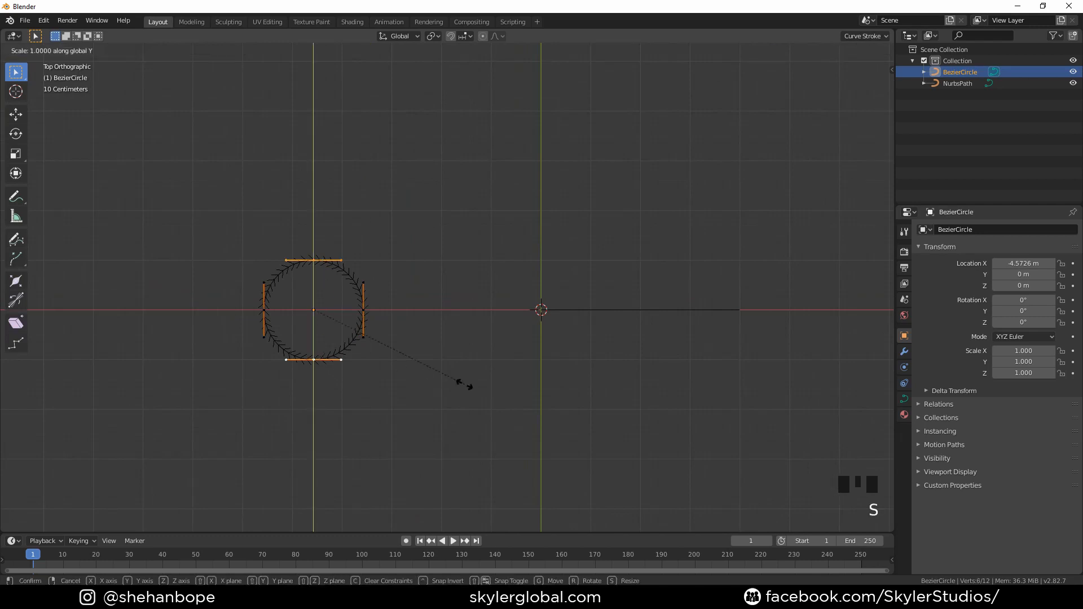
mouse_move(354, 337)
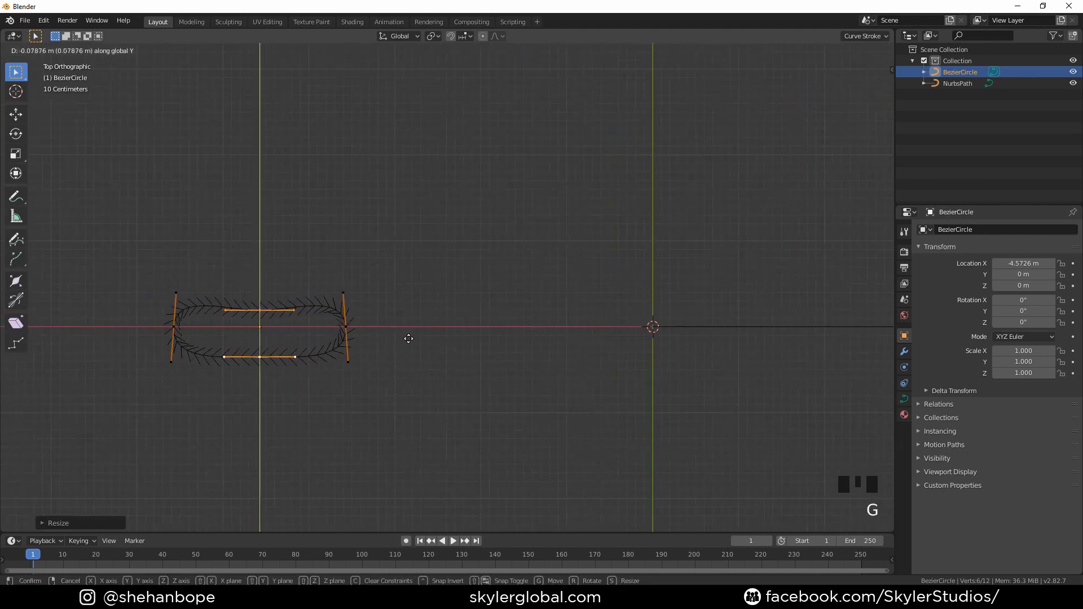
scroll(down, 3)
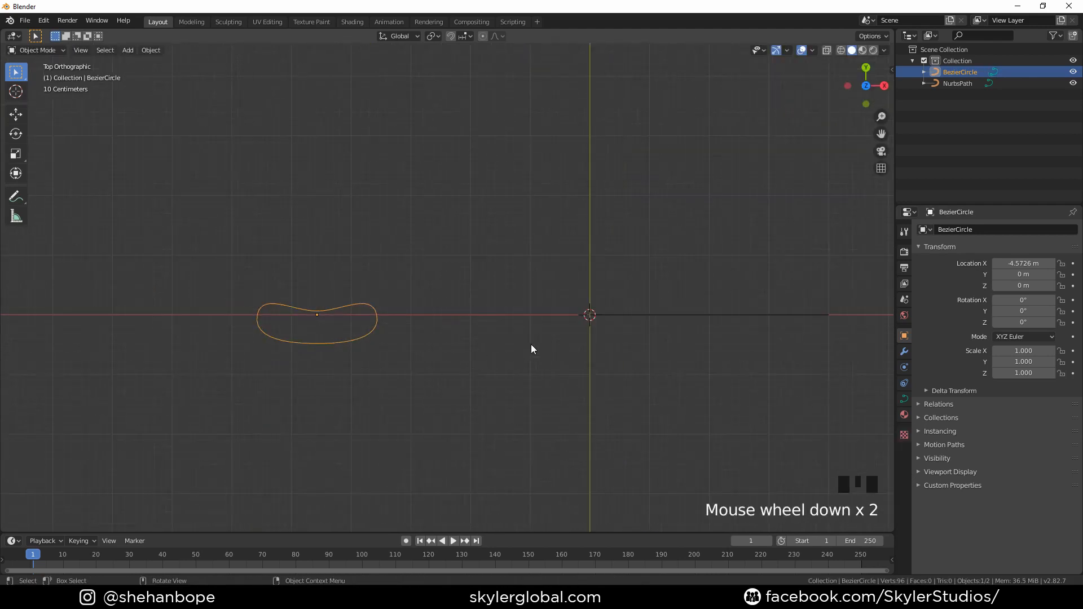
Set the NurbsPath's Geometry Bevel Object to BezierCircle, sweeping a solid wavy tube
click(957, 83)
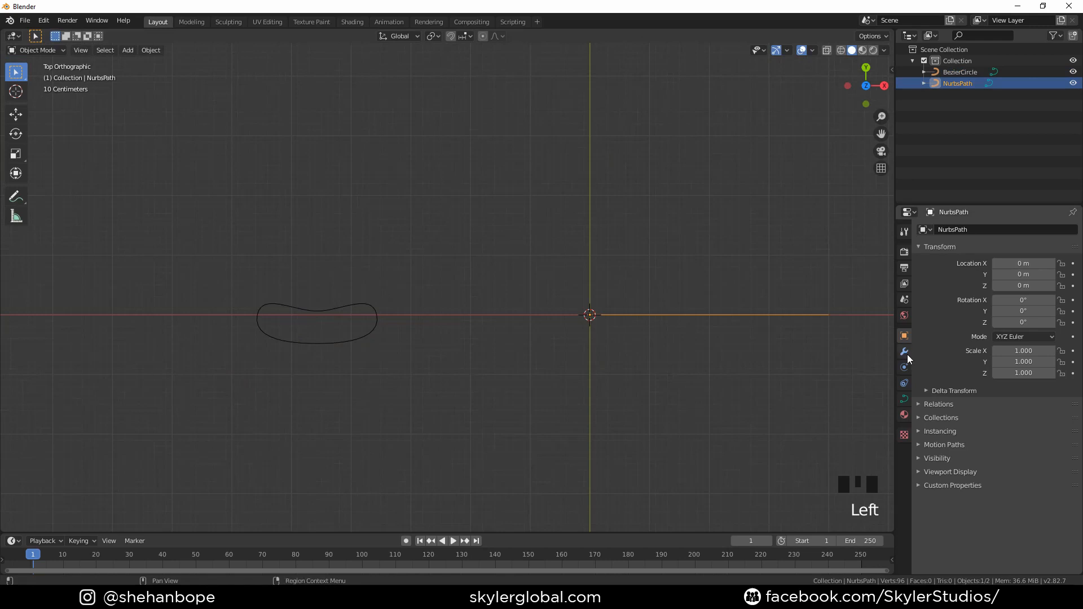
mouse_move(906, 403)
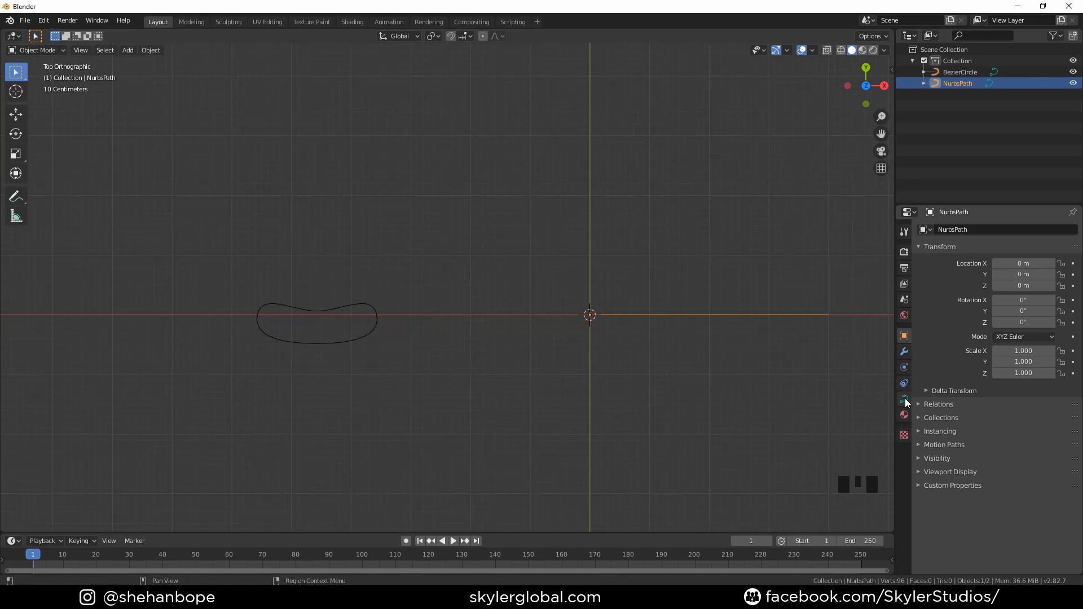
click(904, 399)
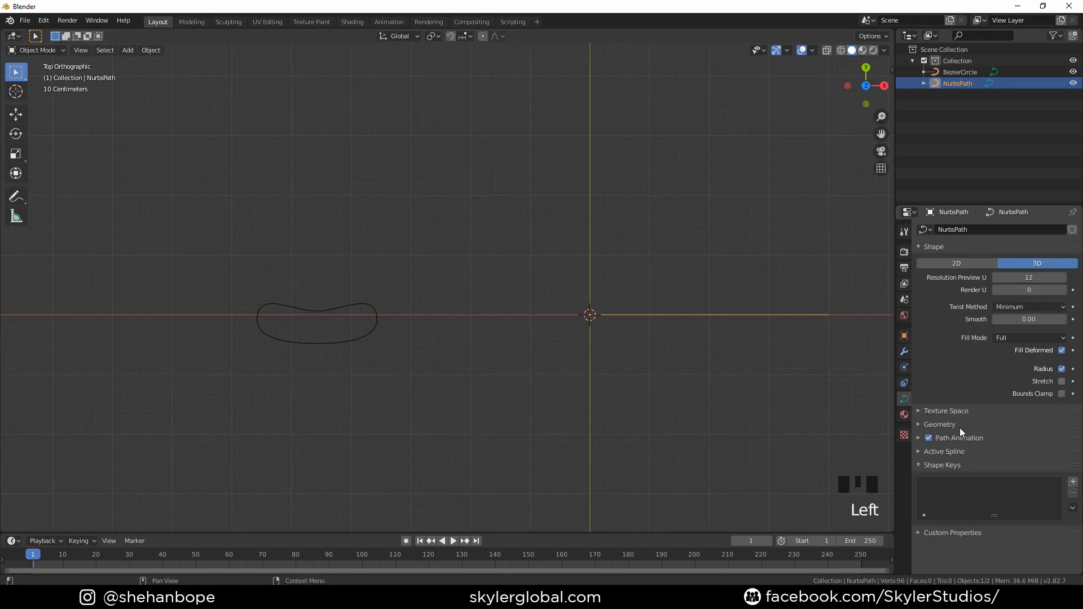
scroll(down, 3)
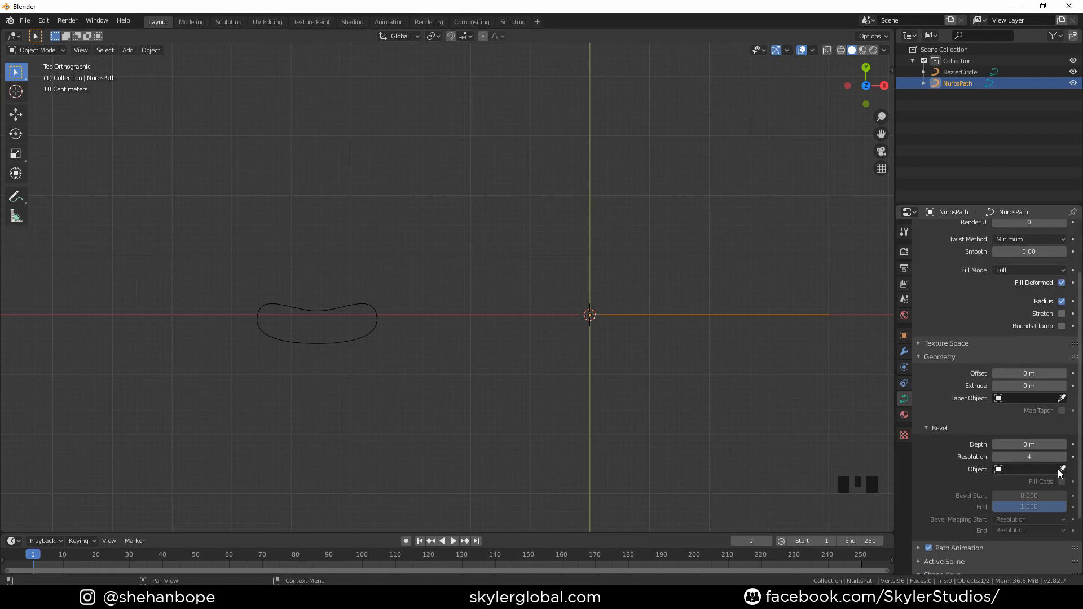
click(1063, 470)
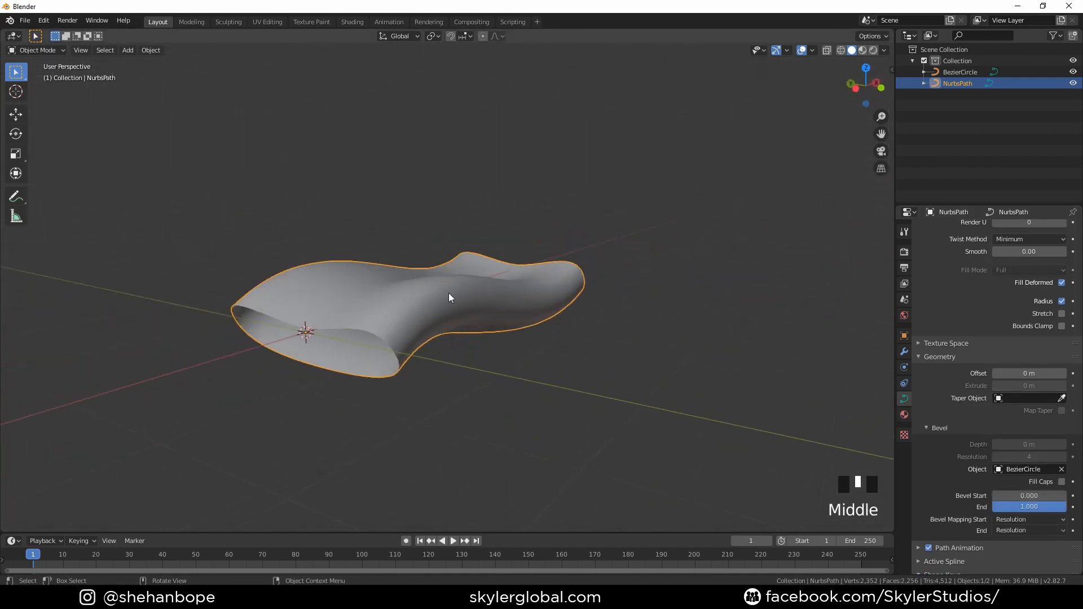
Shrink the path's end radii to zero with Alt+S so the tube tapers into a petal
key(Tab)
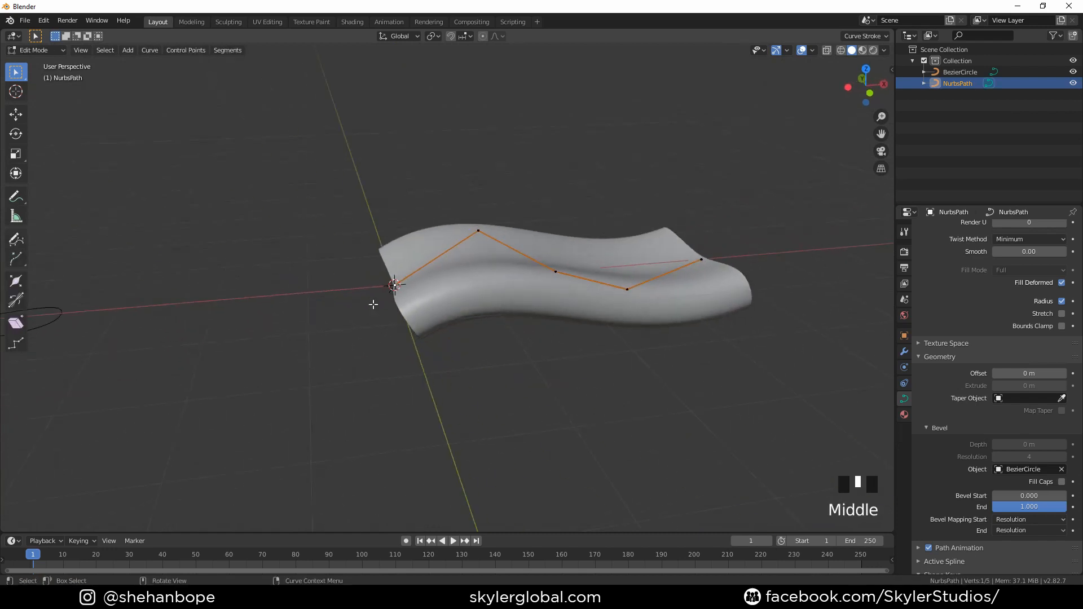
key(alt+s)
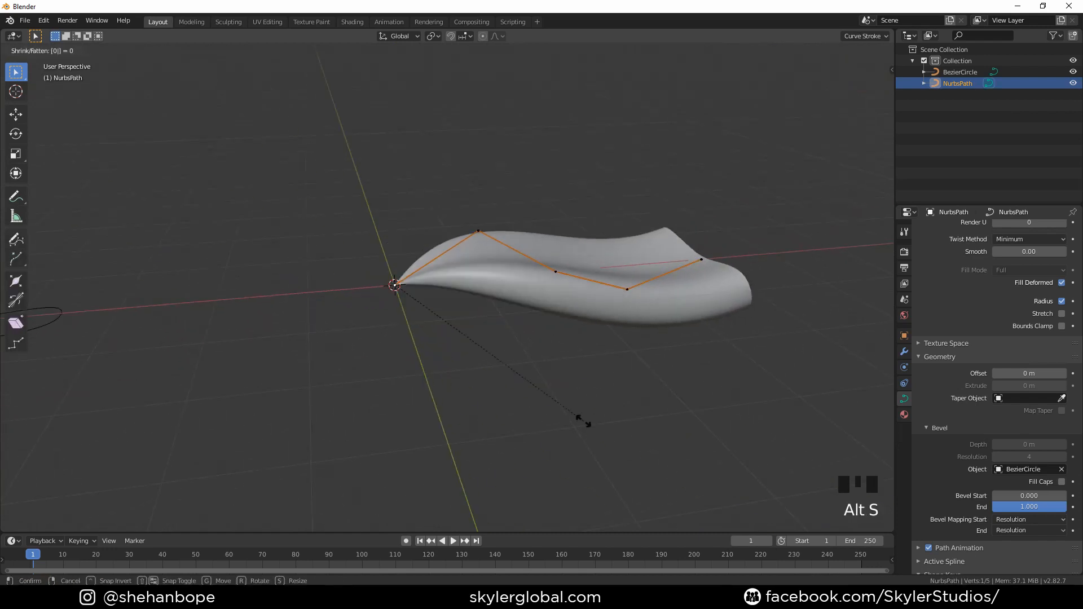
scroll(up, 3)
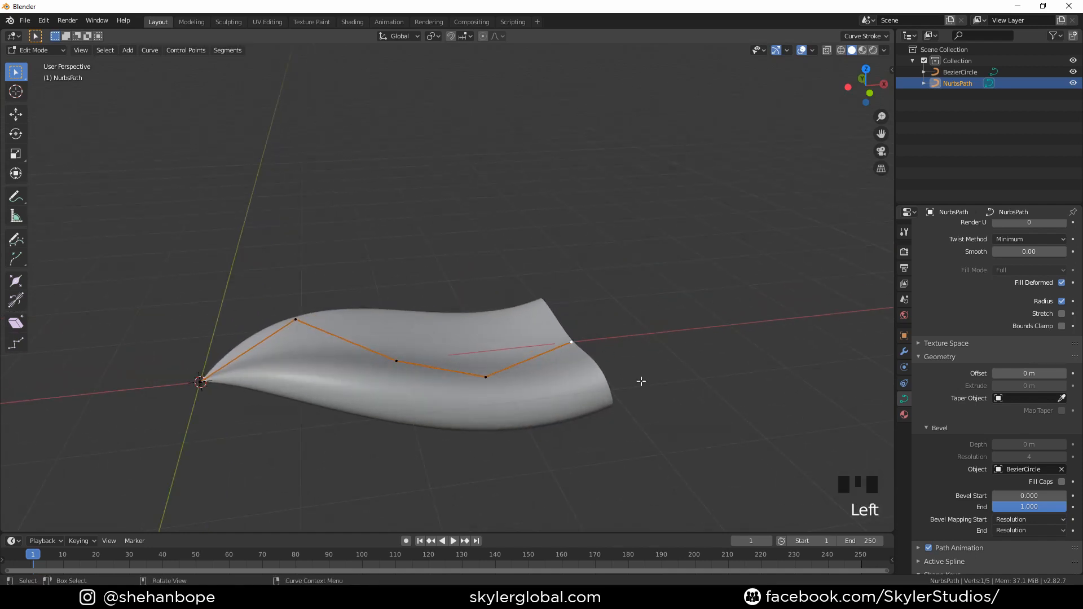
key(alt+s)
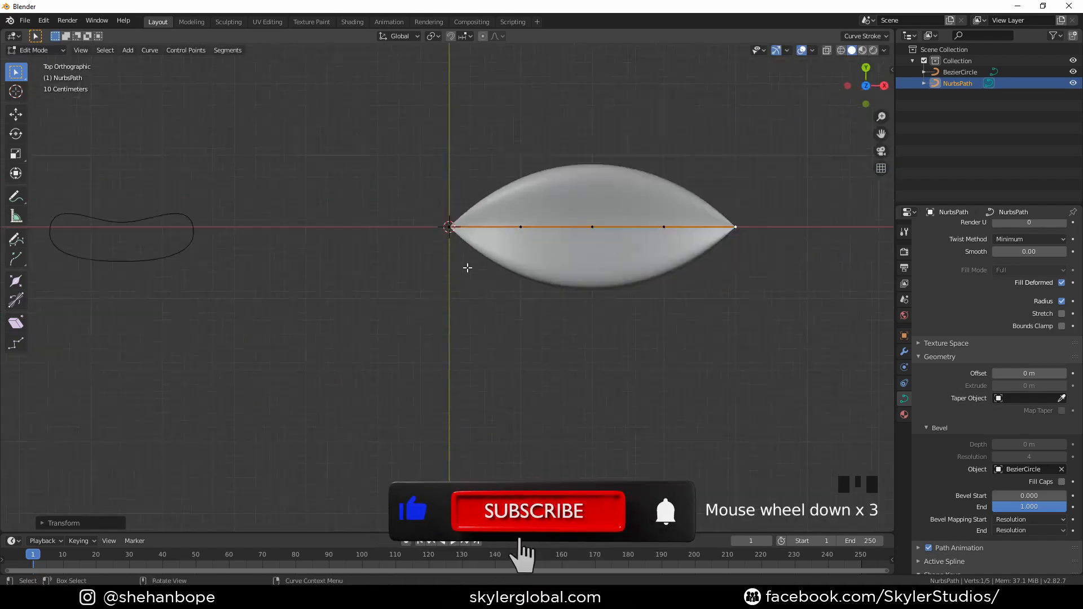
Flatten the BezierCircle profile along Y, then move and shrink its points into a thin crescent
key(Tab)
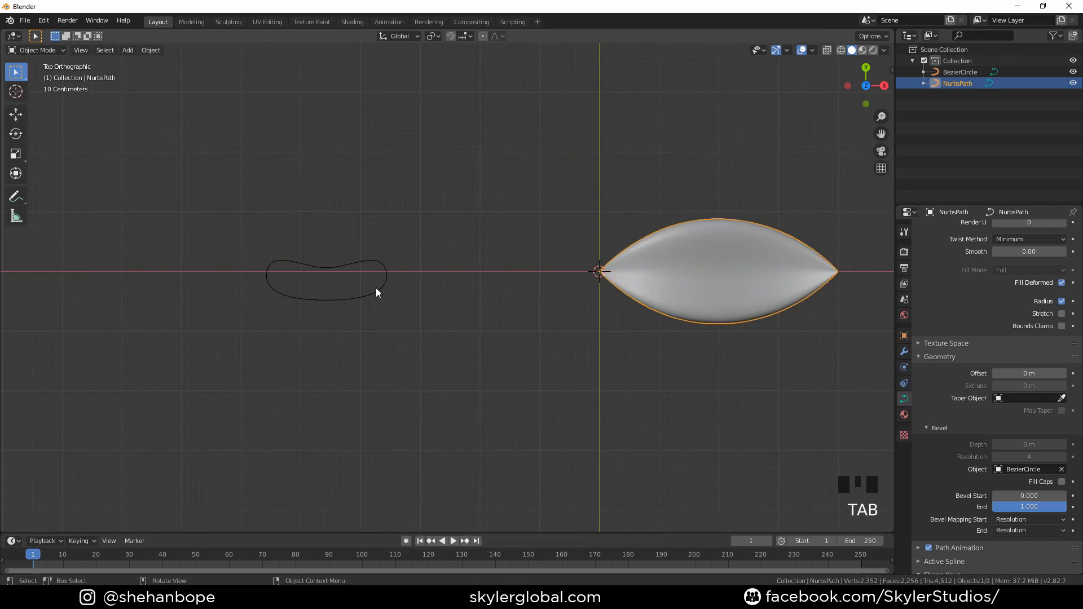
key(Tab)
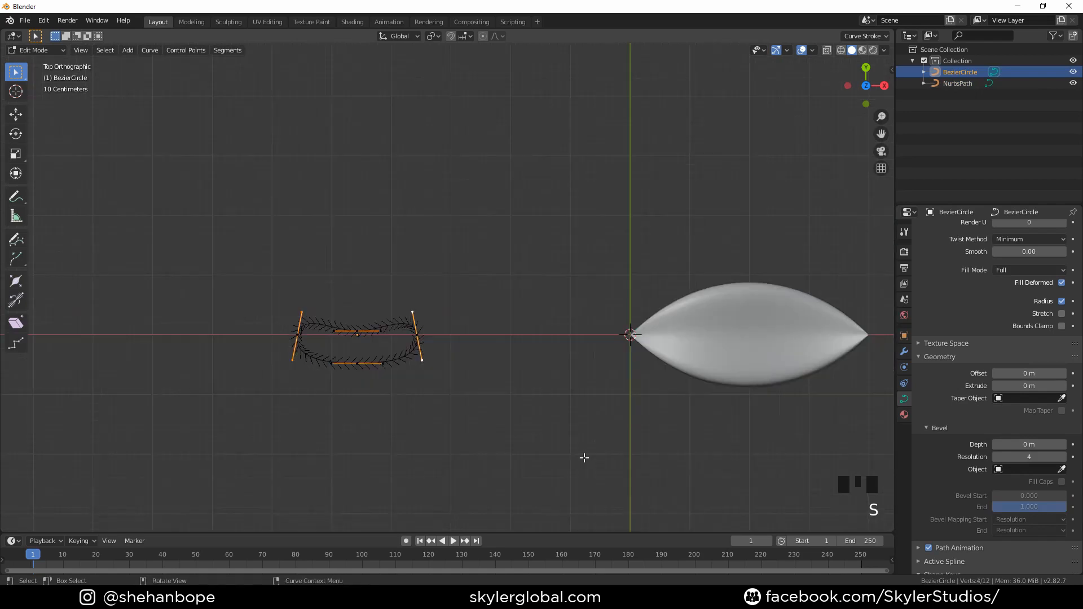
key(s)
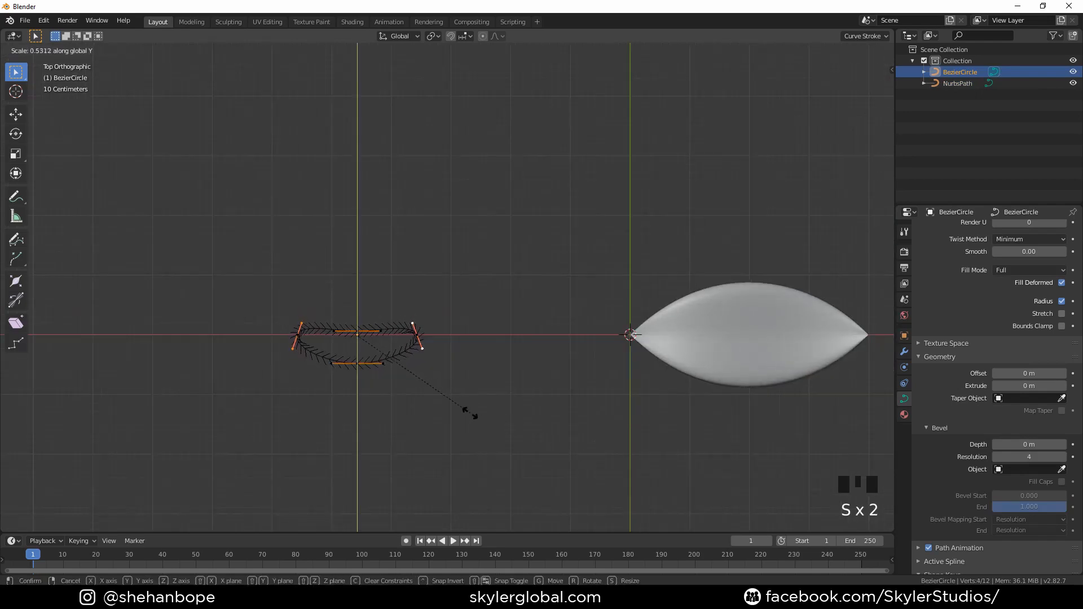
click(442, 397)
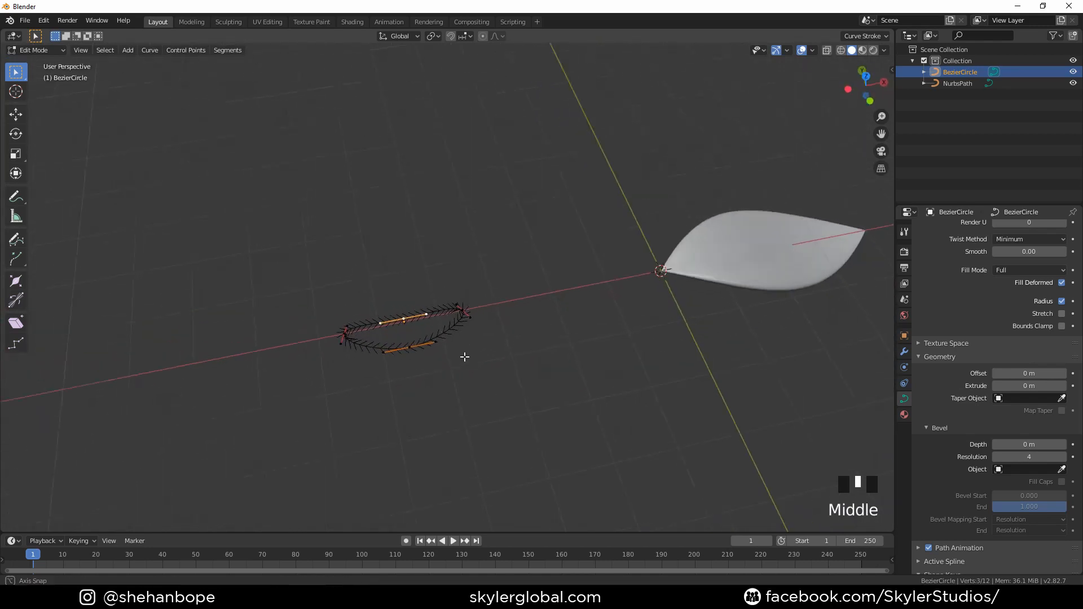
key(g)
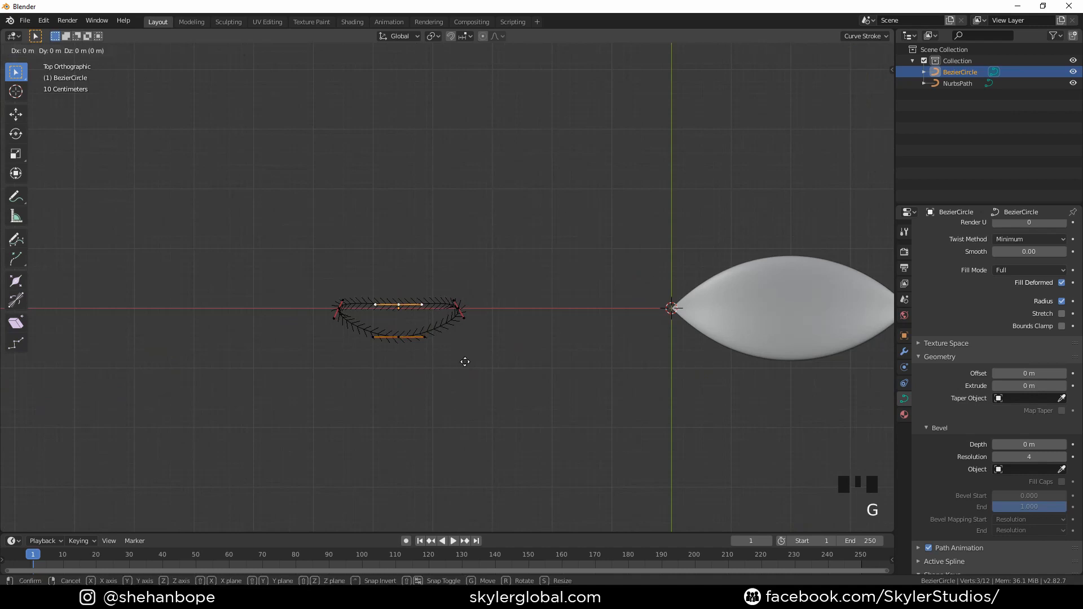
scroll(up, 3)
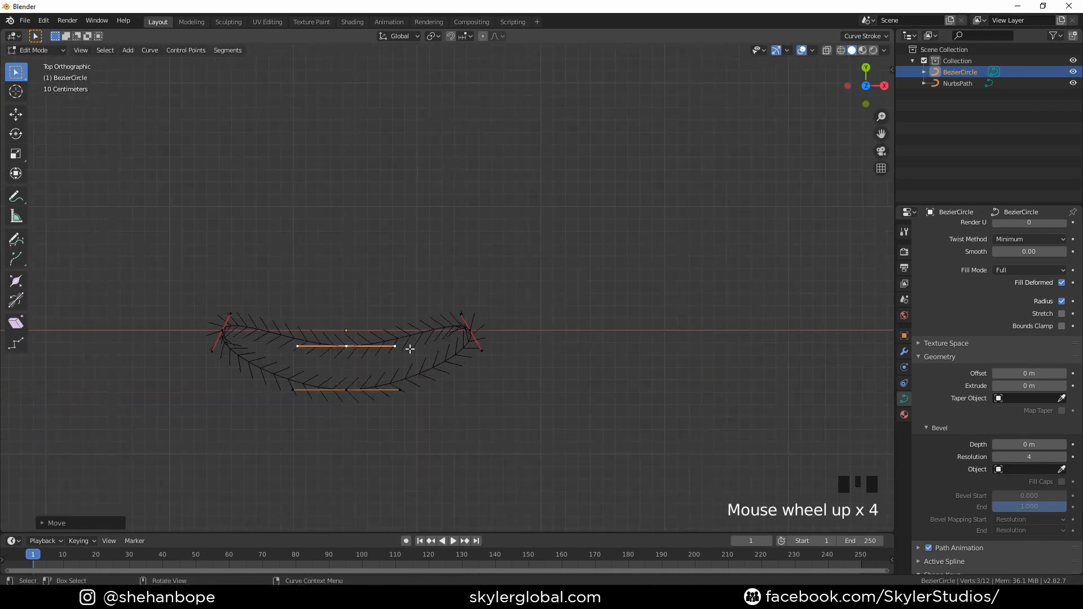
key(s)
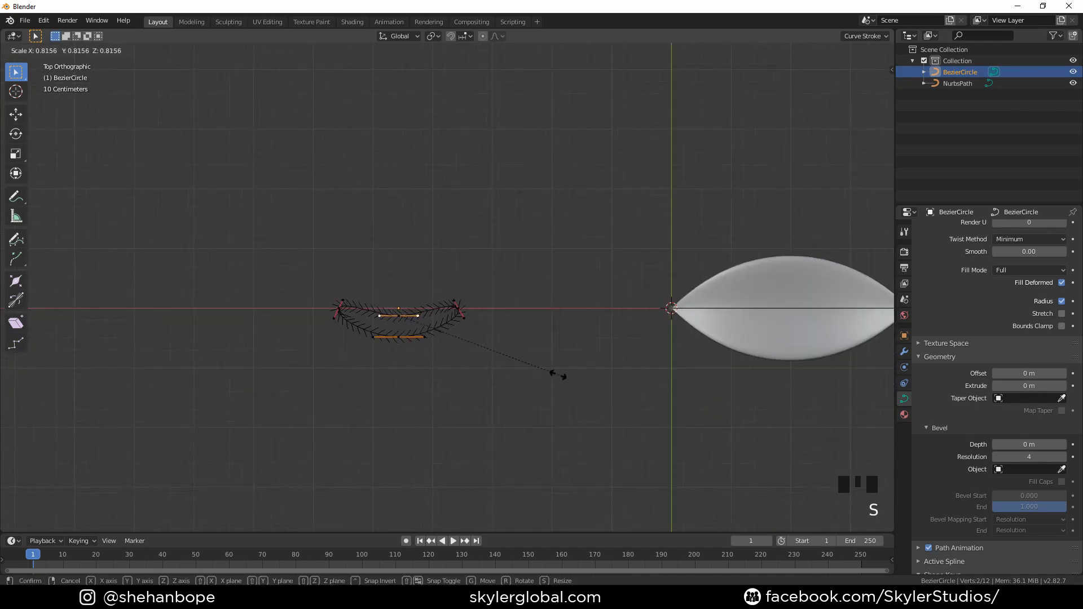
scroll(up, 3)
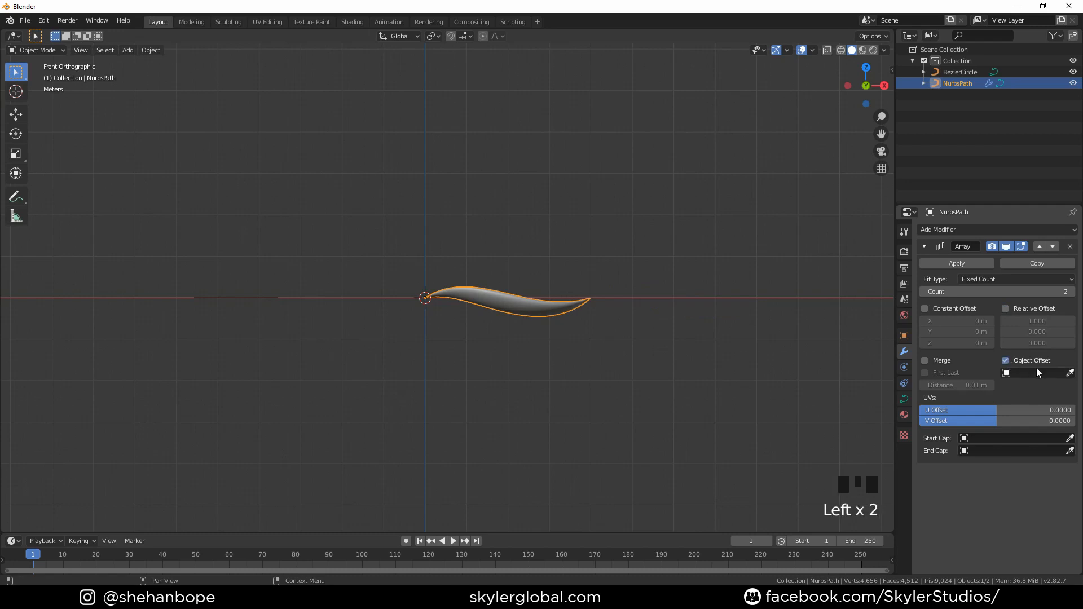
Add an Empty at the origin as the petal Array's offset object and rotate it slightly on Y
scroll(down, 3)
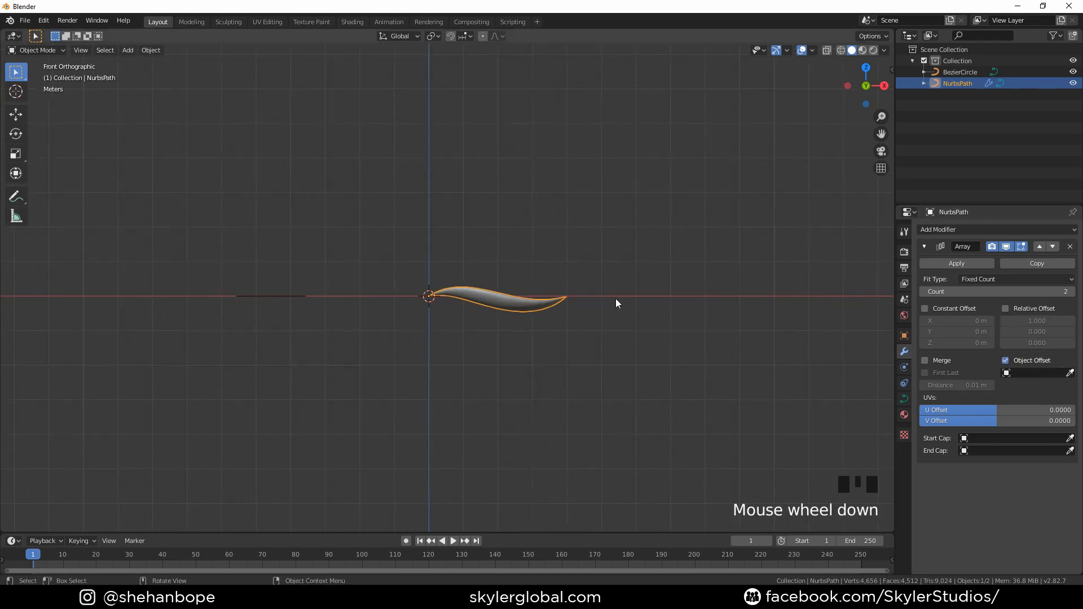
key(shift+a)
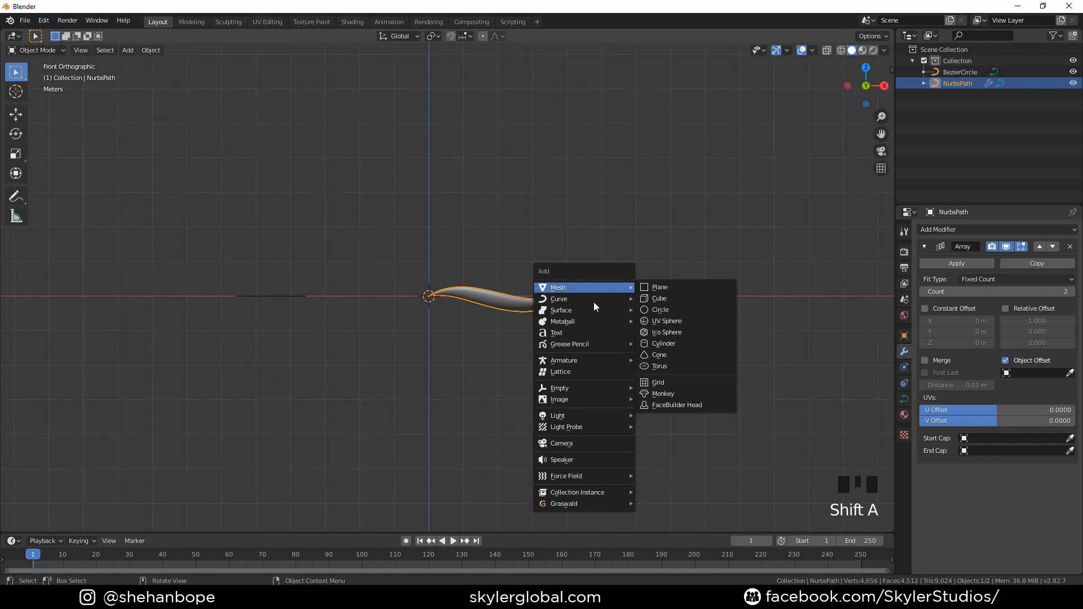
click(559, 388)
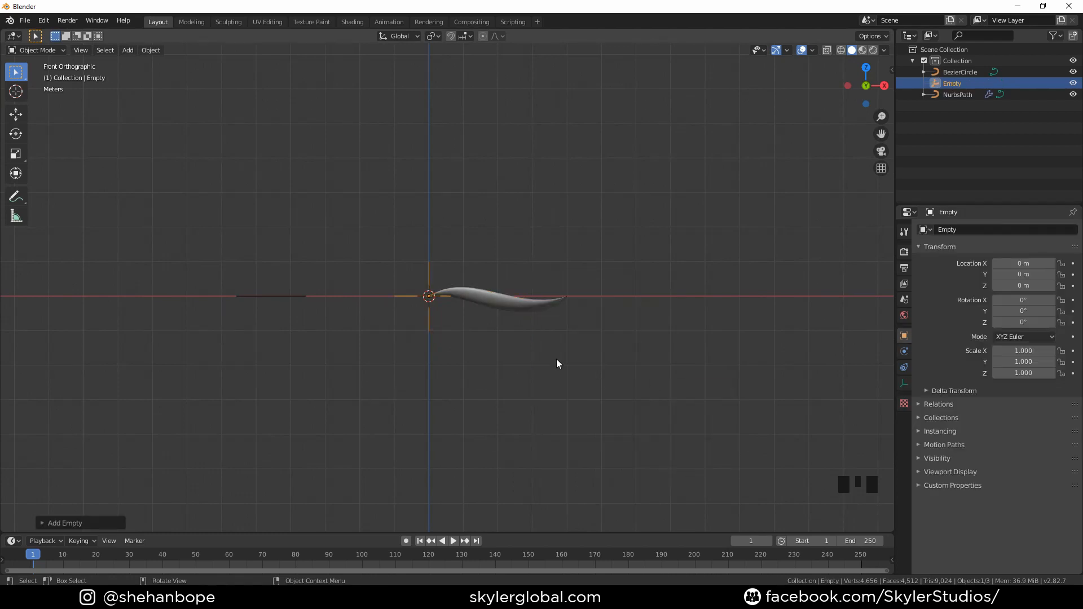
click(958, 94)
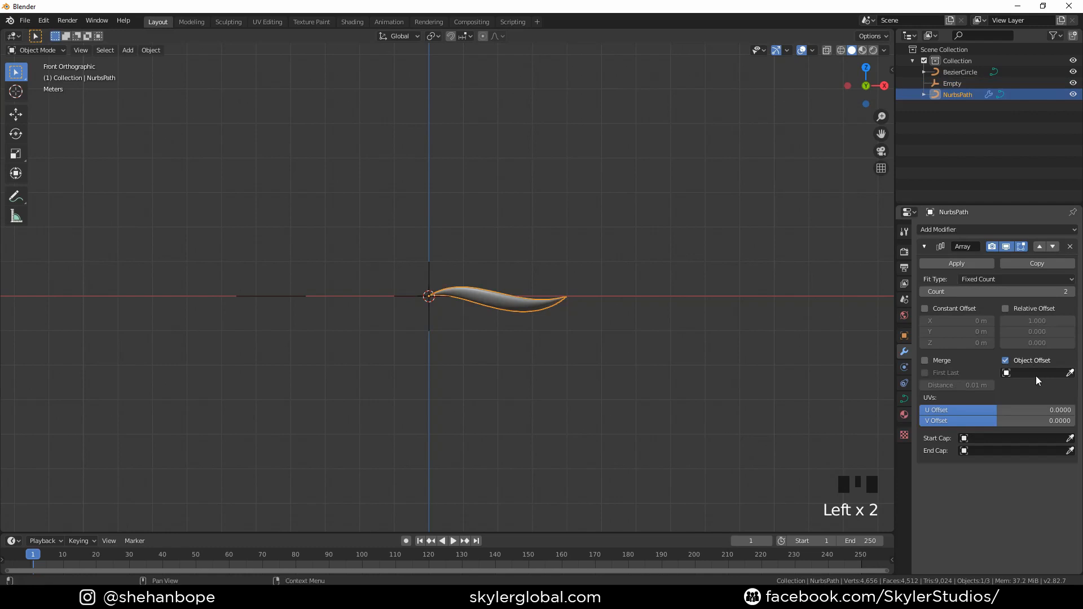
click(1007, 373)
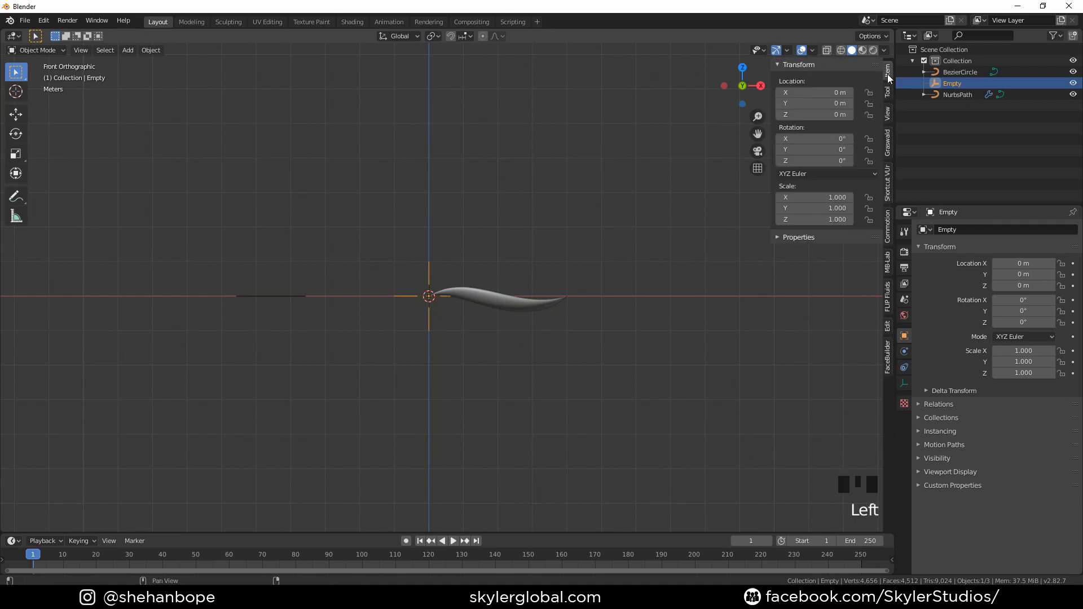
click(814, 150)
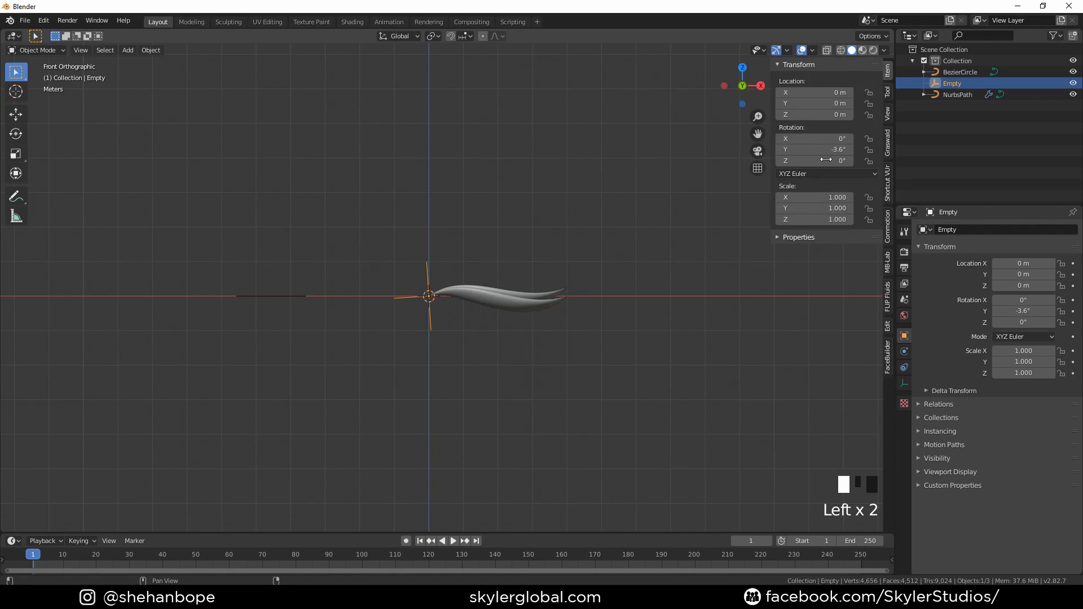
click(958, 95)
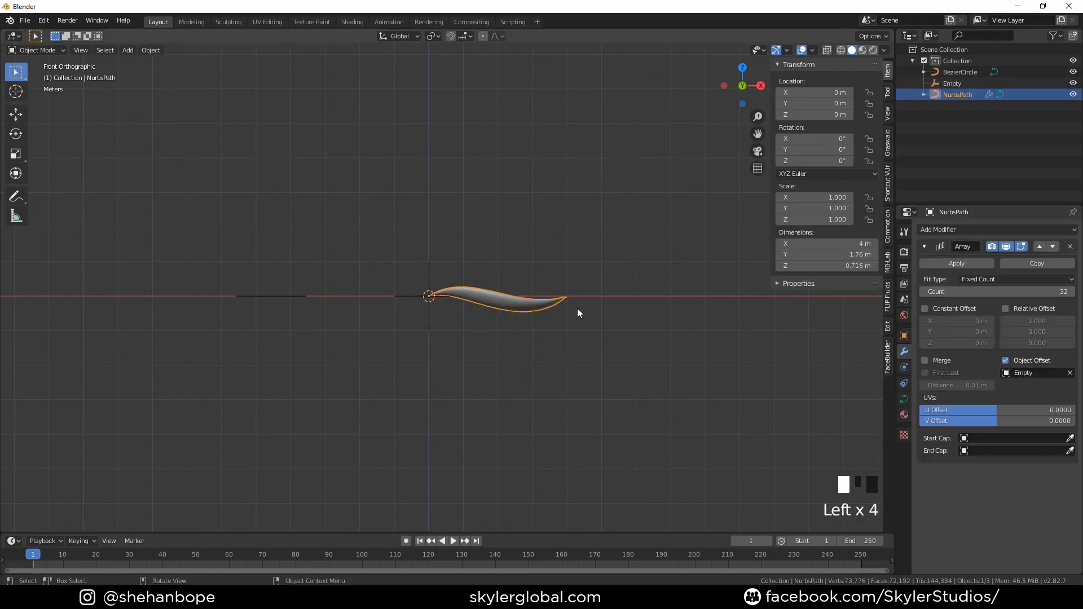
Enter 360/32 (11.3°) as the Empty's Y rotation, fanning 32 petals into a spiral flower
click(952, 83)
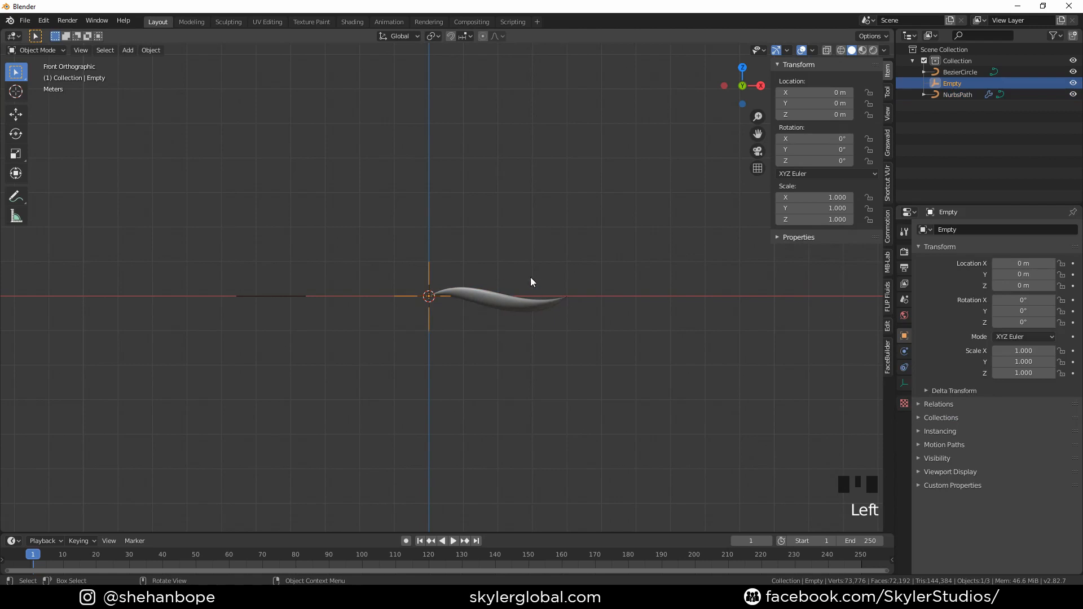
double_click(816, 149)
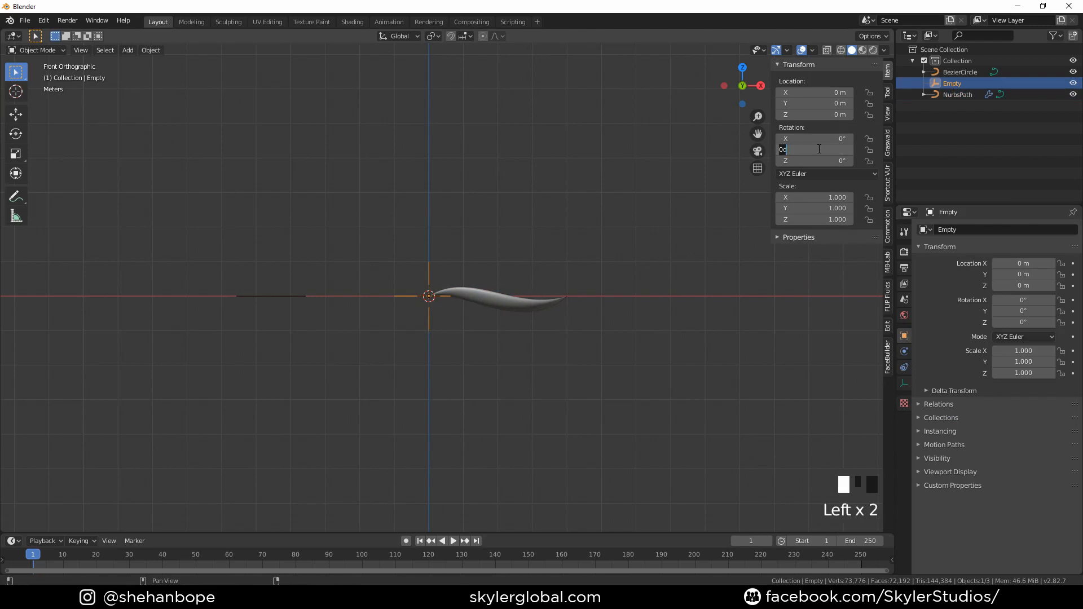
text(360)
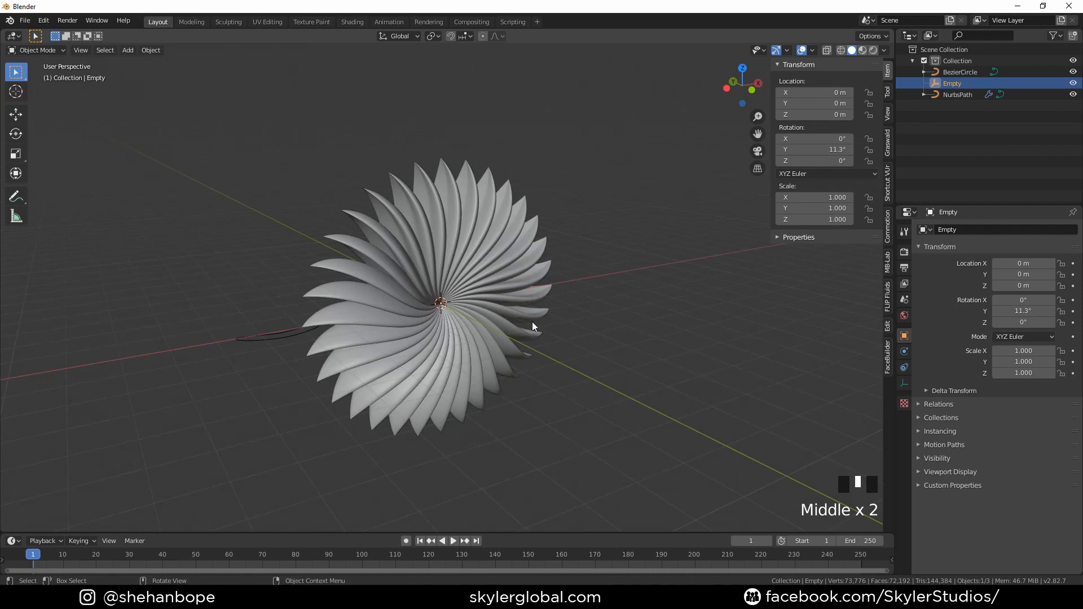
click(958, 94)
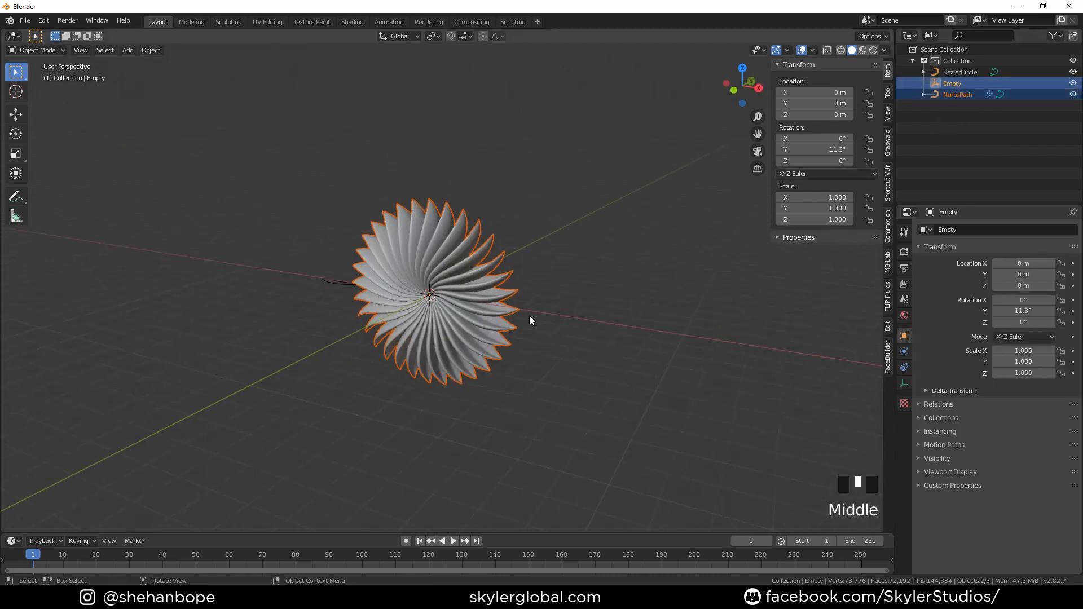
Duplicate the petal array and its Empty with Shift+D and move the copy along Y
key(shift+d)
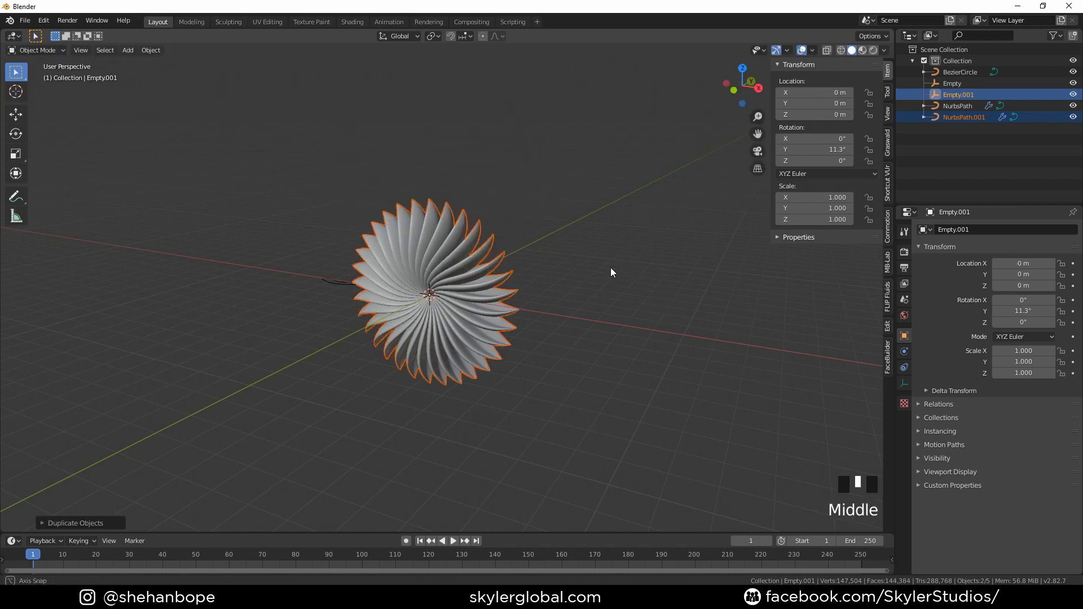
key(g)
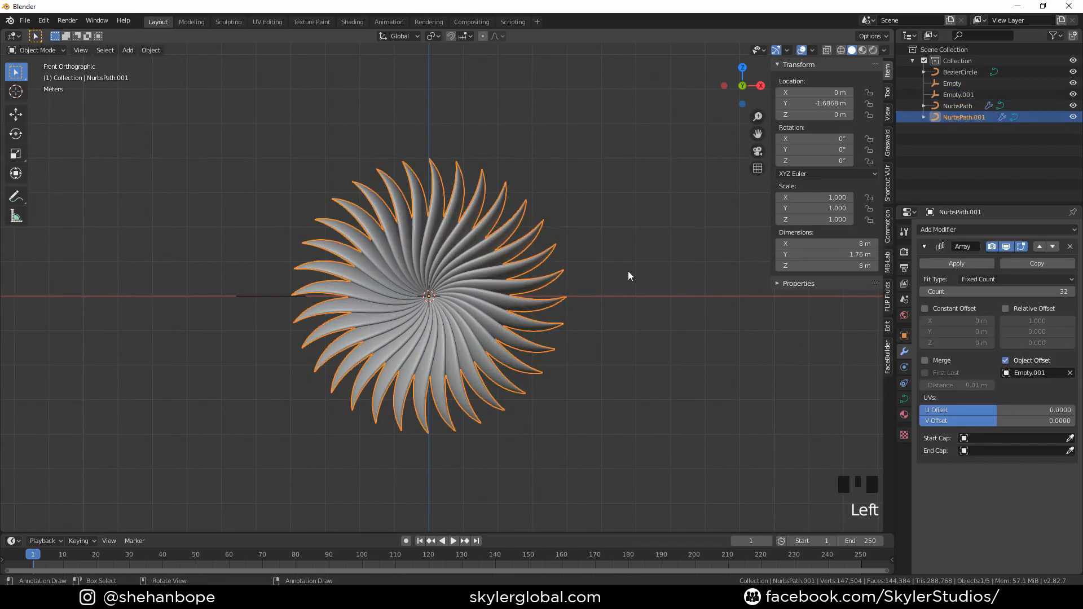
Tilt the copied path 90°, enlarge it outward, and set its Array count to 16
key(Tab)
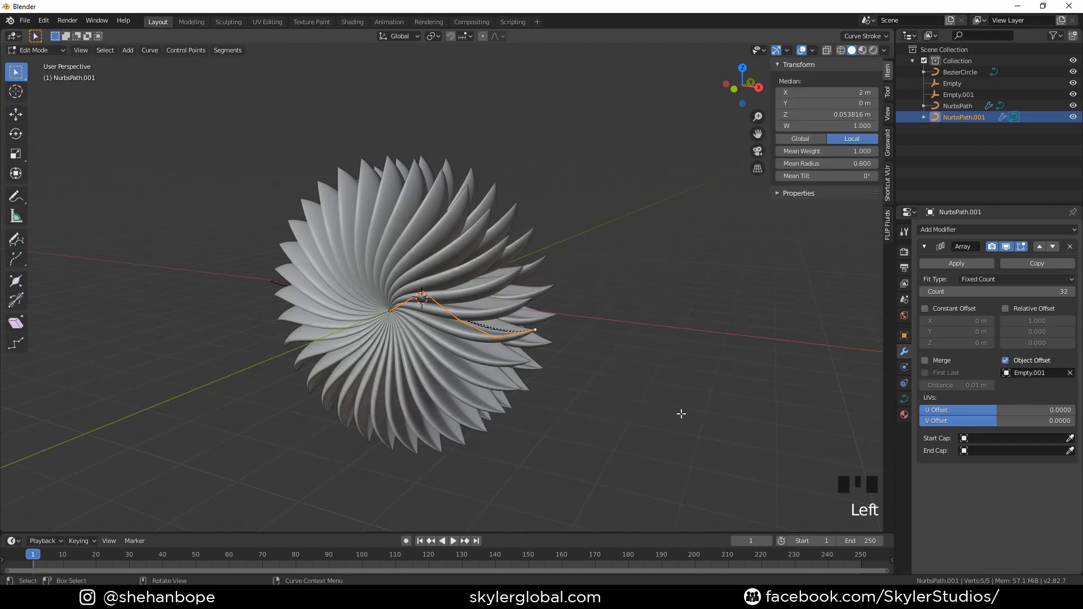
key(ctrl+t)
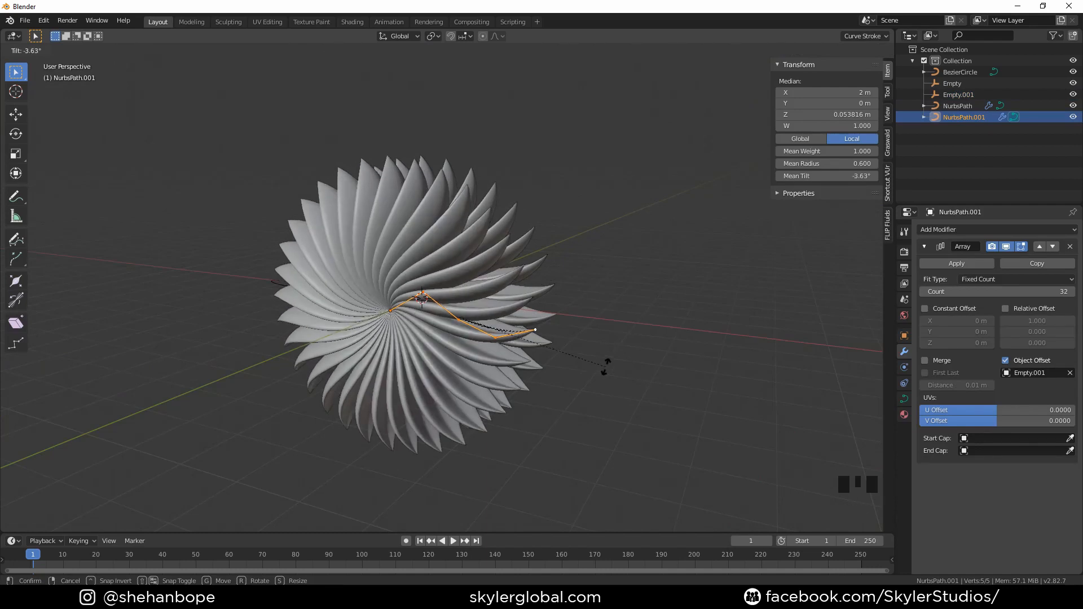
key(ctrl+t)
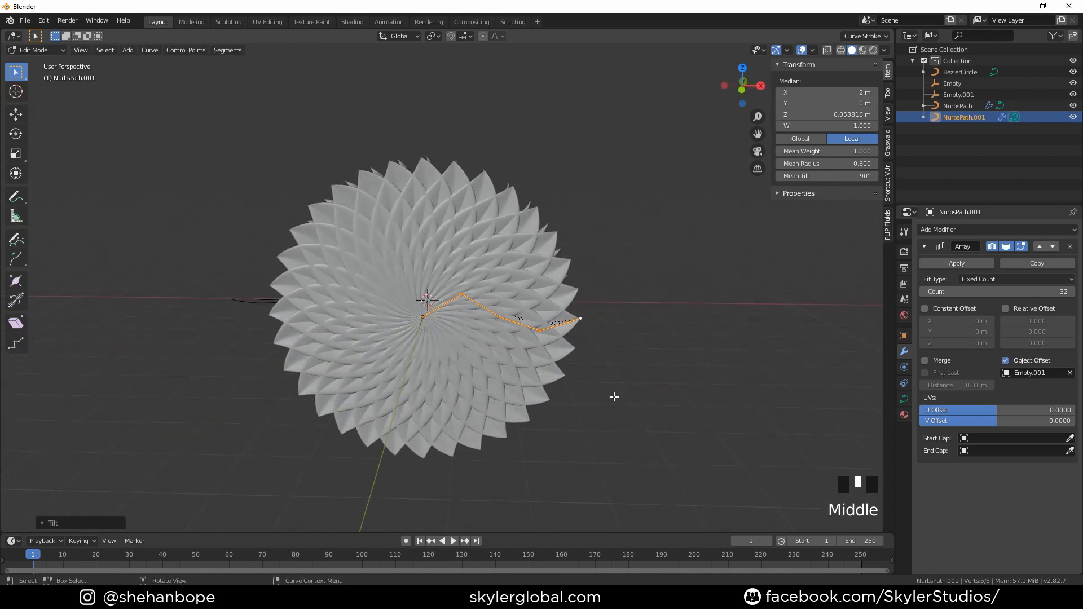
key(r)
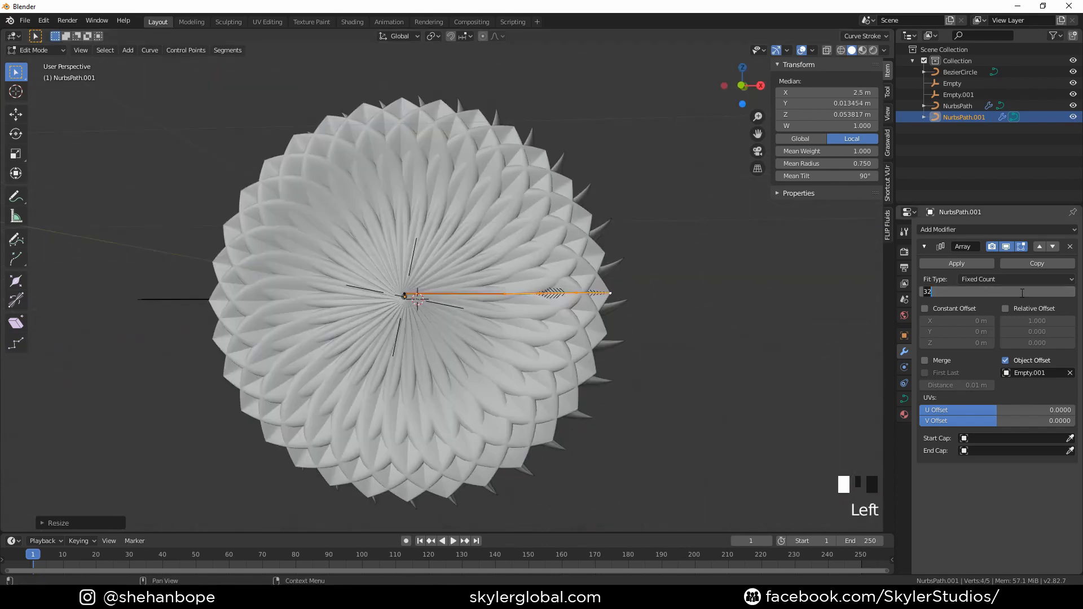
text(16)
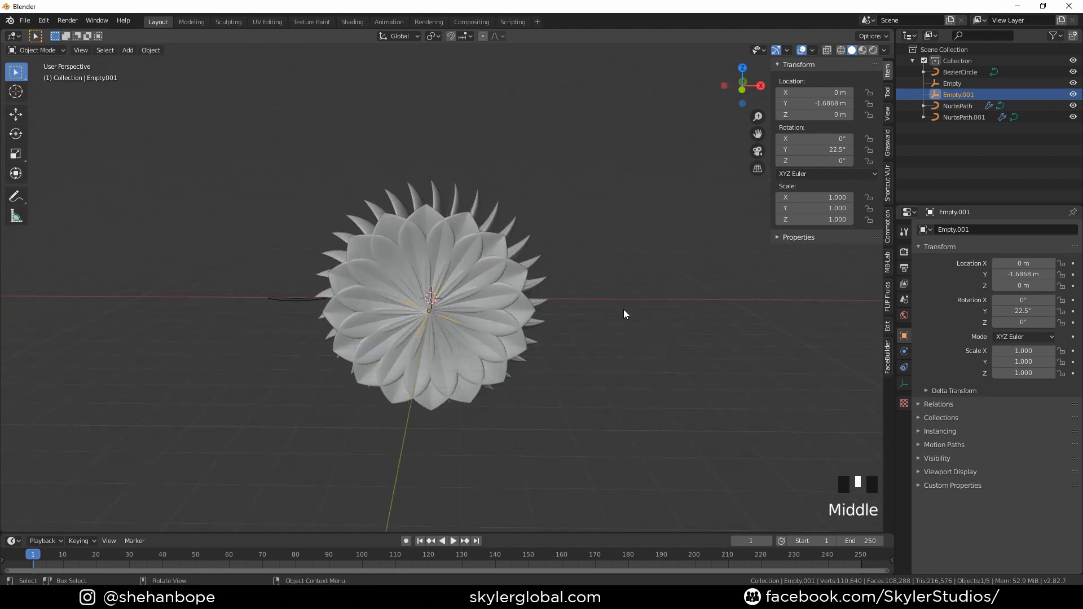
Select NurbsPath.001 and move its petal control points along Y in Edit Mode
click(964, 117)
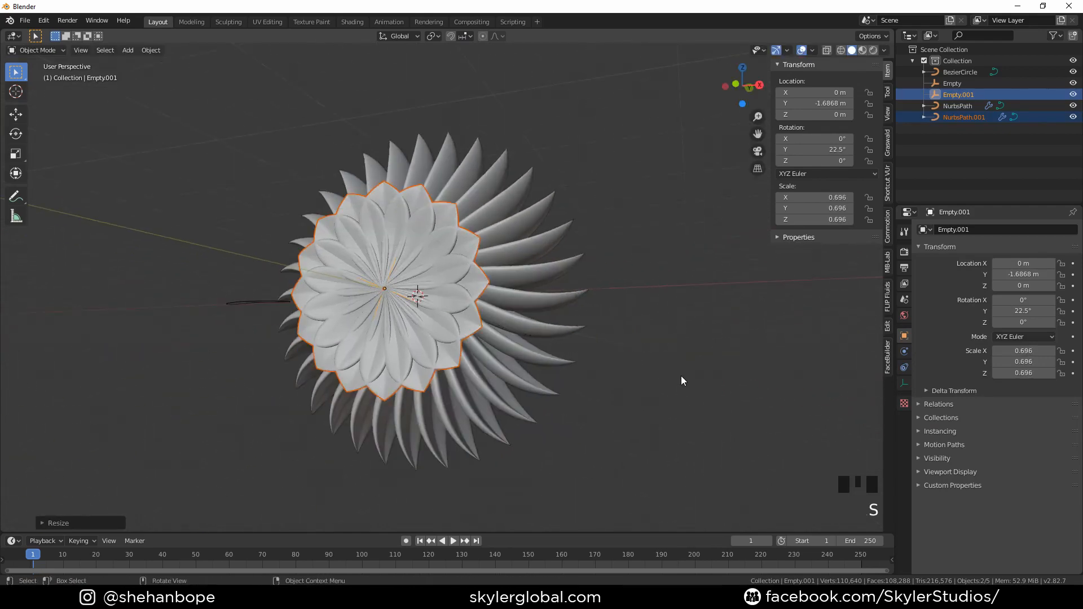
key(Tab)
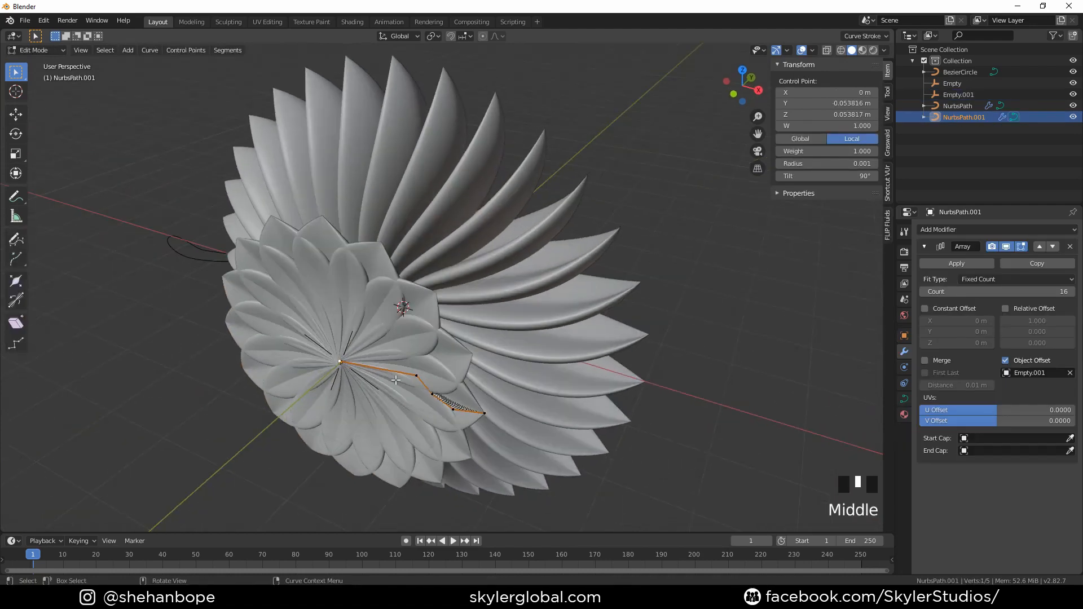
key(g)
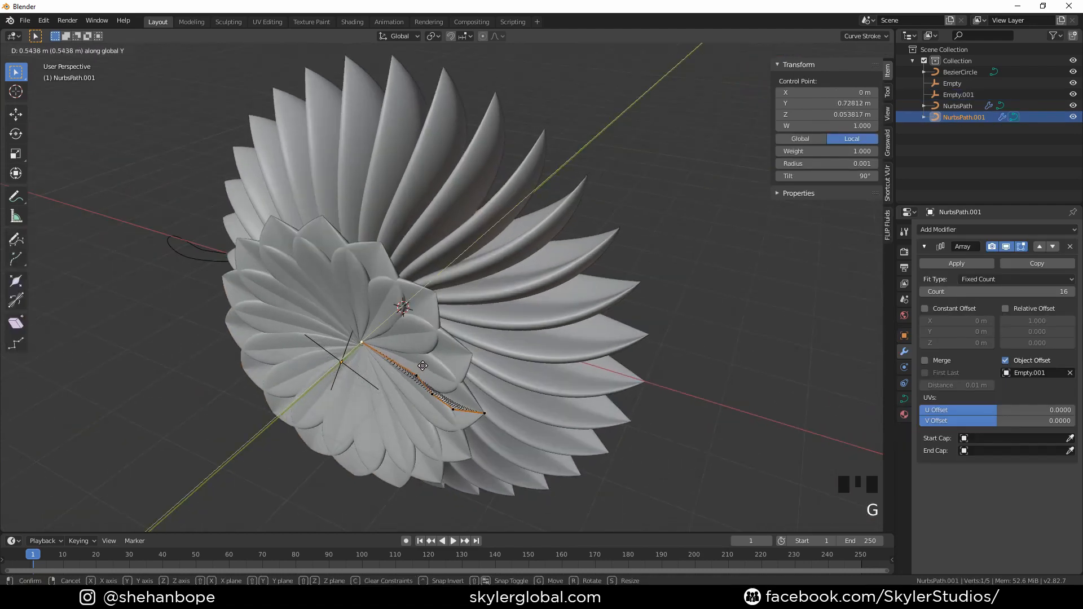
key(Tab)
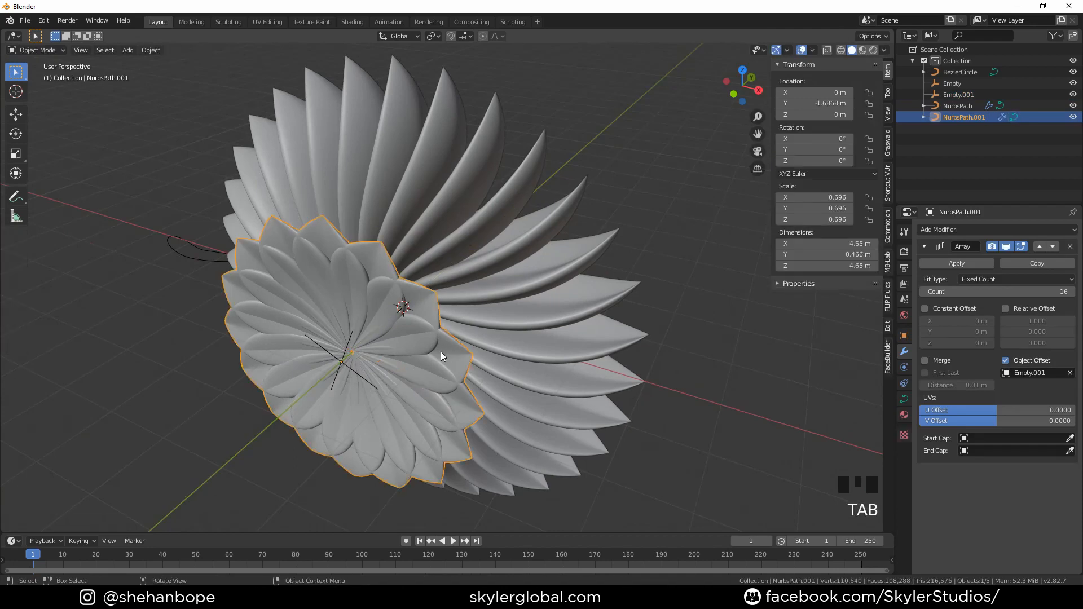
key(g)
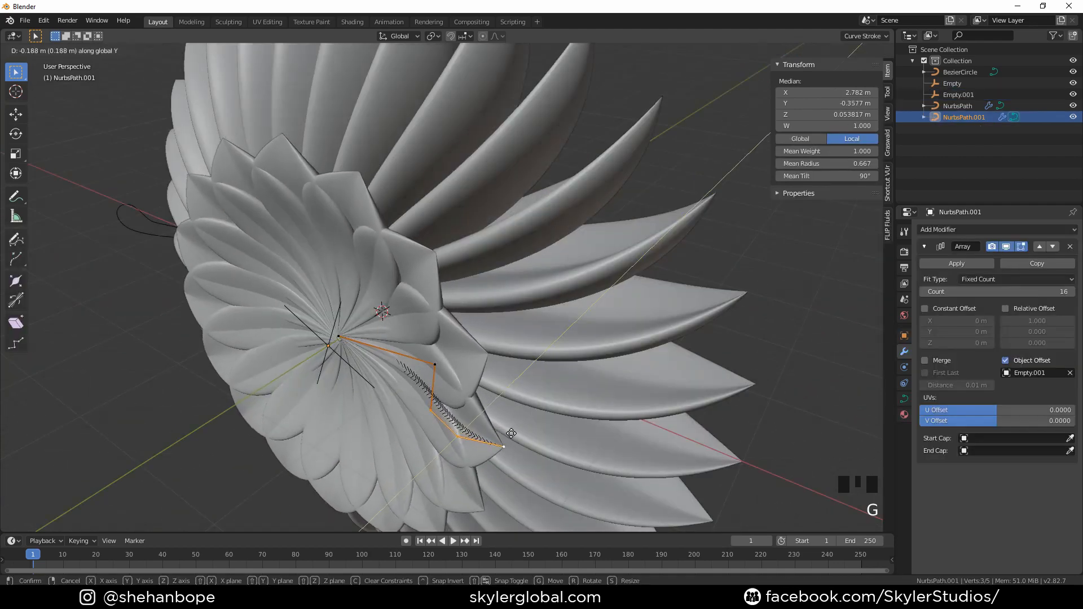
mouse_move(485, 444)
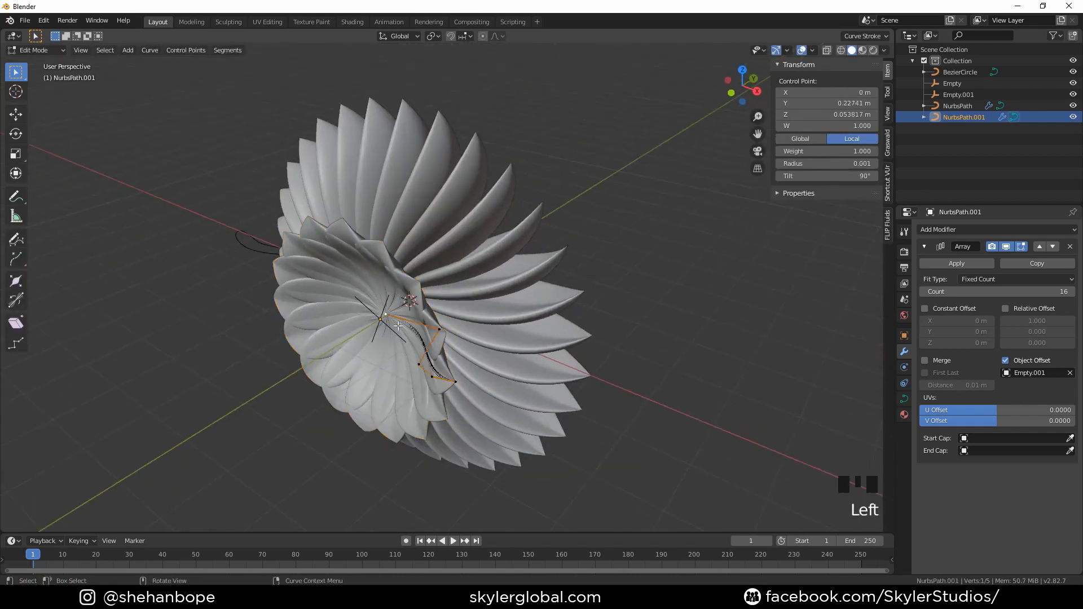
key(g)
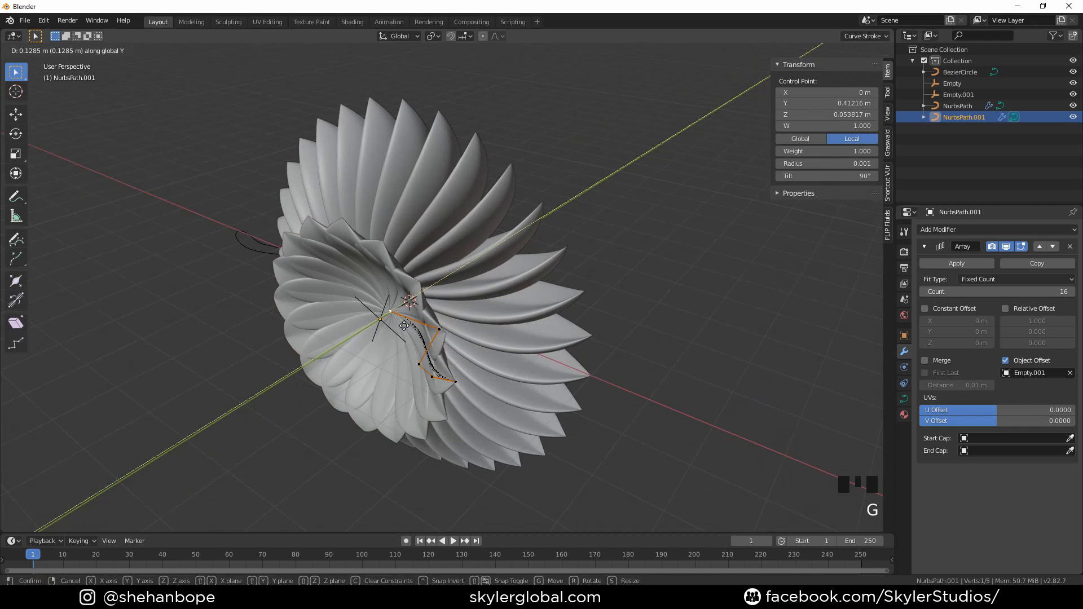
click(960, 94)
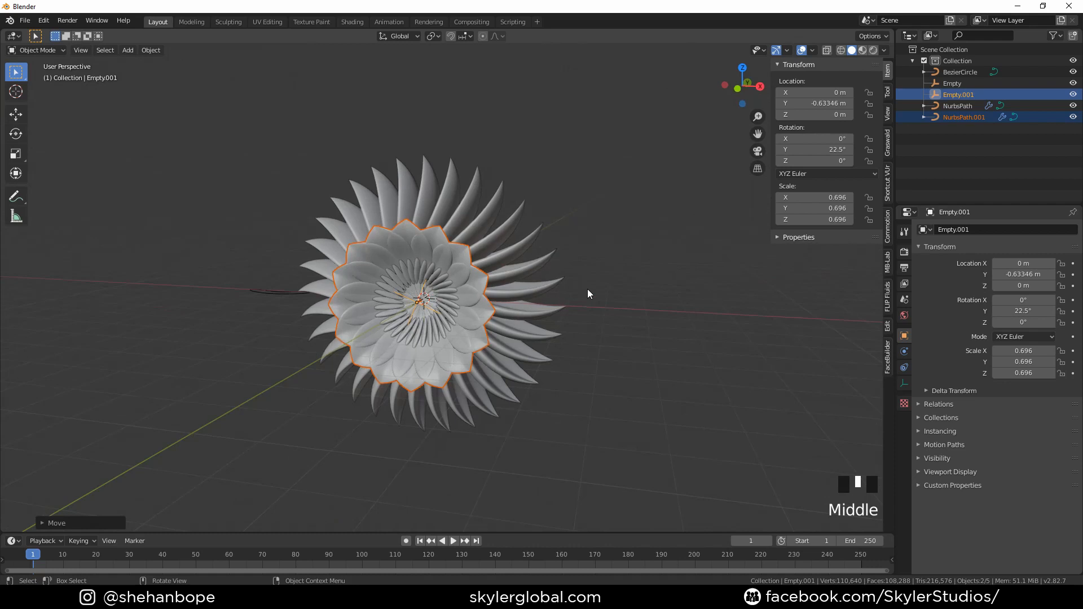
Save the project as 'what ever' in the New Folder(19) folder
key(shift+ctrl+s)
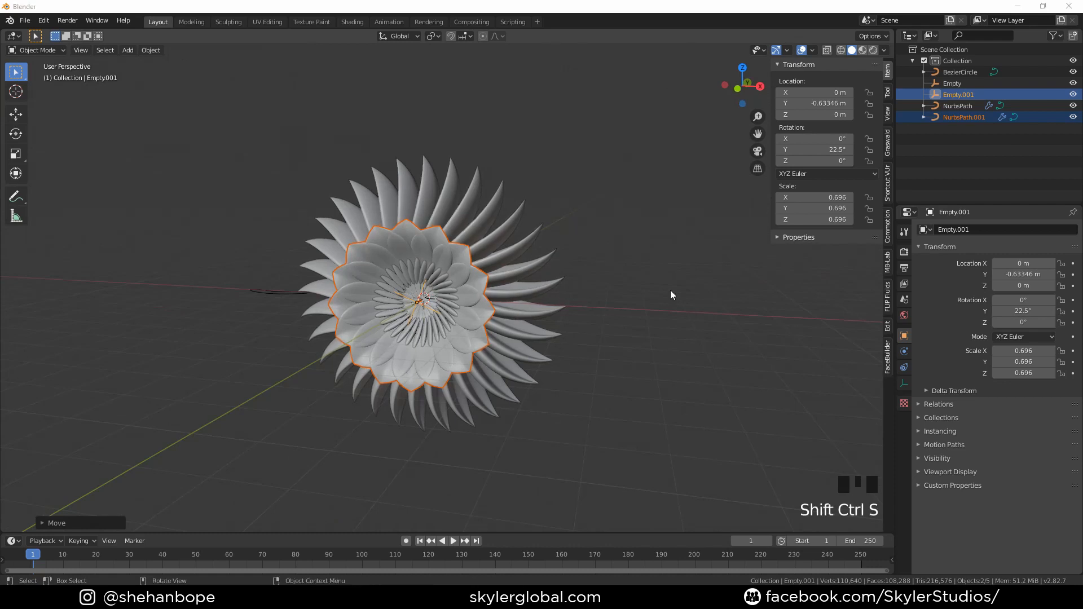
key(shift+ctrl+s)
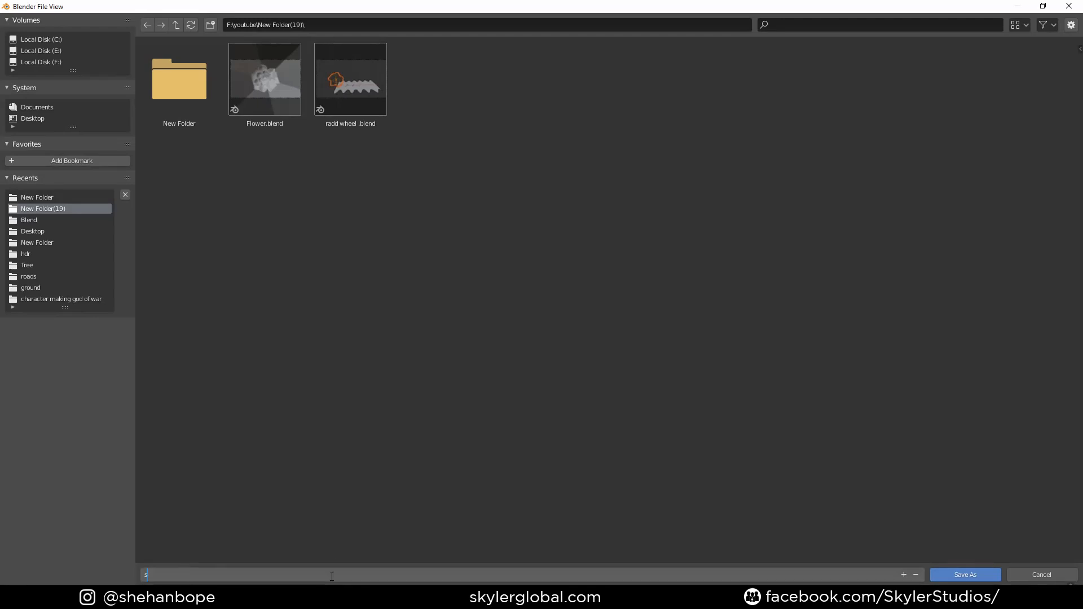
text(what ever)
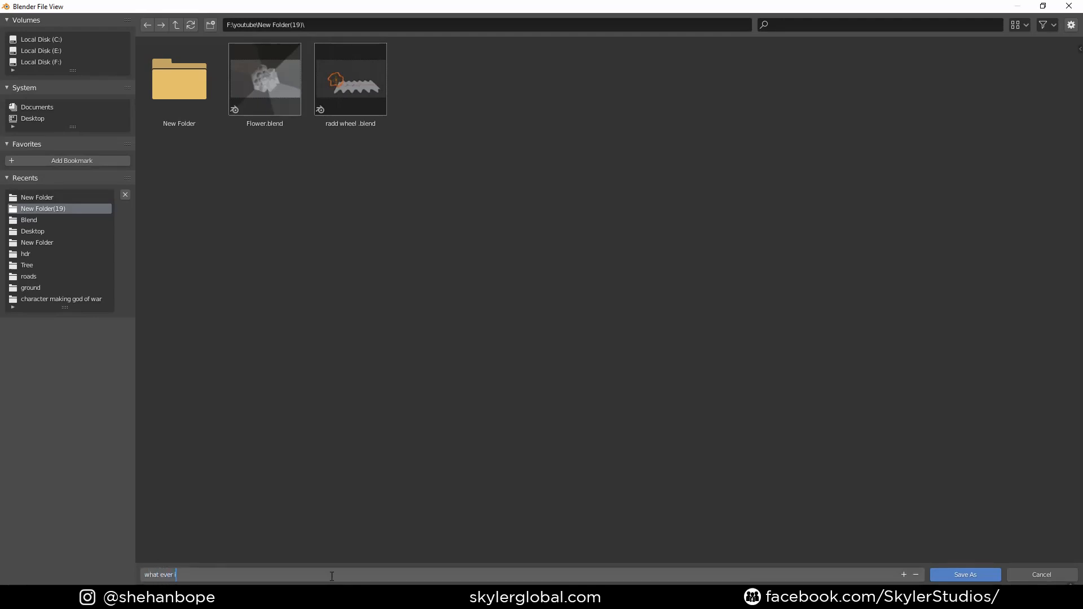
click(964, 574)
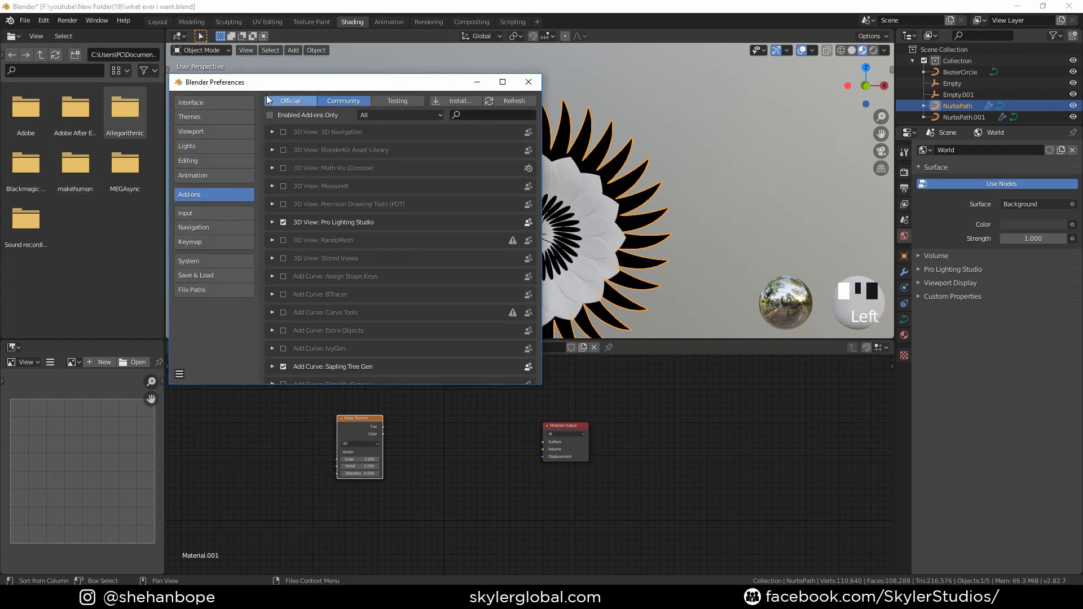
Search add-ons for 'node' to confirm Node Wrangler is ticked, then close Preferences
click(491, 114)
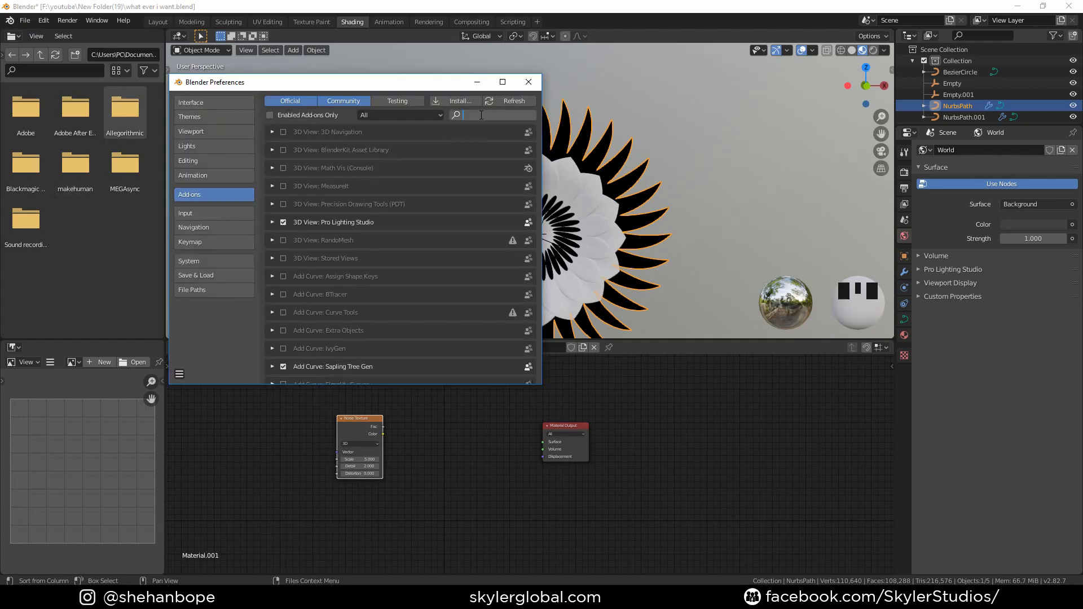
text(node)
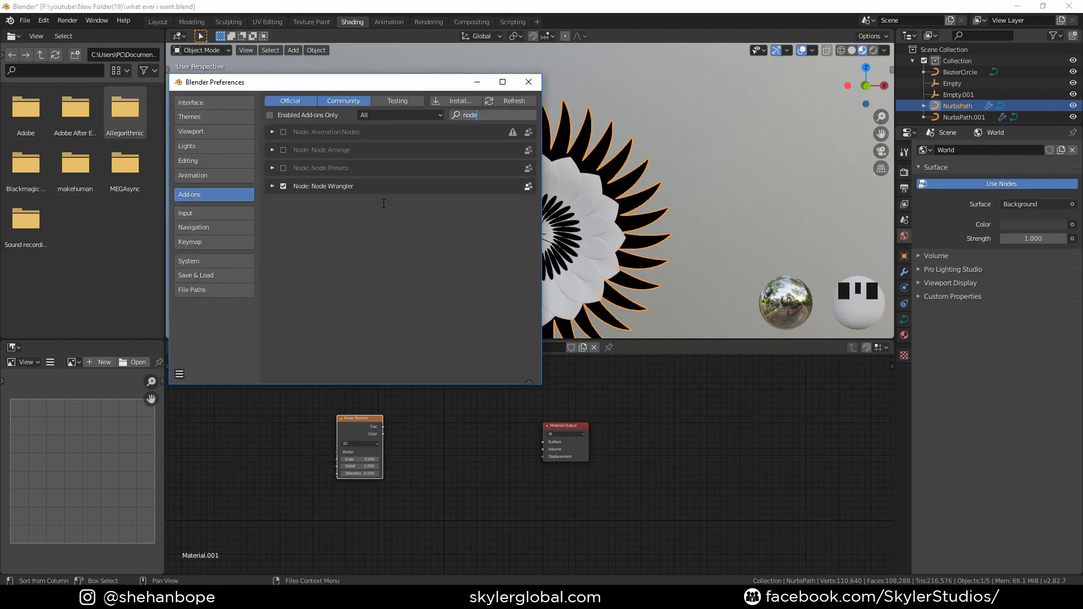
click(529, 82)
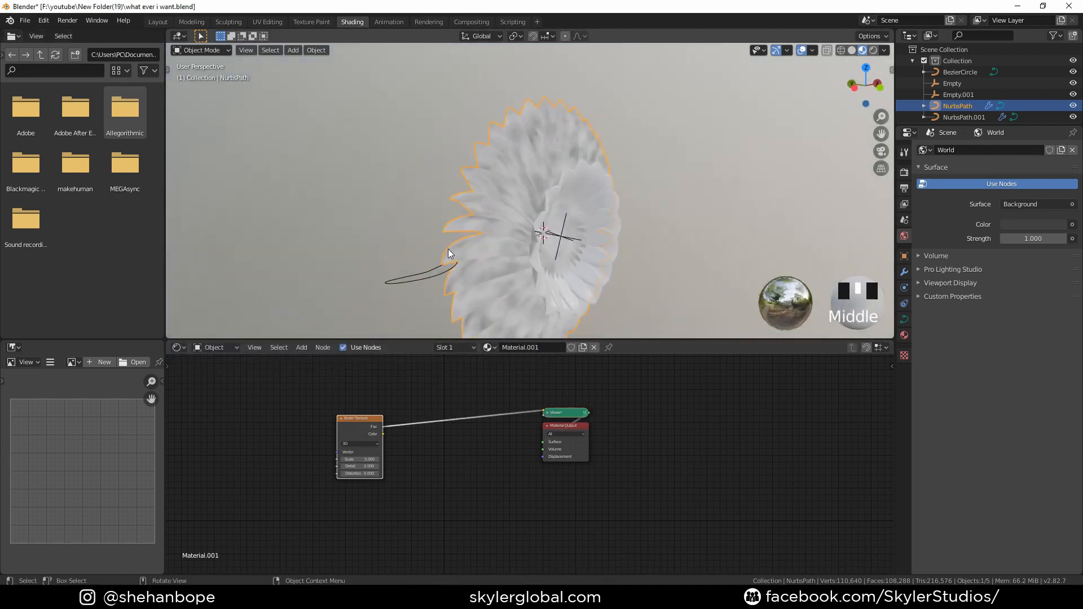
Add Texture Coordinate and Mapping nodes to the Noise Texture with Mapping Scale Y 5
scroll(down, 3)
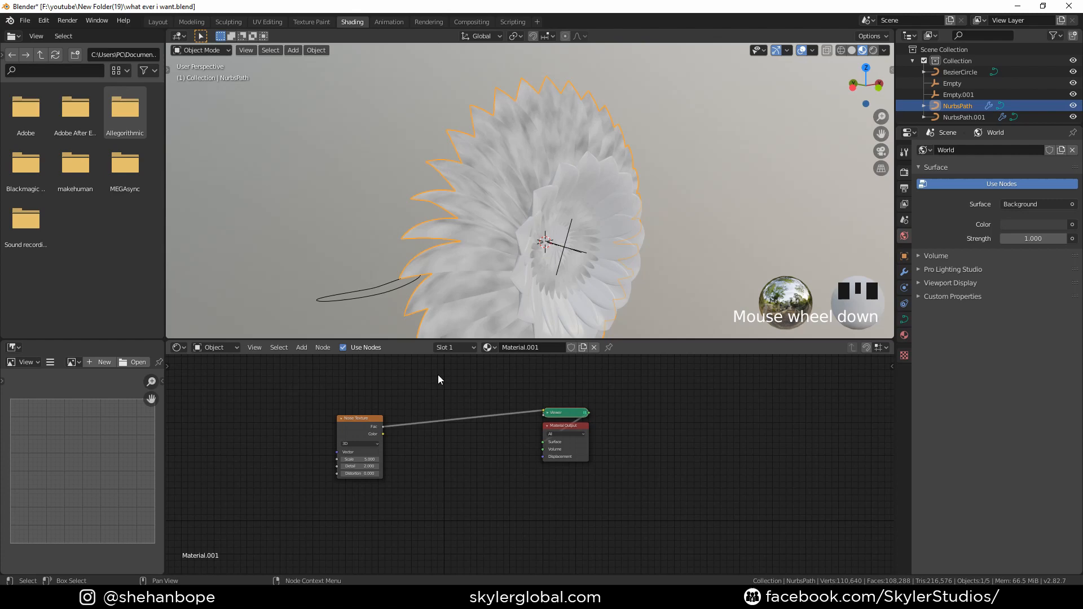
key(ctrl+t)
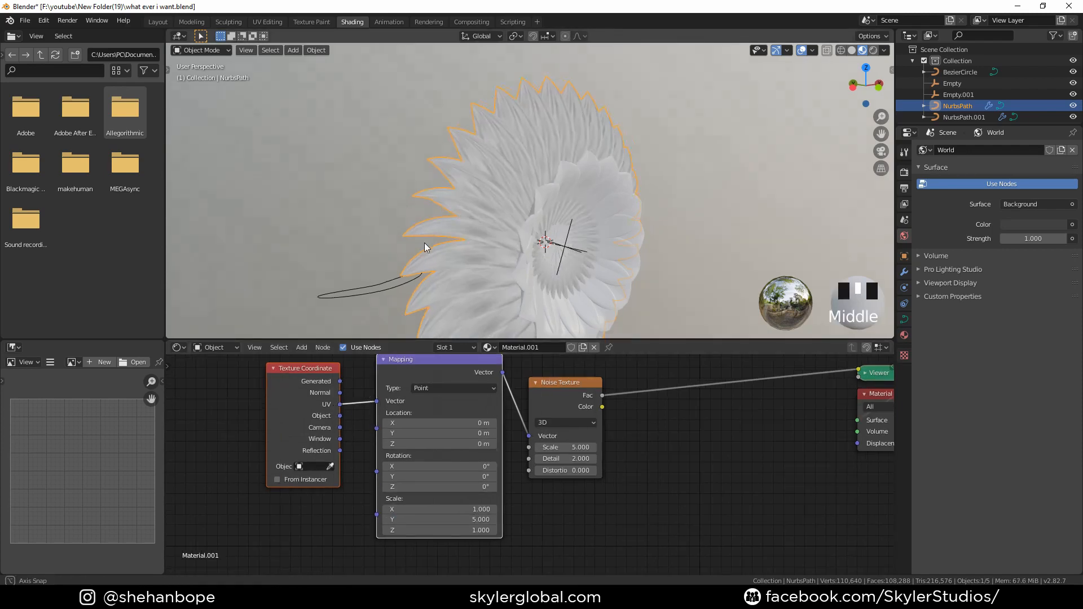
scroll(up, 3)
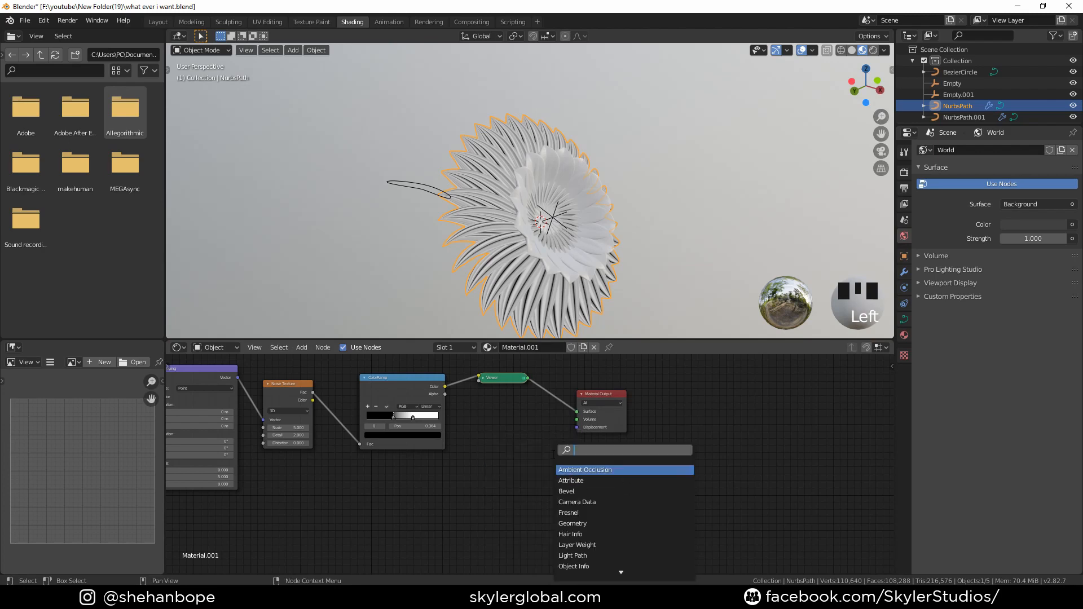
Add a ColorRamp-driven Mix Shader with a blue Emission node at strength 10
text(m)
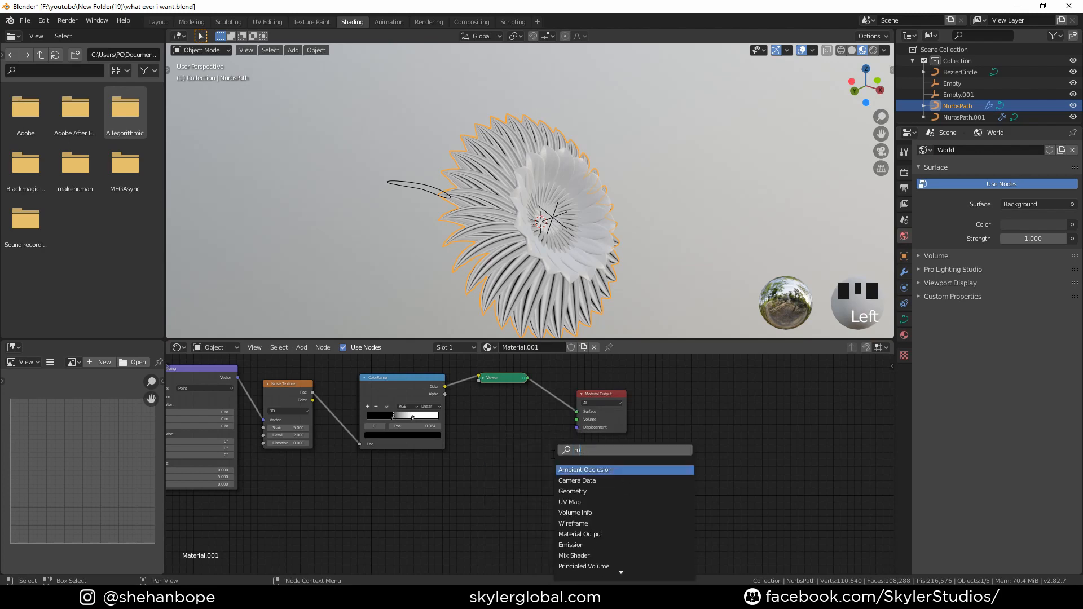
click(573, 556)
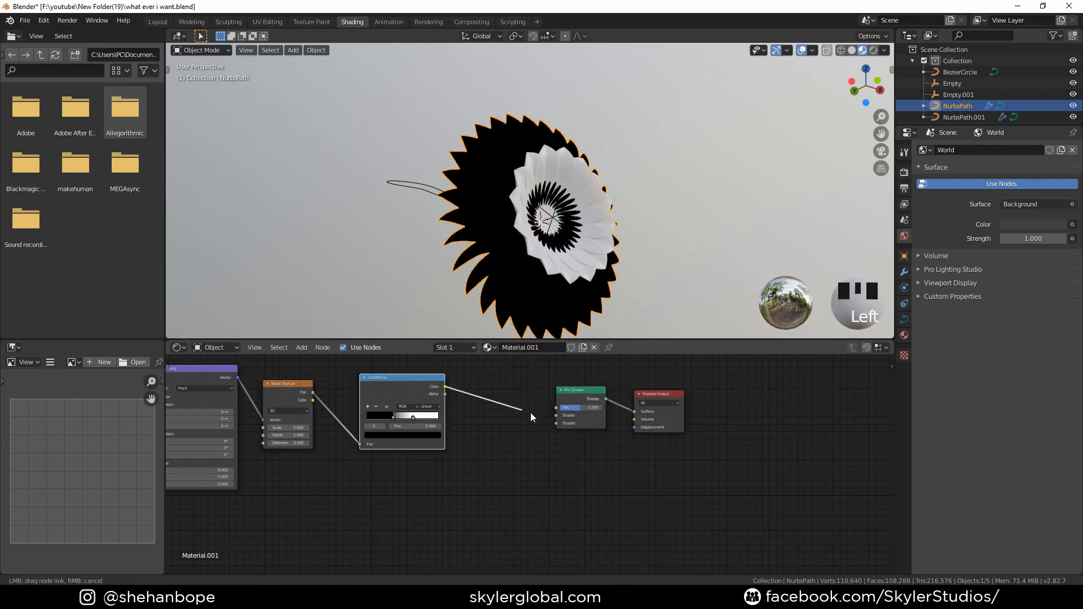
click(581, 390)
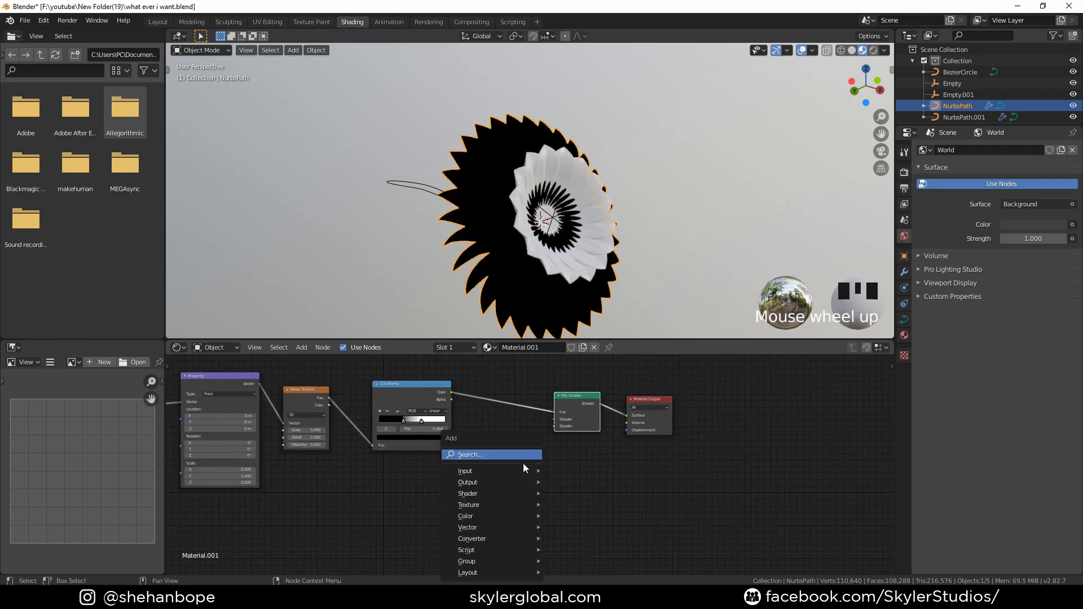
text(emi)
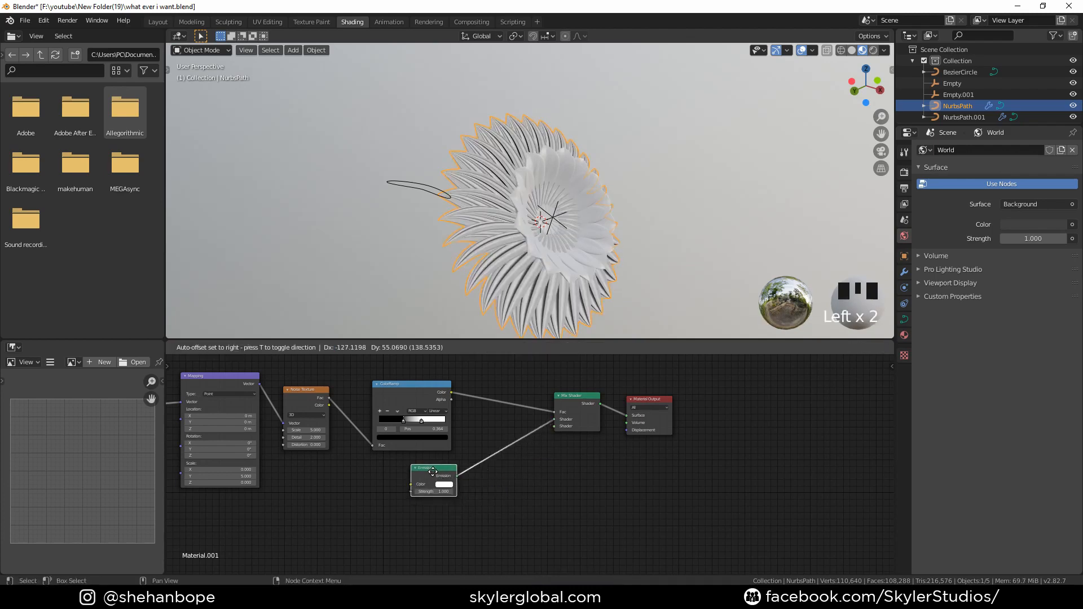
click(444, 484)
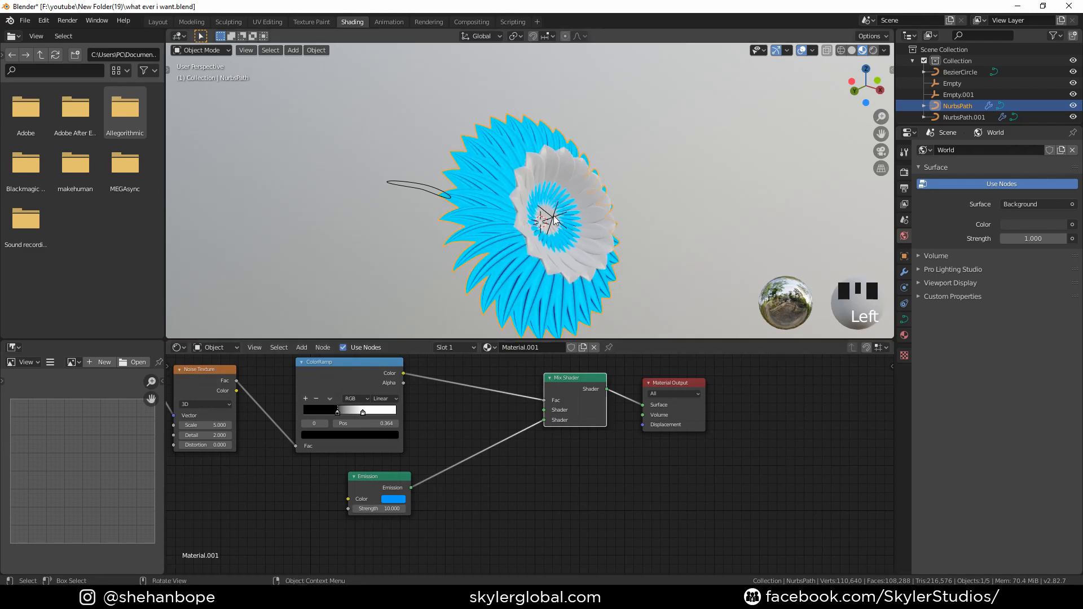
Duplicate the Emission as black, strength 1, into the other Shader input; select NurbsPath.001
key(shift+d)
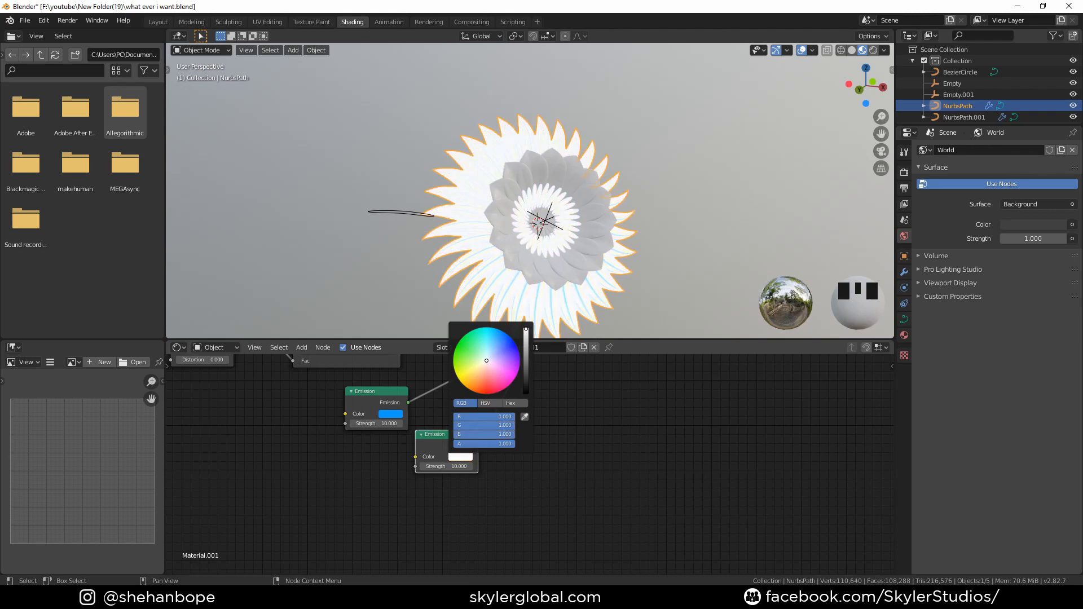
click(514, 484)
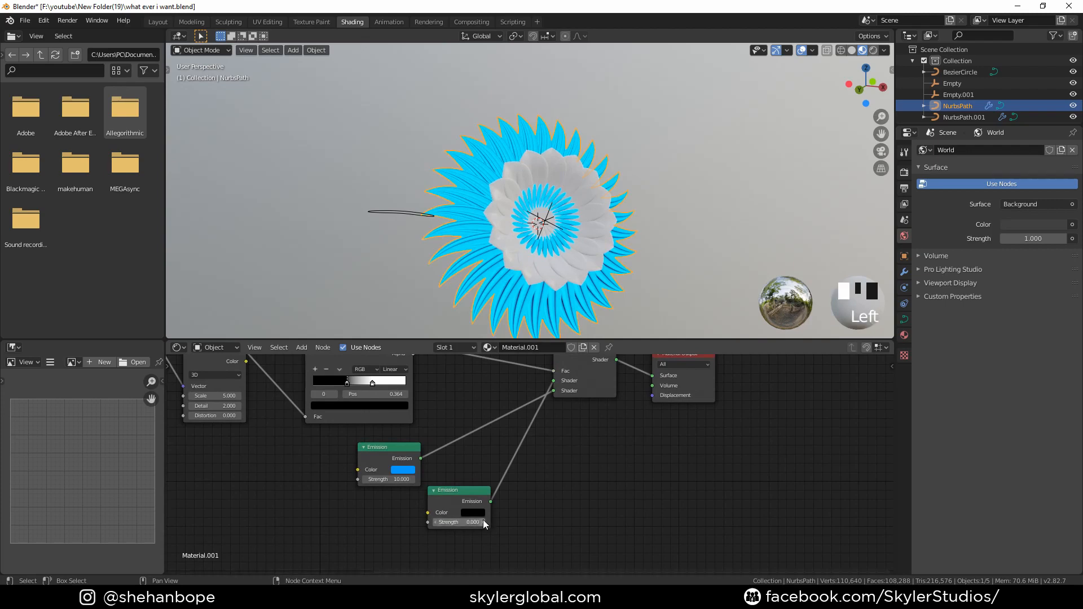
click(458, 523)
text(1.000)
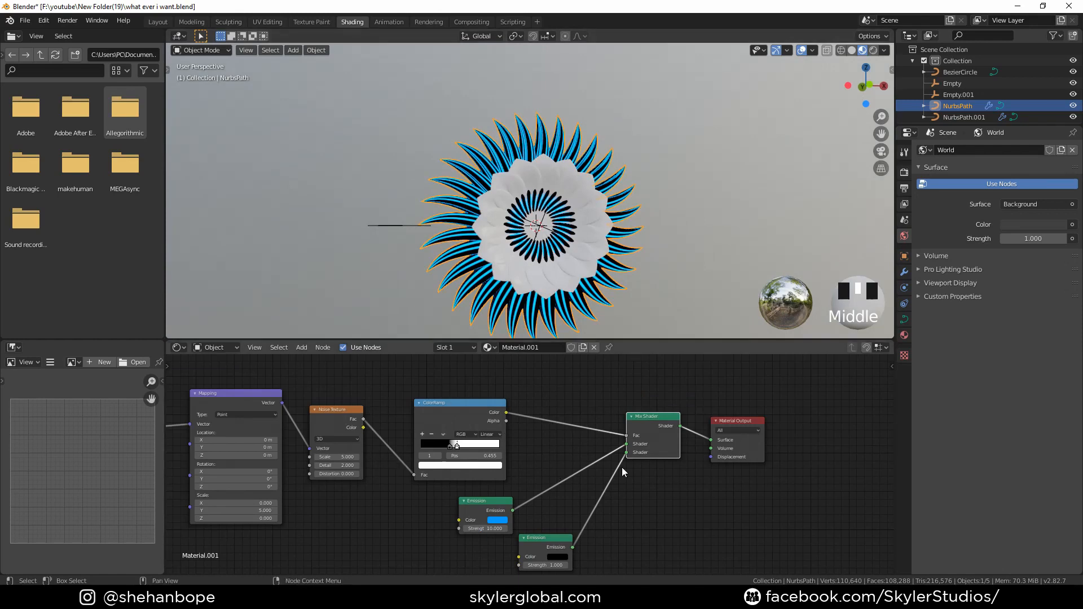
click(965, 117)
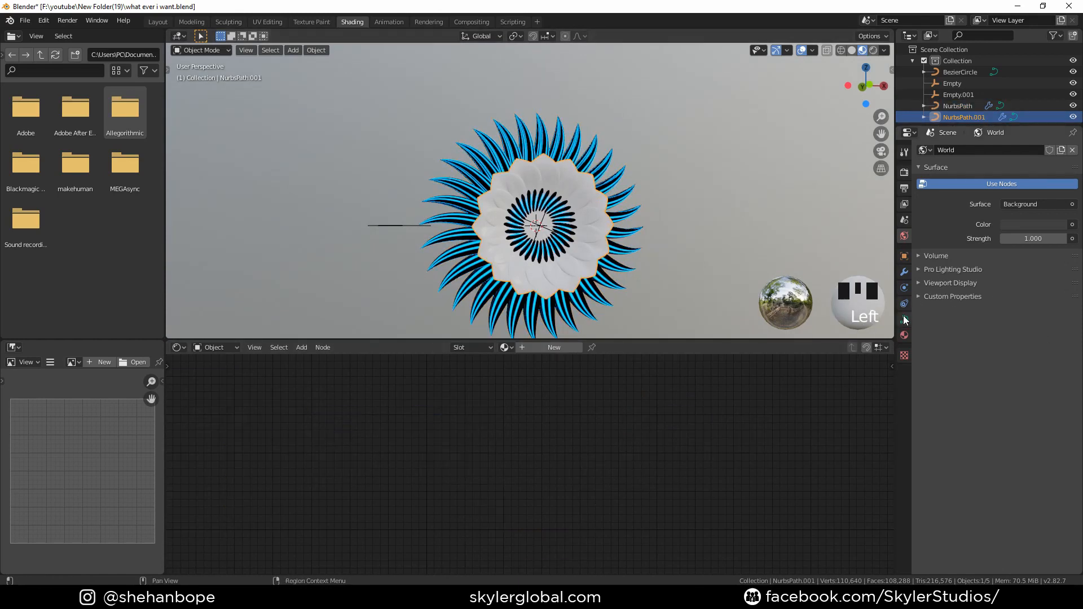
Assign Material.001 to NurbsPath.001 and add a second Noise Texture fed by Mapping
click(903, 256)
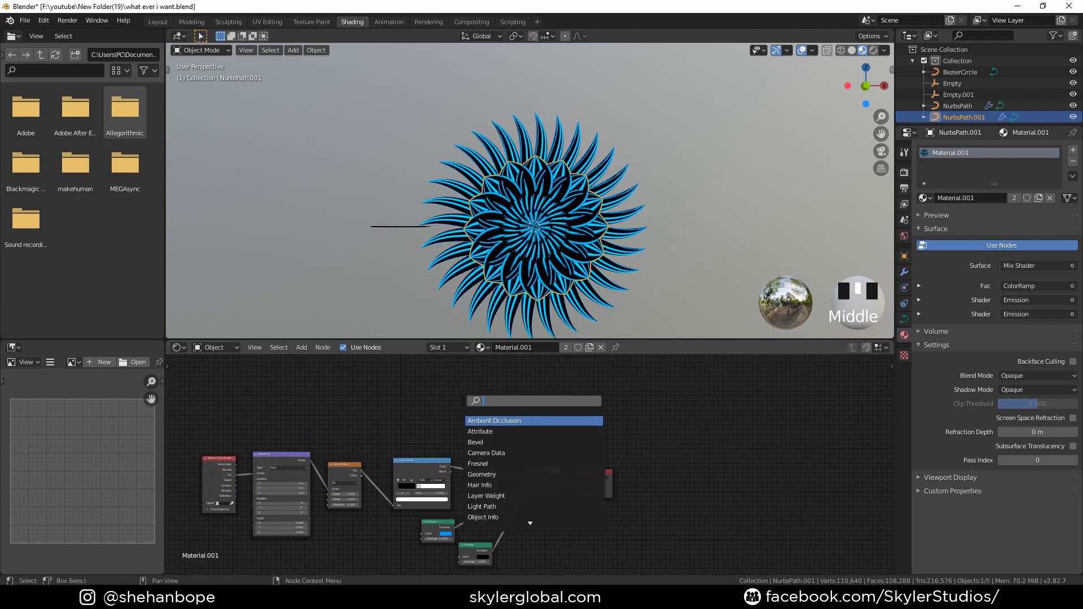
click(493, 420)
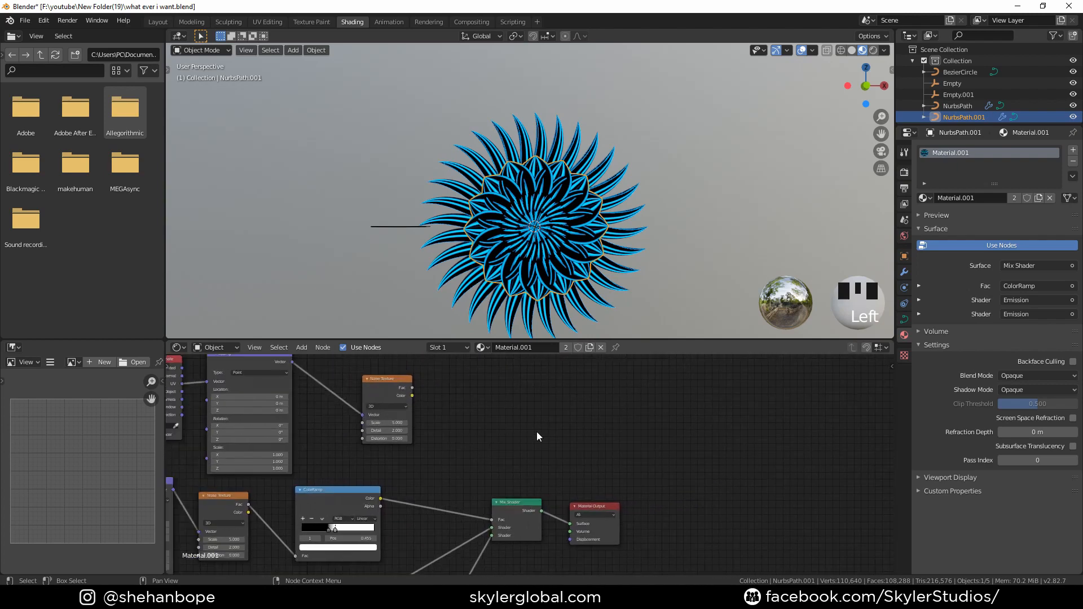
Add a pale yellow-green Emission node mixed in by the second noise texture
click(301, 347)
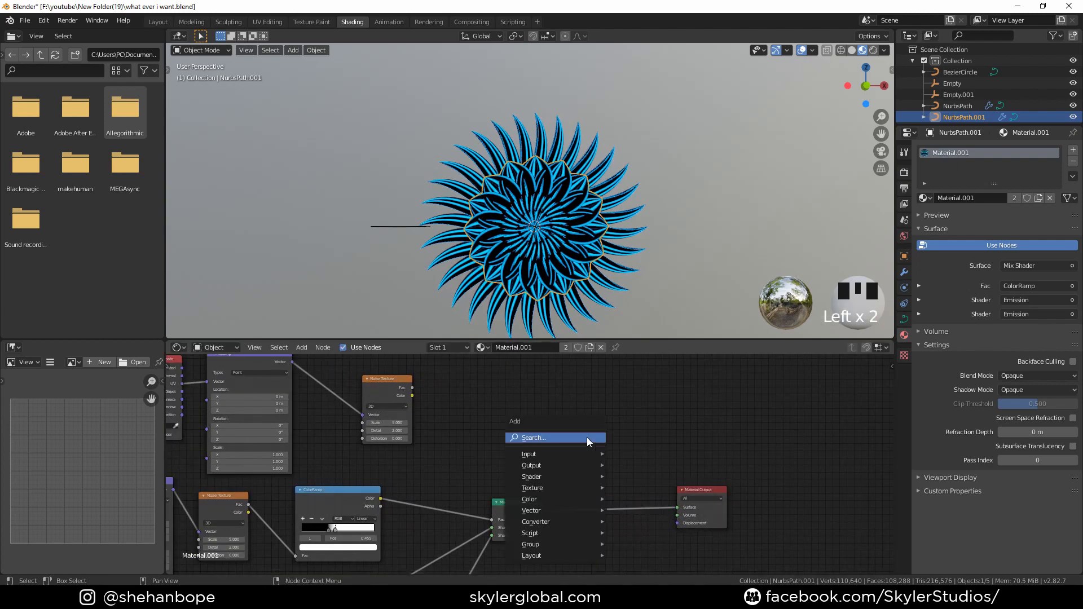
click(542, 476)
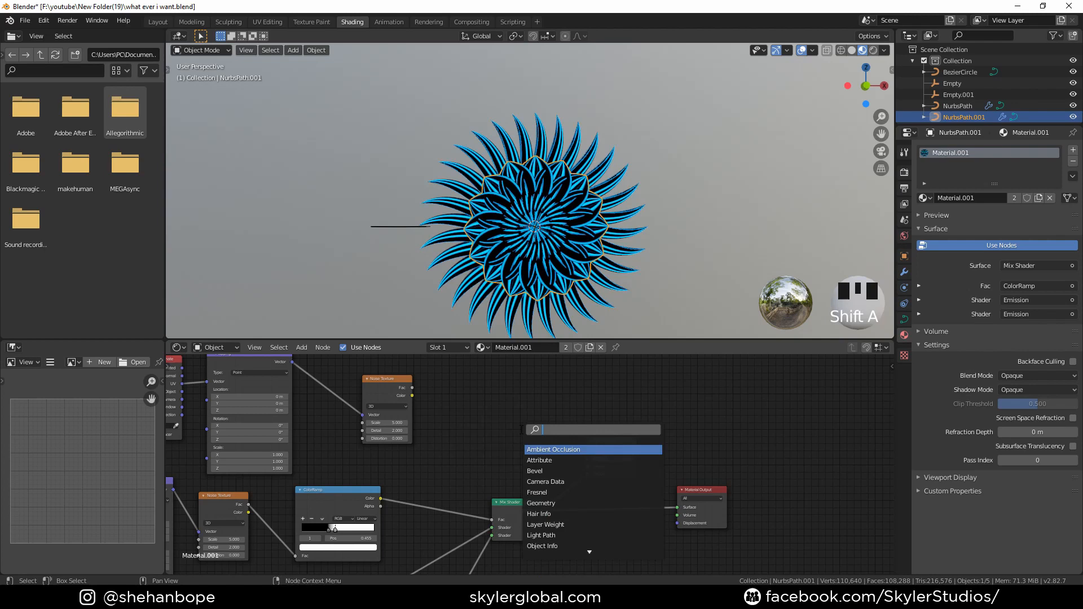
text(emi)
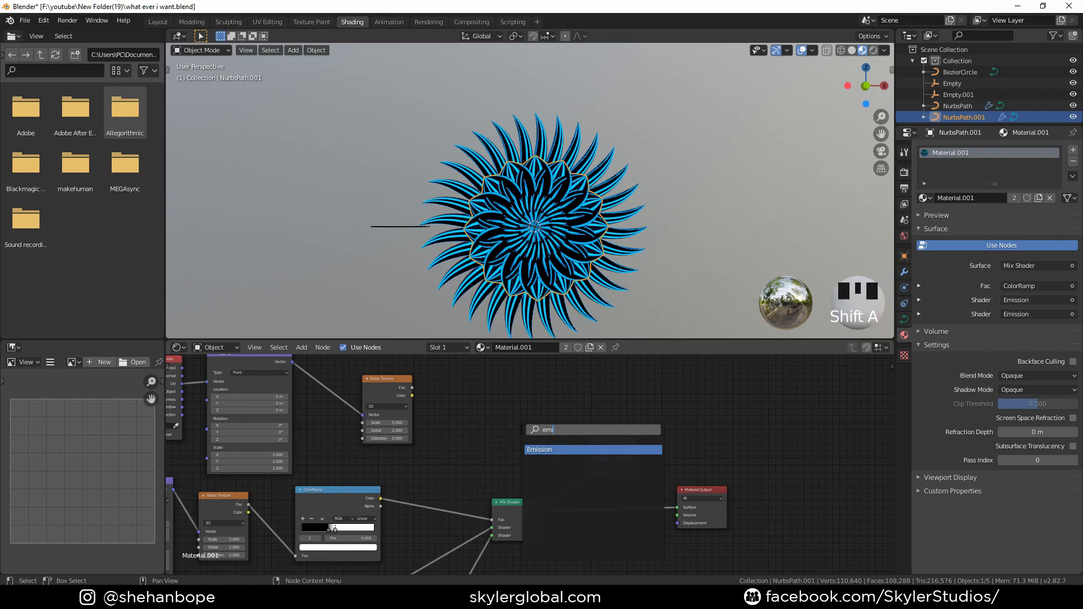
click(591, 450)
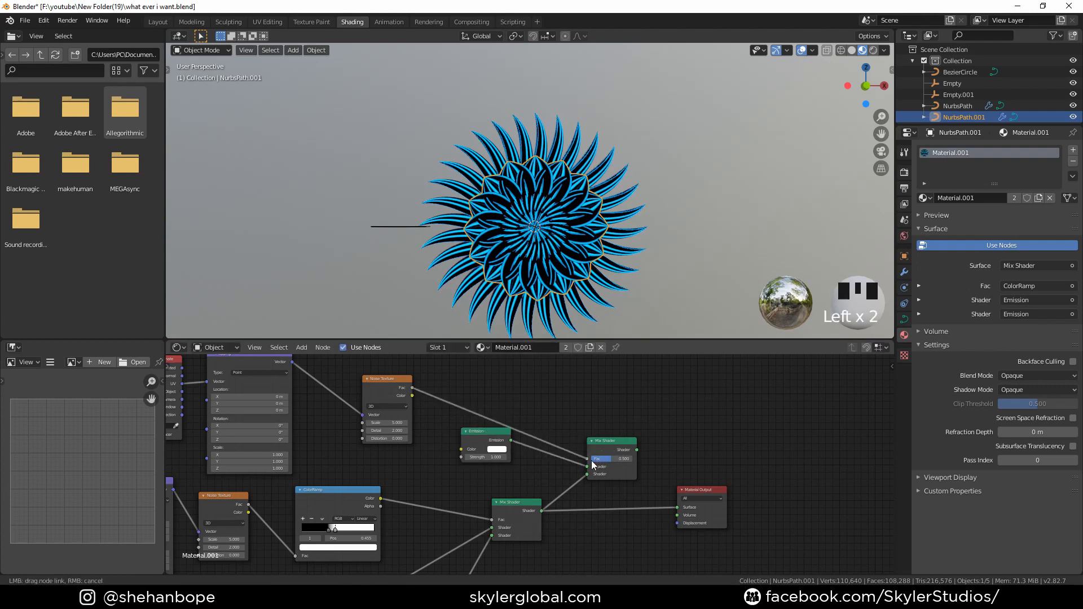
click(496, 449)
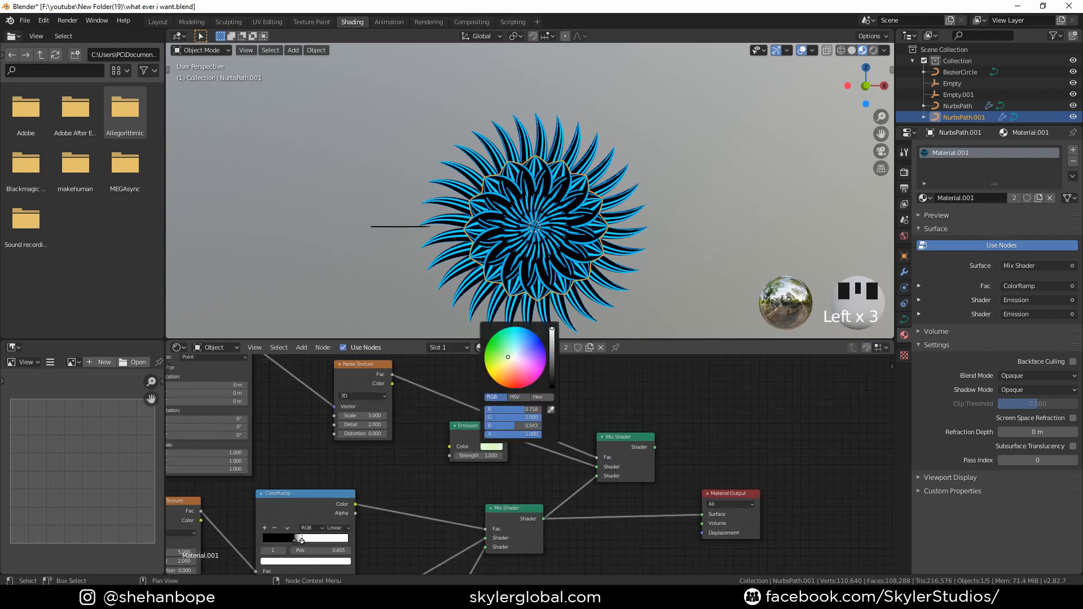
click(514, 370)
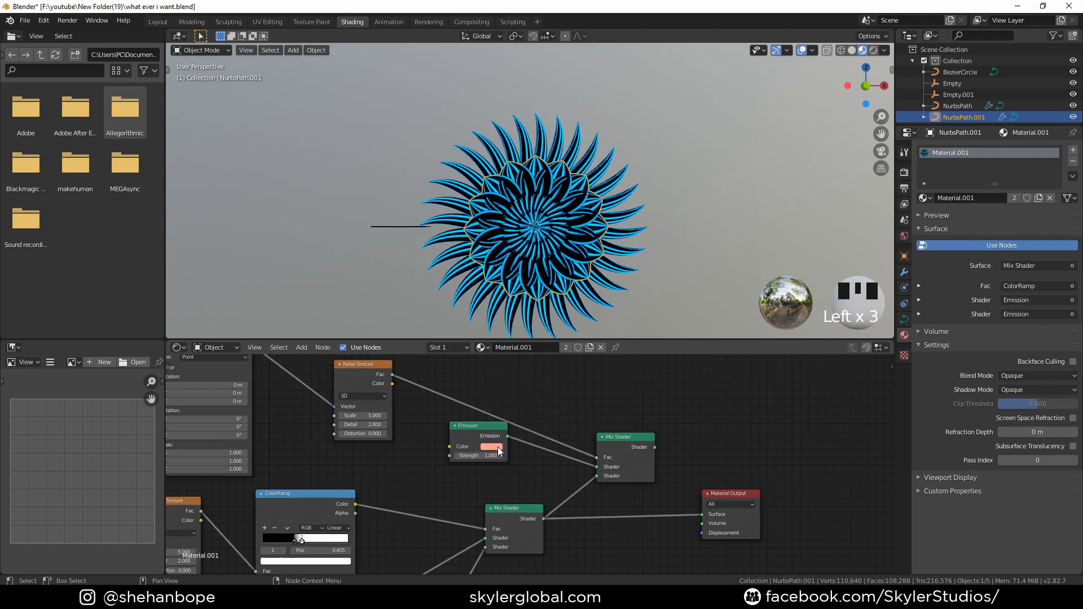
click(487, 446)
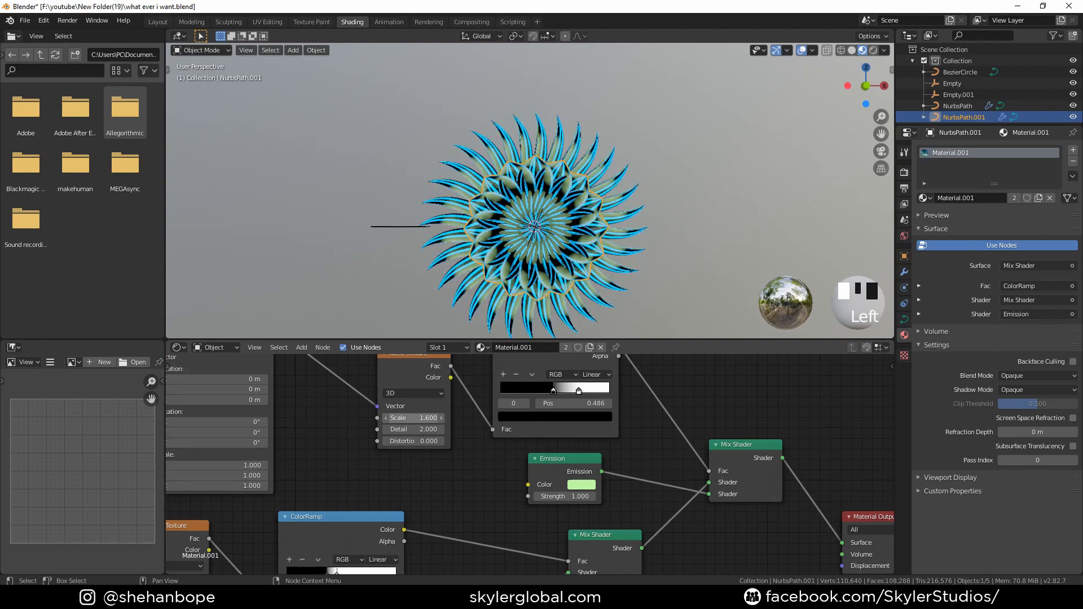
Offset the Mapping node's Location X and Z, then return to the Layout workspace
click(413, 418)
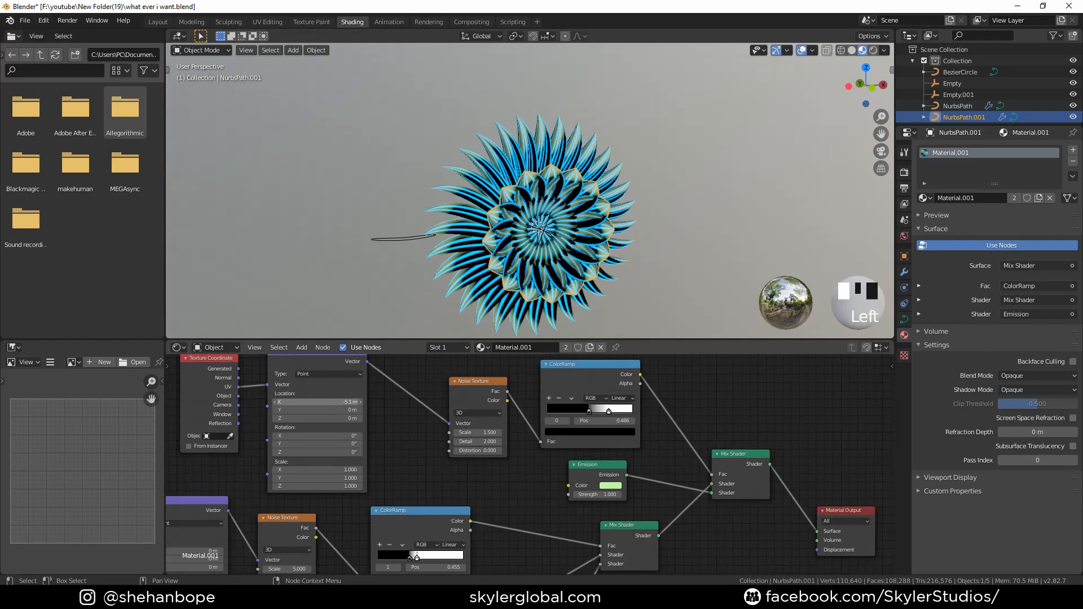
click(591, 302)
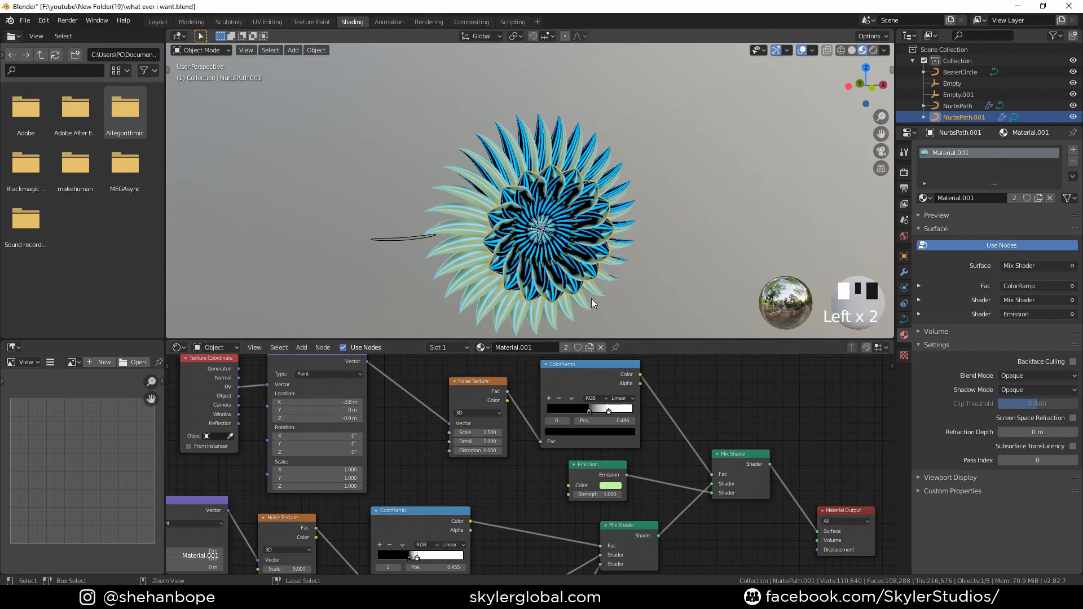
scroll(down, 3)
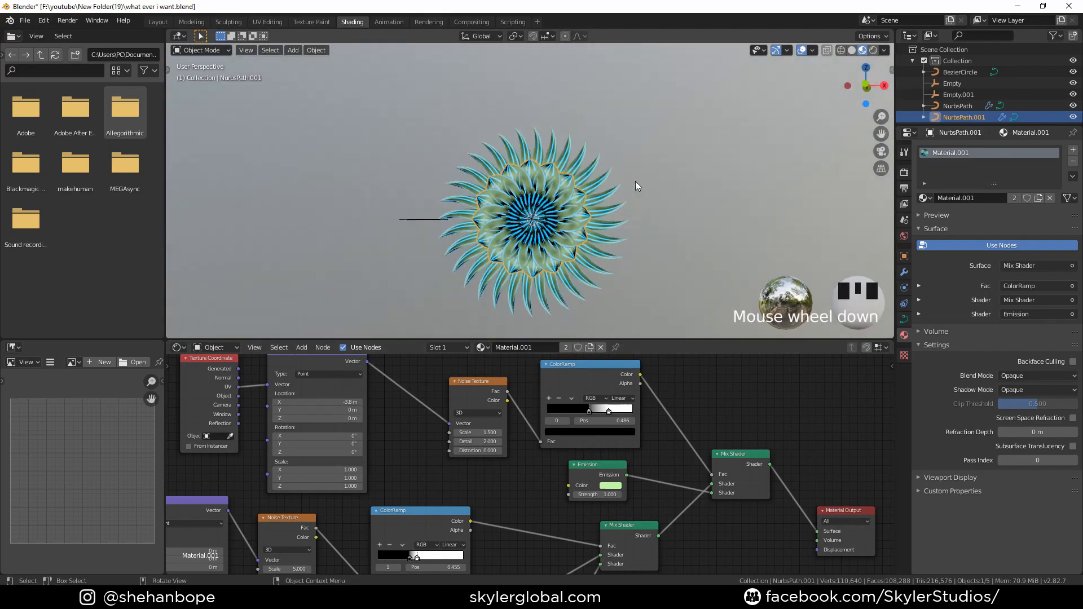
scroll(down, 3)
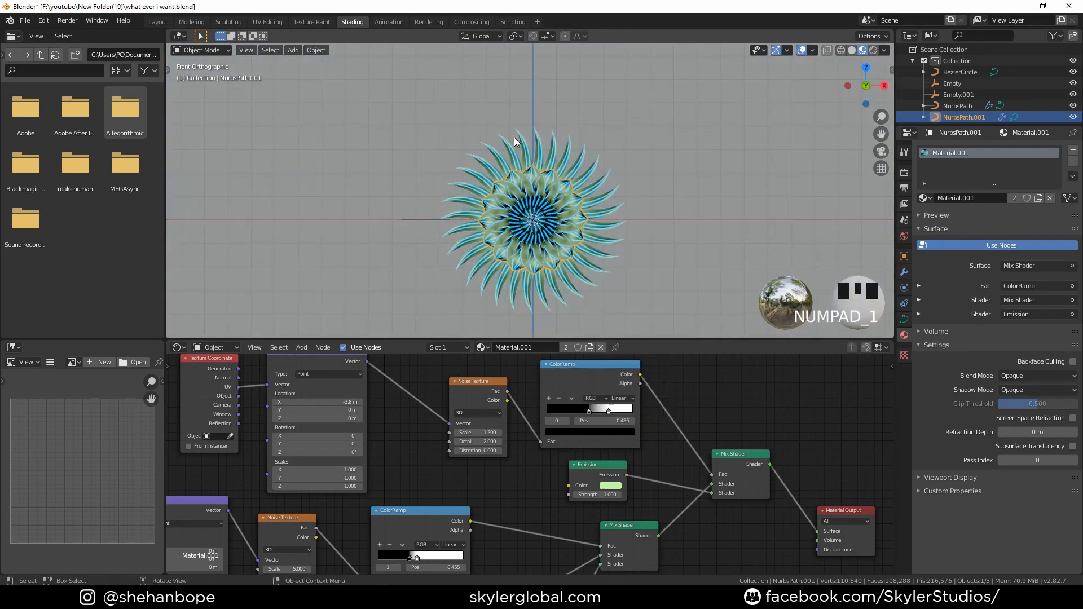
click(157, 22)
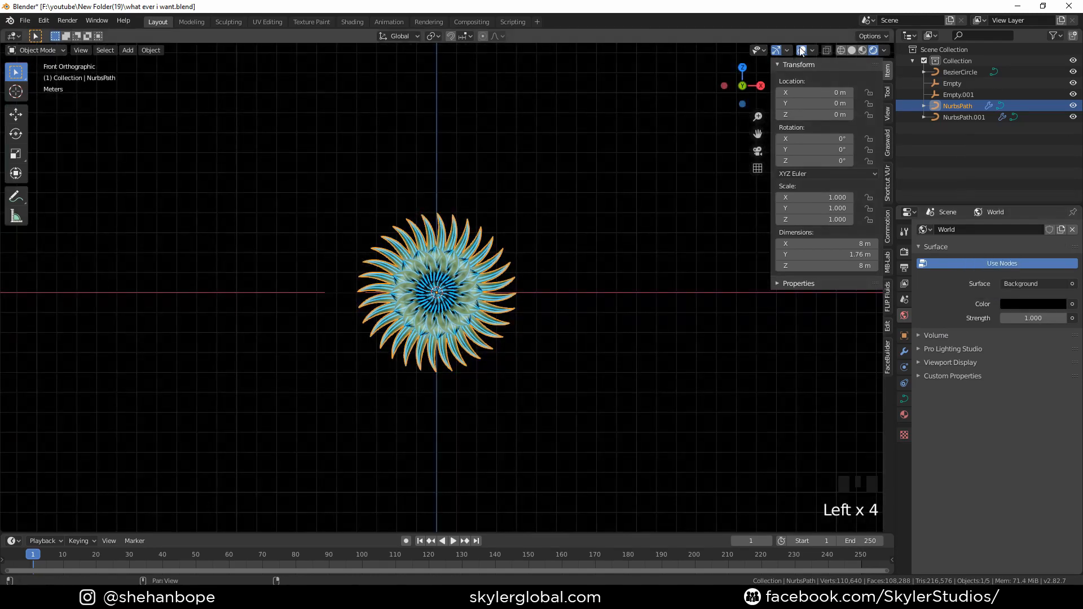
Add a six-sided cylinder rotated 90° on X and scaled to 5.61, then enter Edit Mode
click(127, 49)
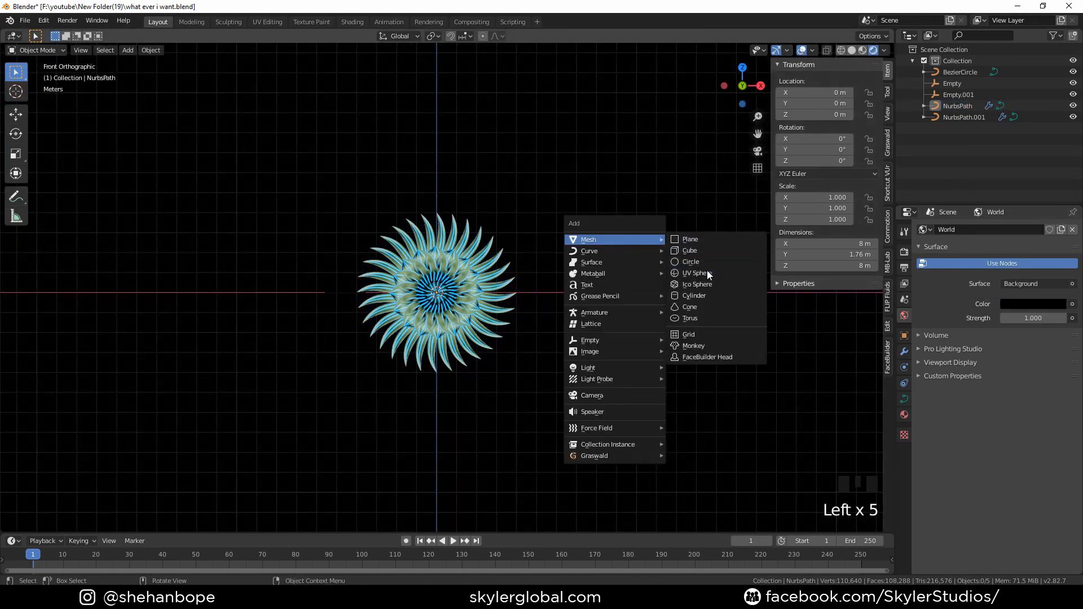
click(694, 296)
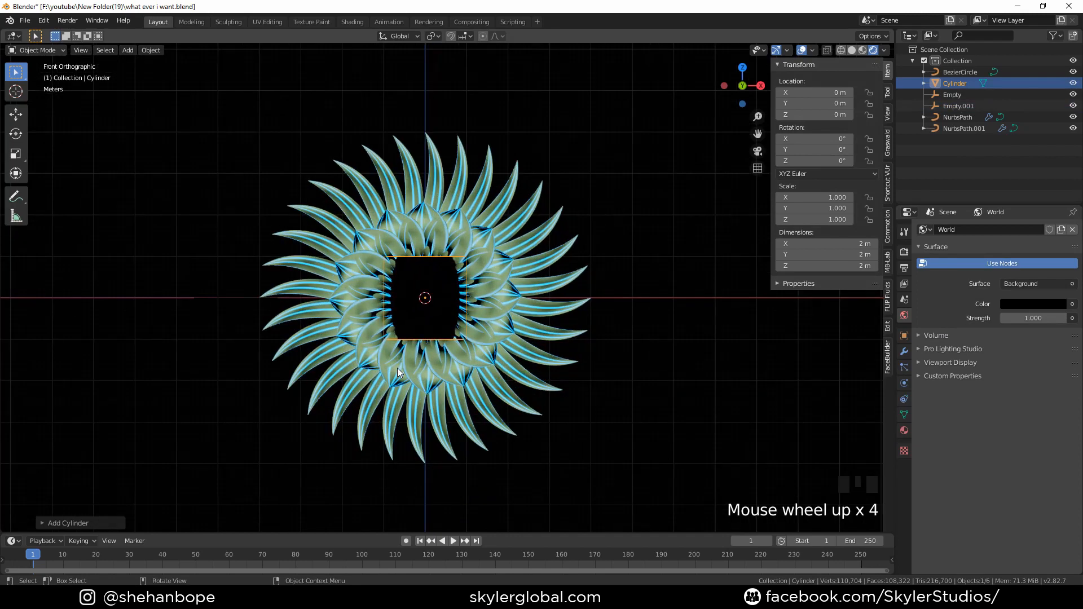
click(67, 523)
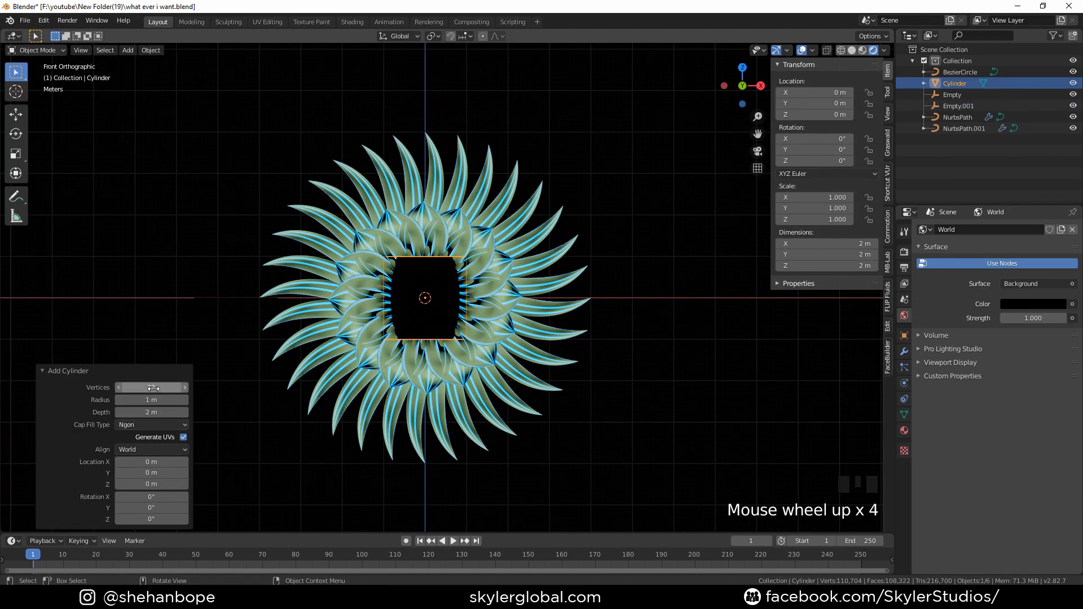
click(118, 388)
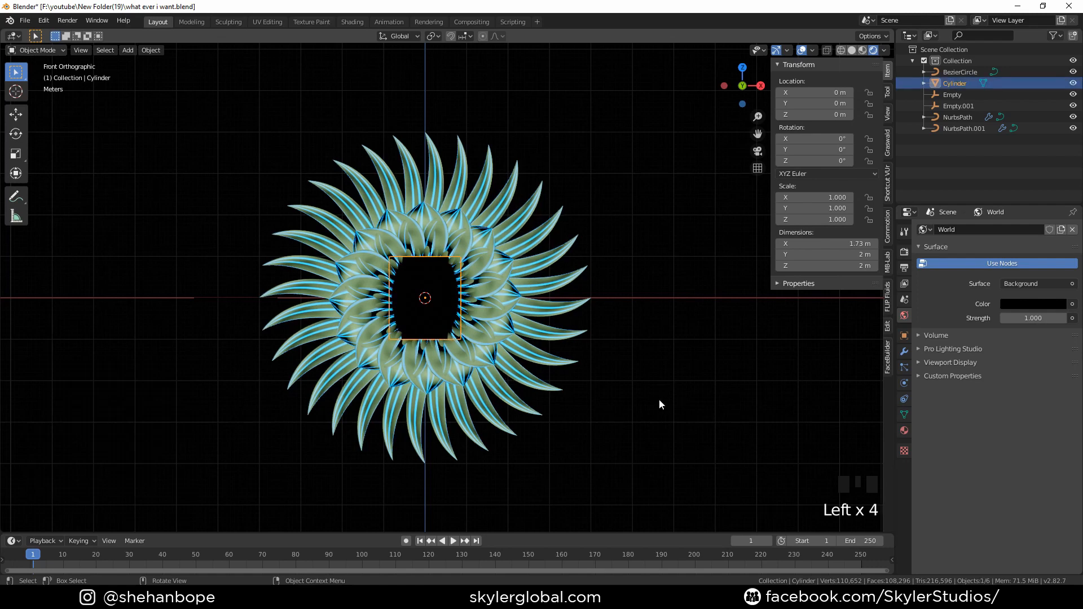
key(r)
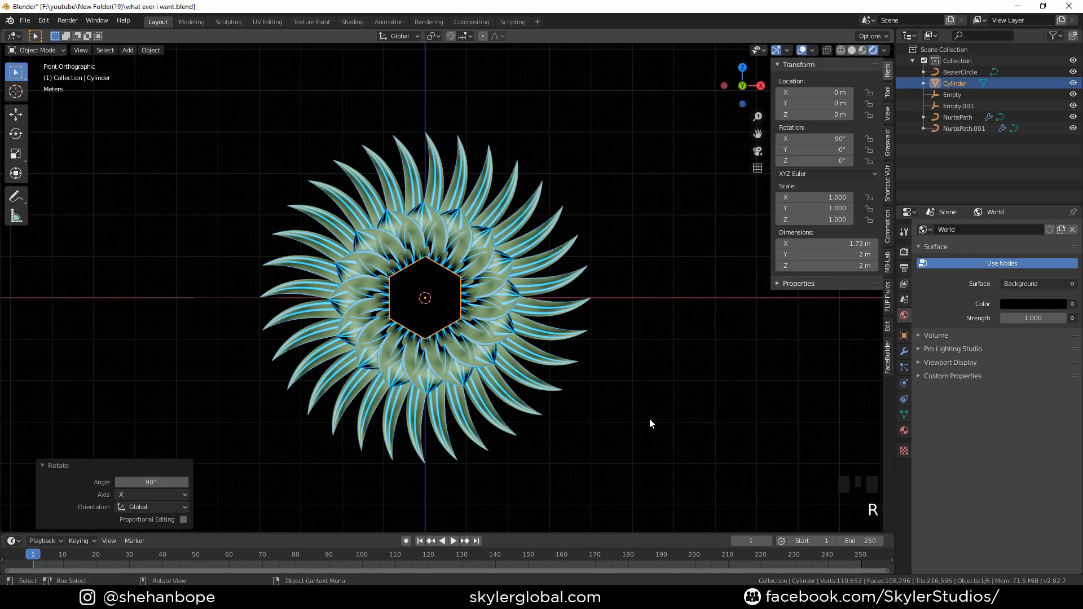
key(s)
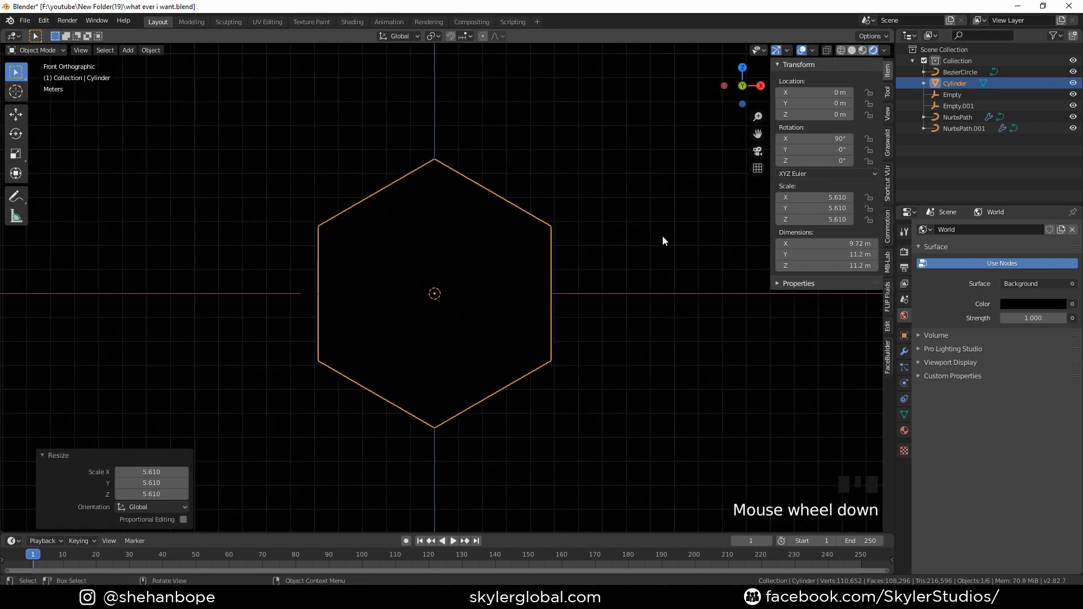
mouse_move(639, 270)
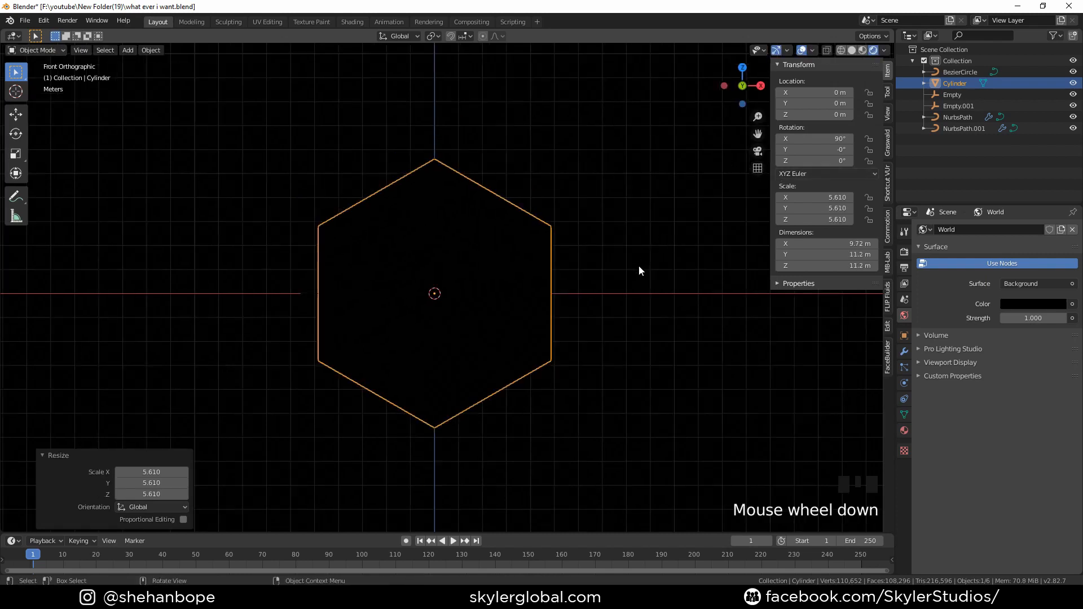
key(Tab)
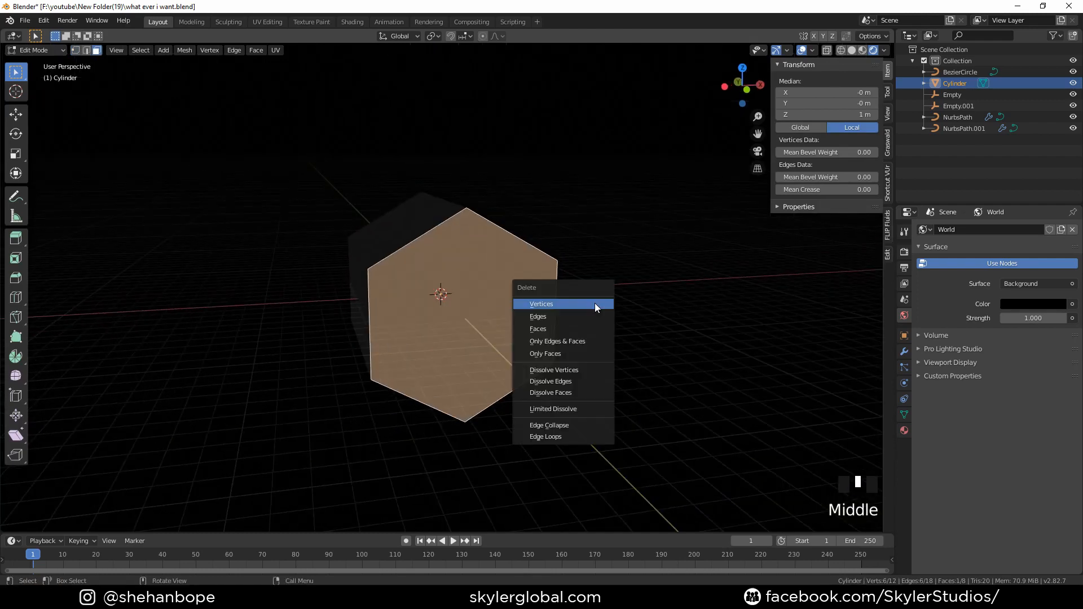
Delete the cylinder's end caps, stretch it along Z into a long tunnel, and add a camera
key(Tab)
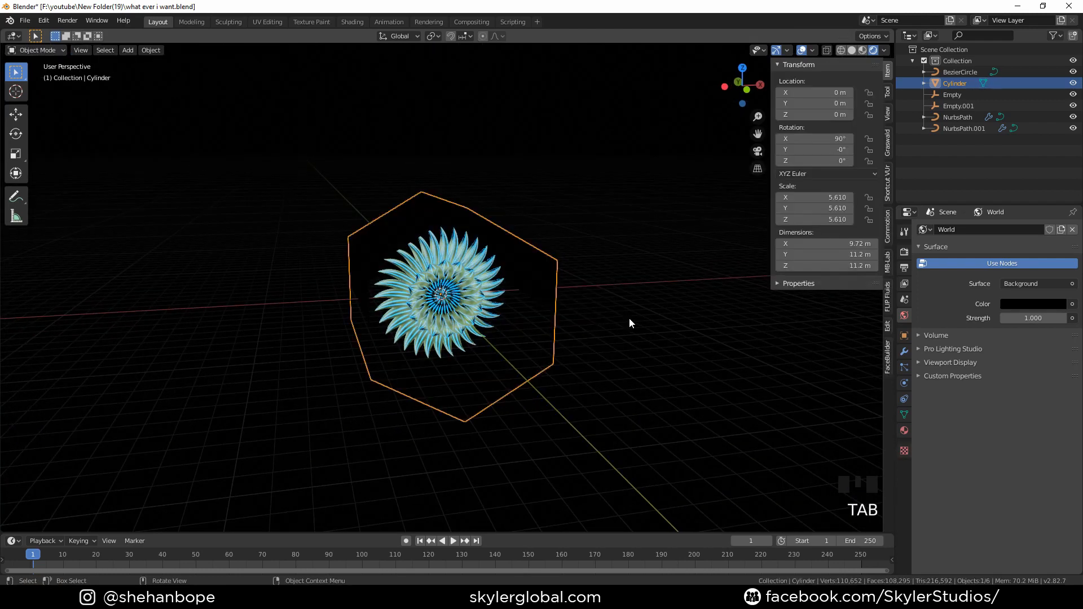
key(s)
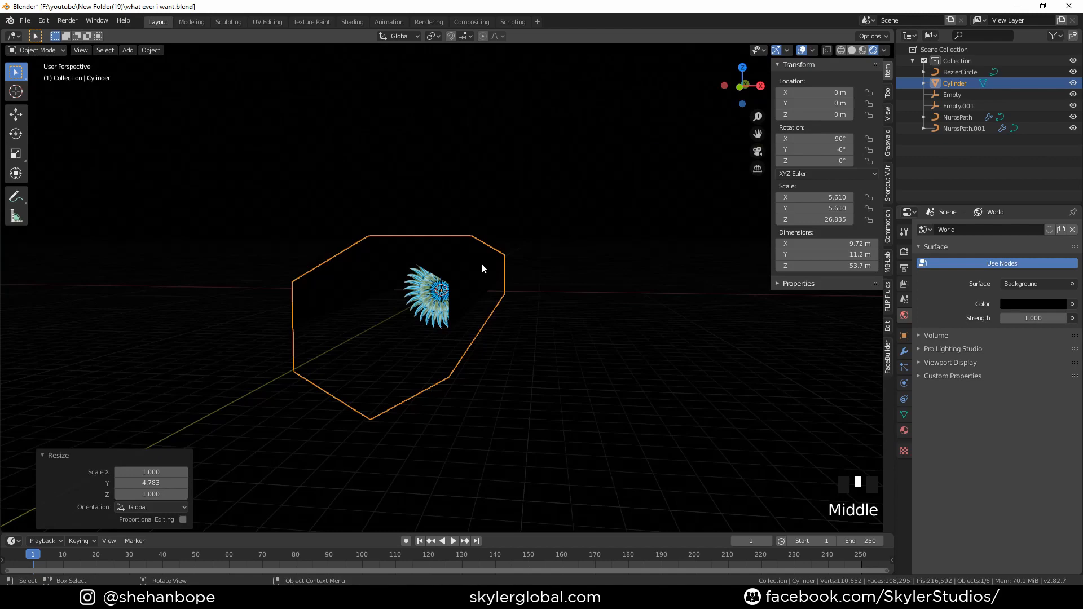
key(shift+a)
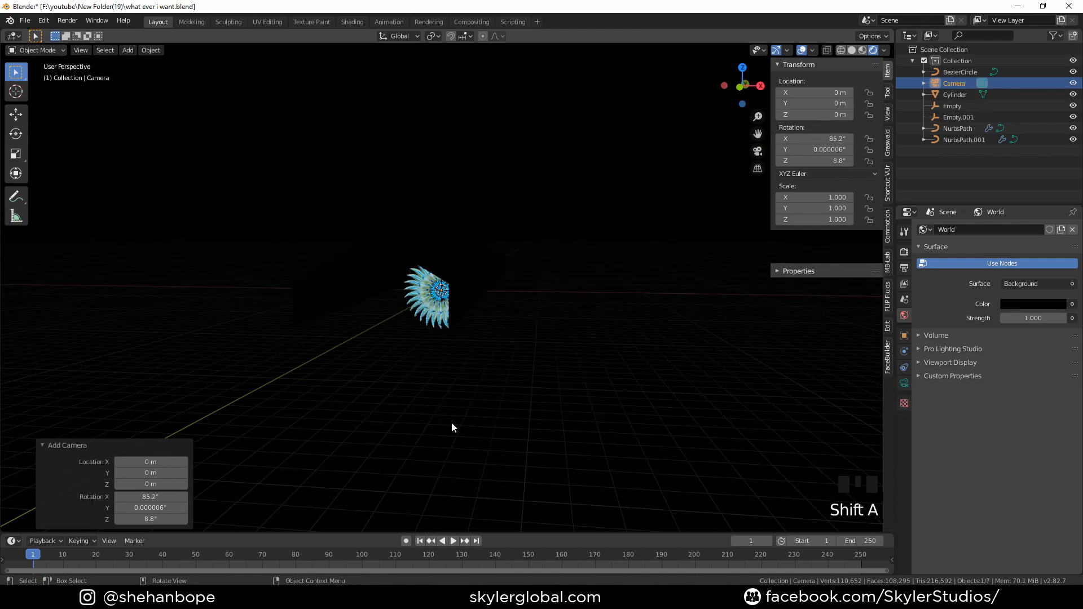
Align the camera to the front view, framing the flower, and select the Cylinder
key(numpad_1)
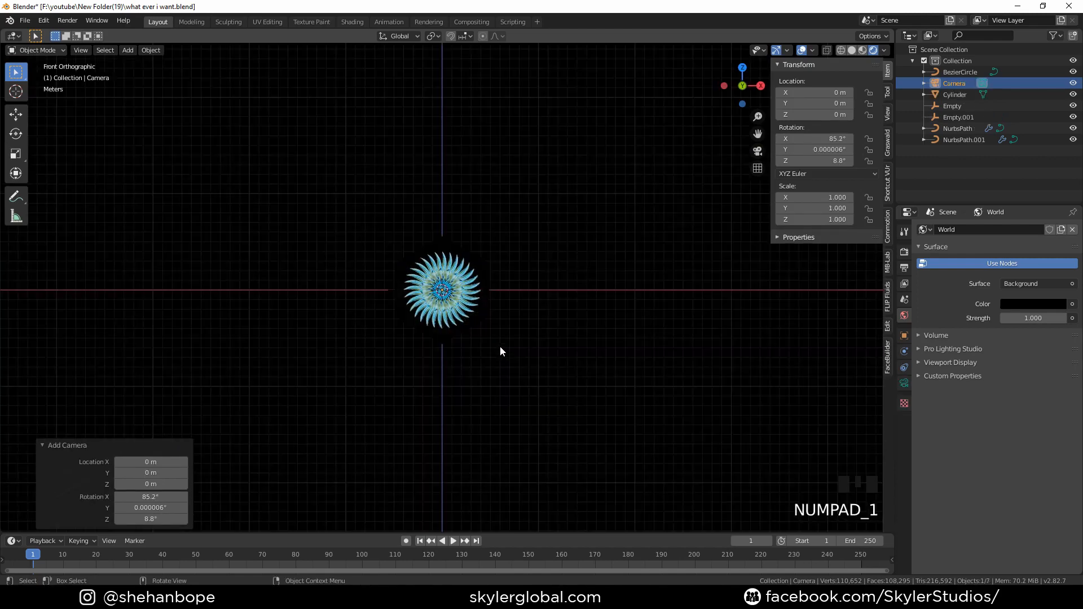
scroll(up, 3)
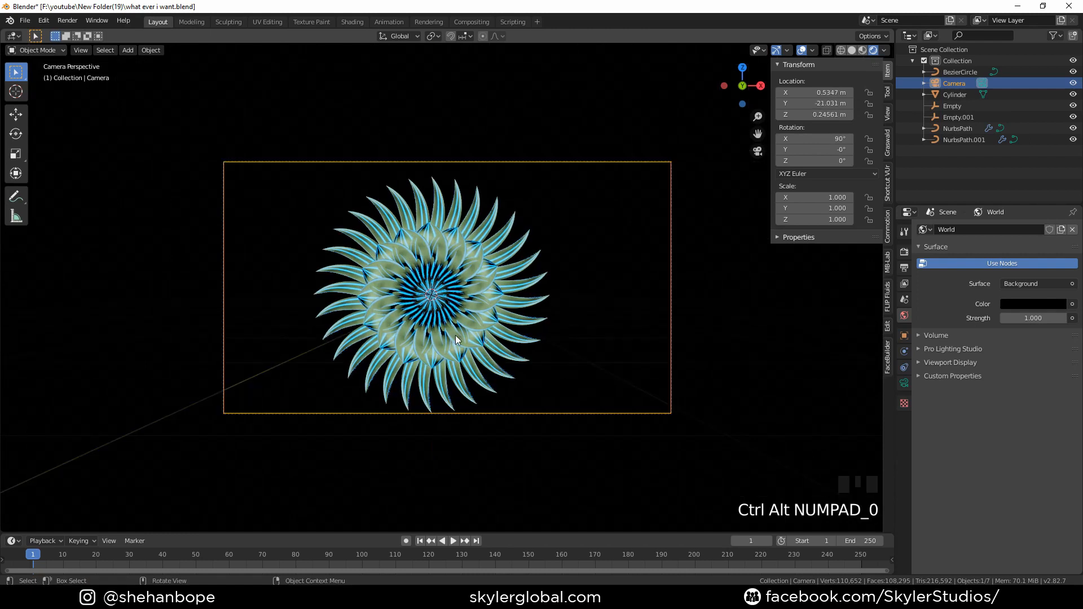
click(955, 94)
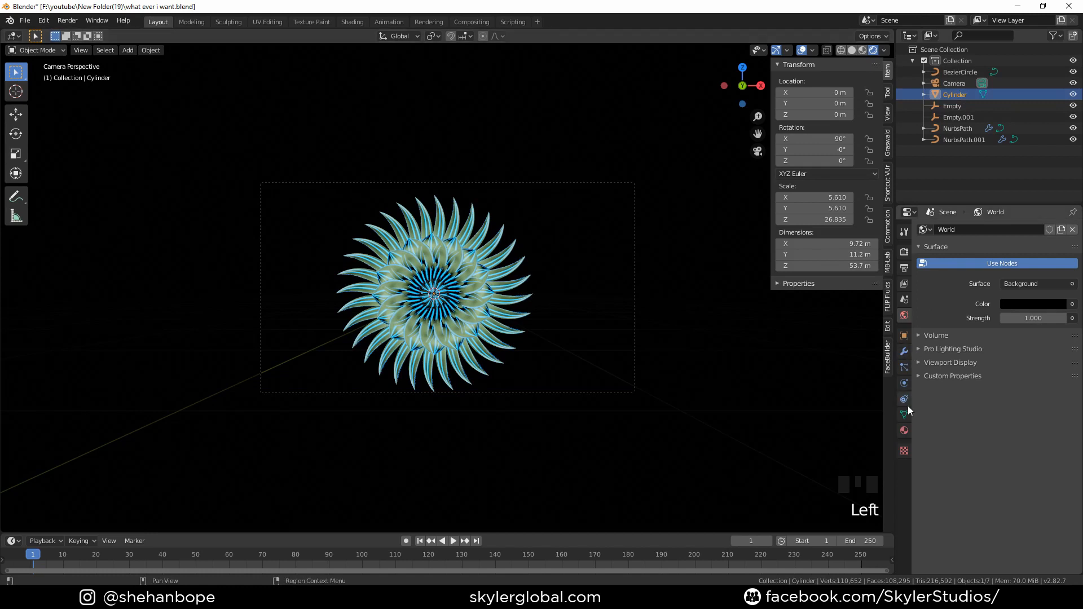
Enable Ambient Occlusion, Bloom and Screen Space Reflections in the Eevee render properties
click(902, 431)
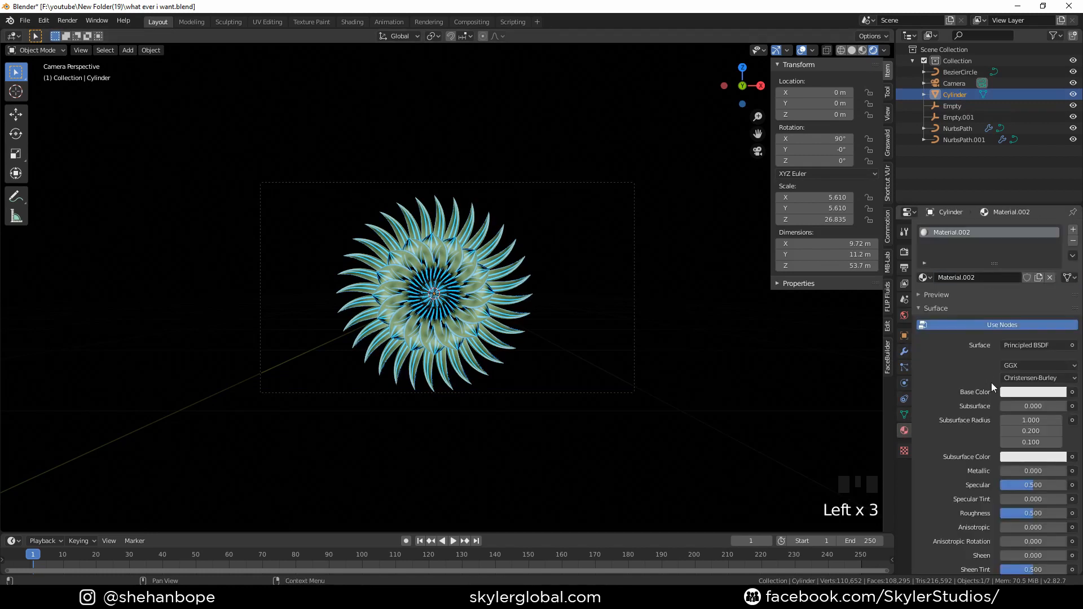
click(1032, 426)
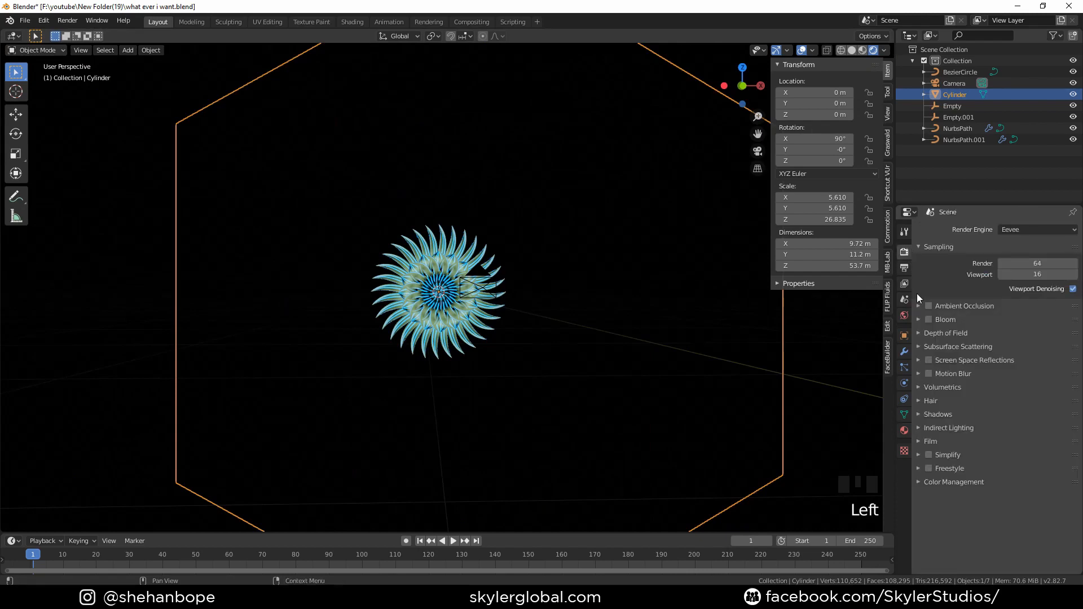
click(929, 319)
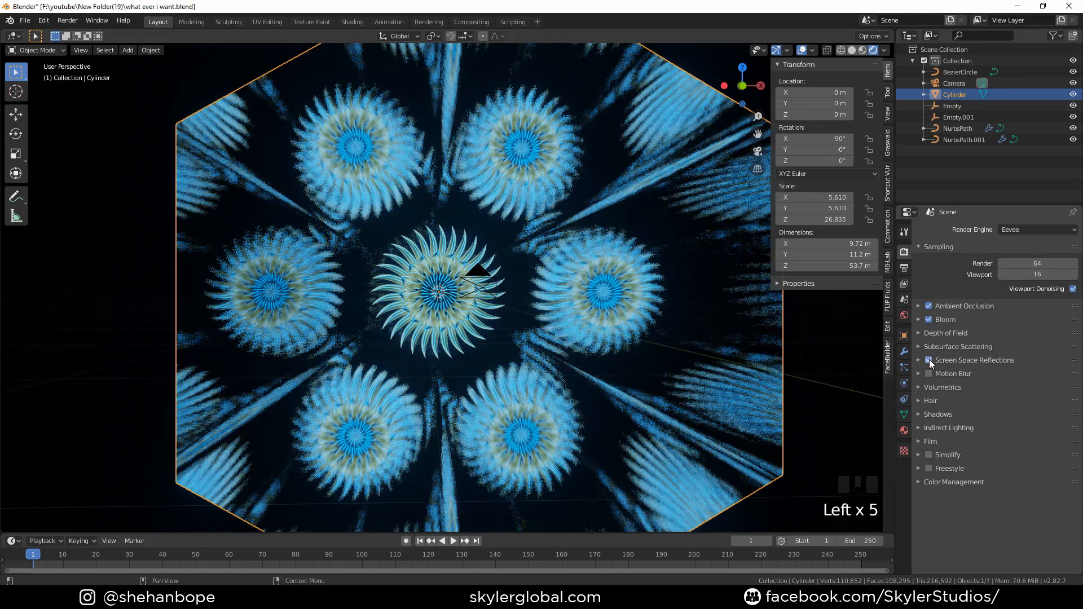
click(920, 360)
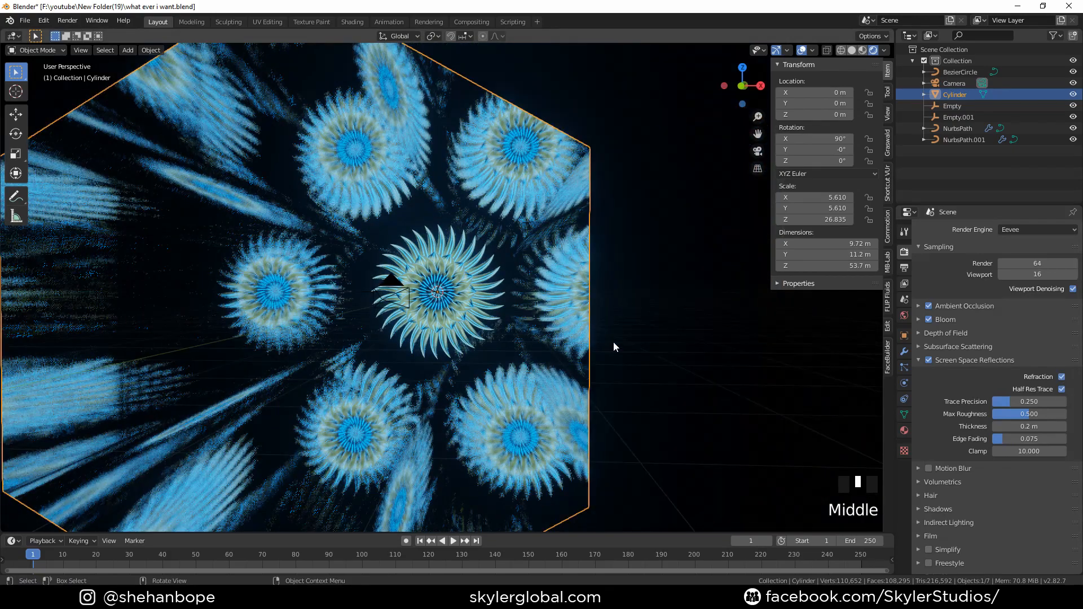
Shift the camera sideways and pull it back along Y to fit more reflected flowers
scroll(up, 3)
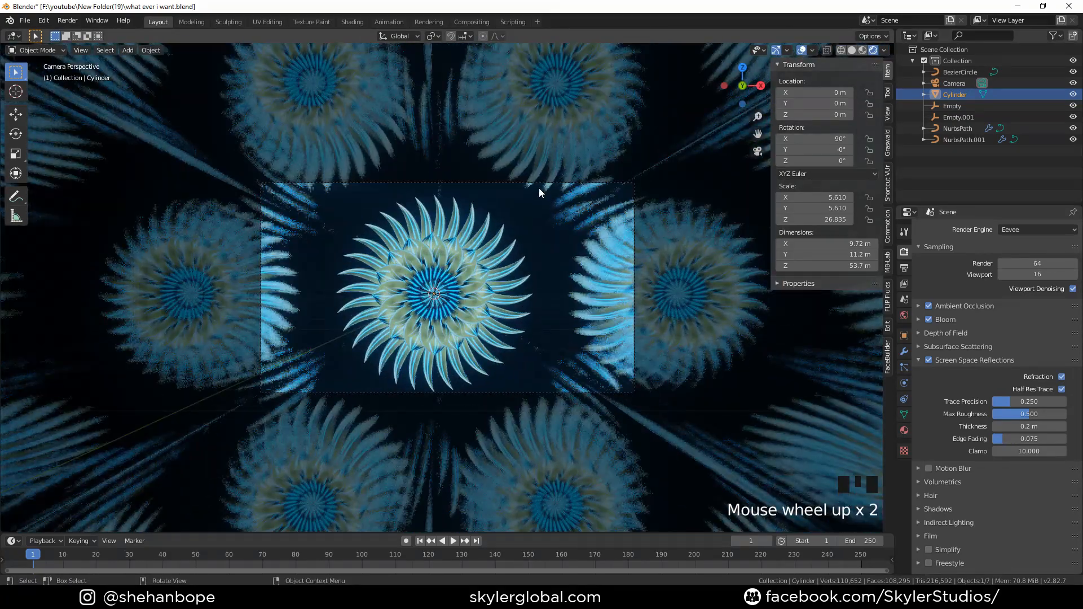
key(g)
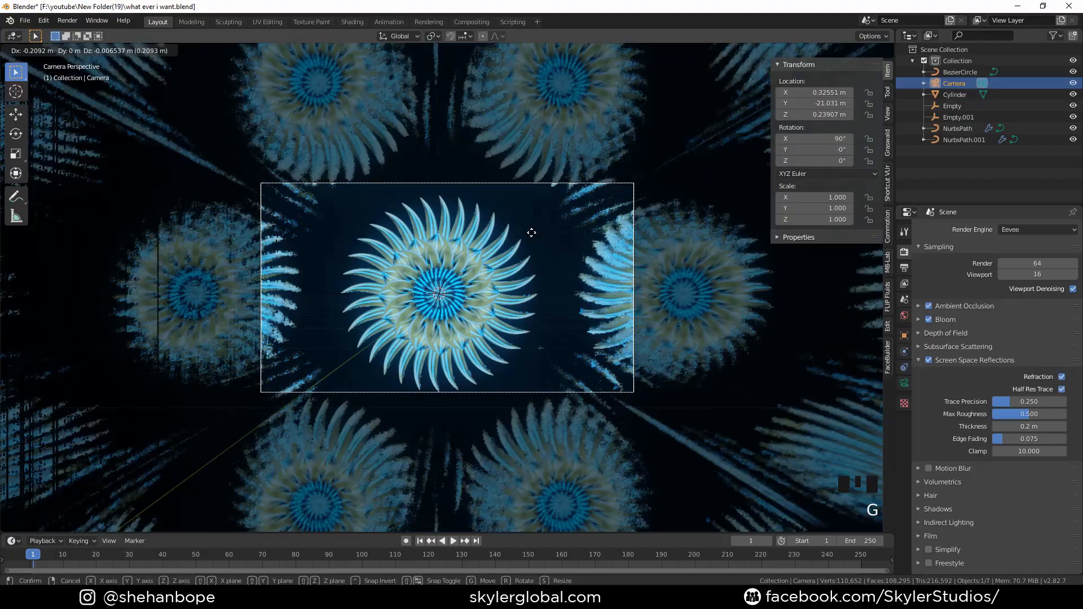
mouse_move(480, 237)
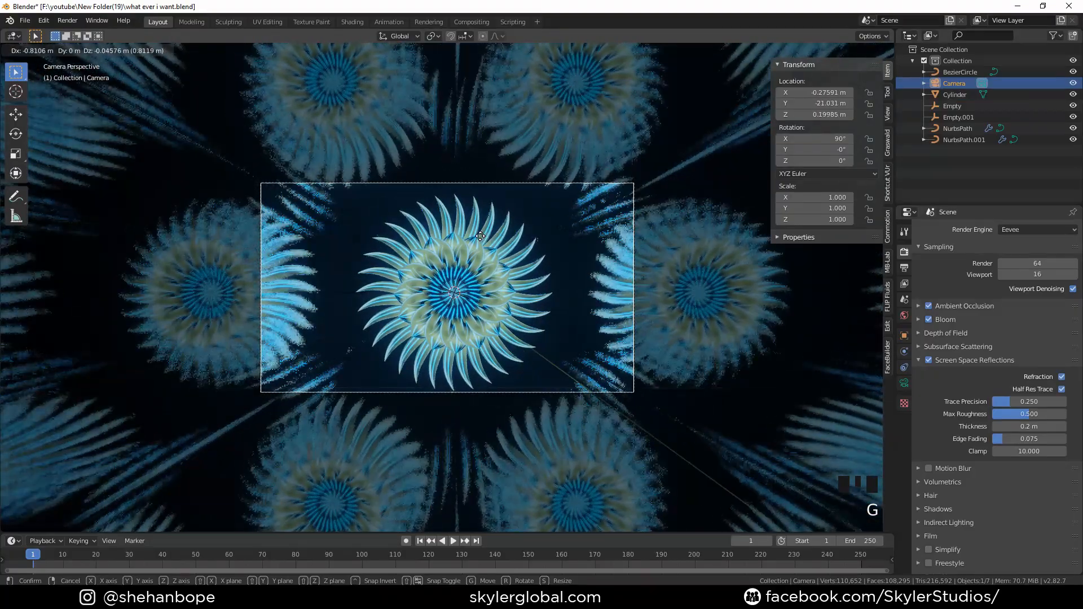
mouse_move(495, 190)
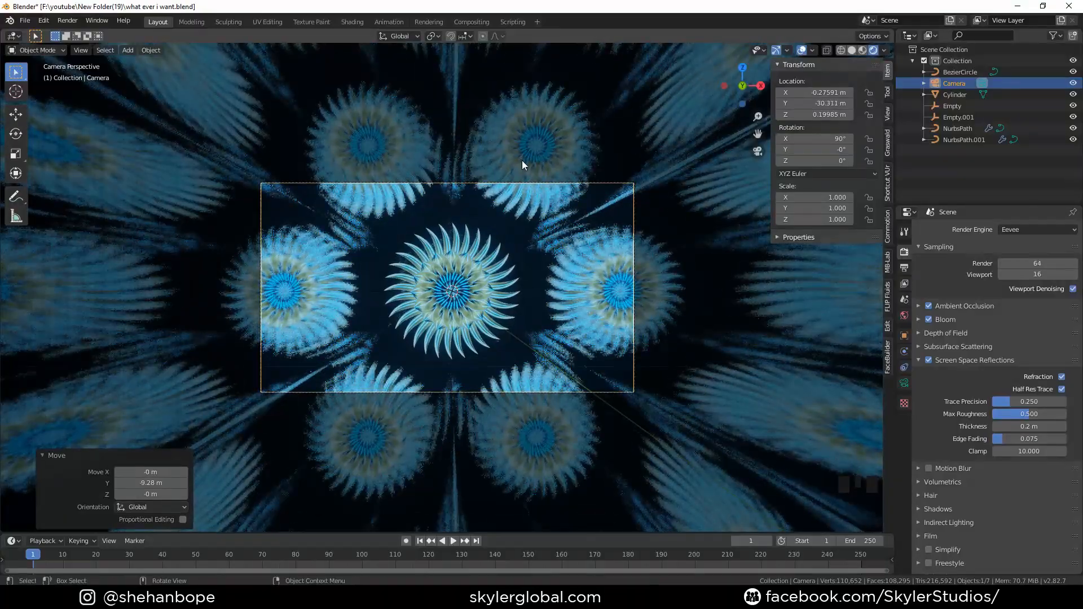
key(s)
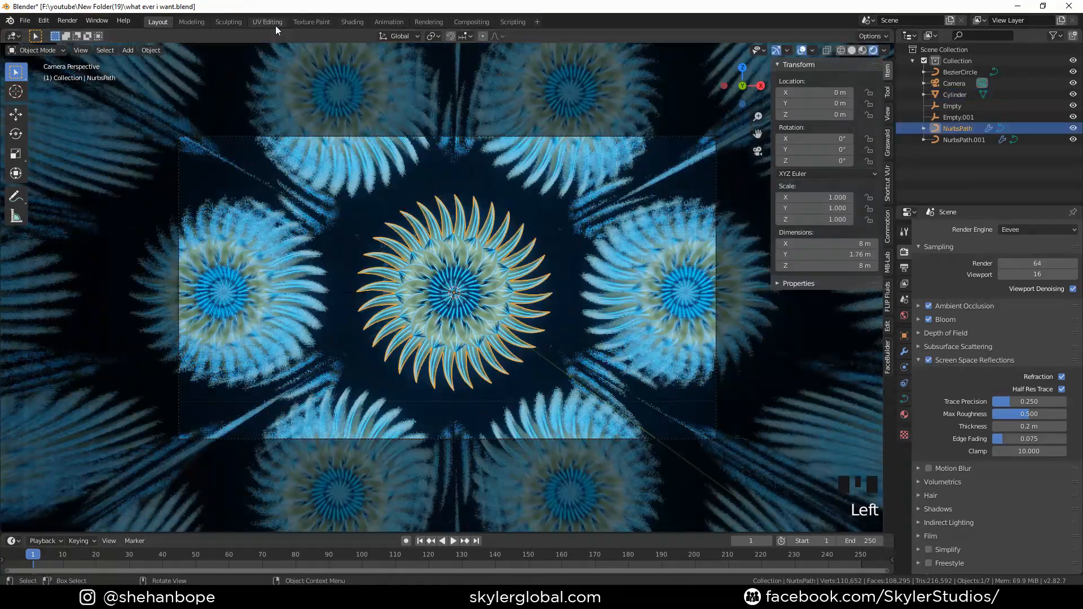
Visit the Shading workspace, then return to the Layout workspace with render settings shown
click(352, 21)
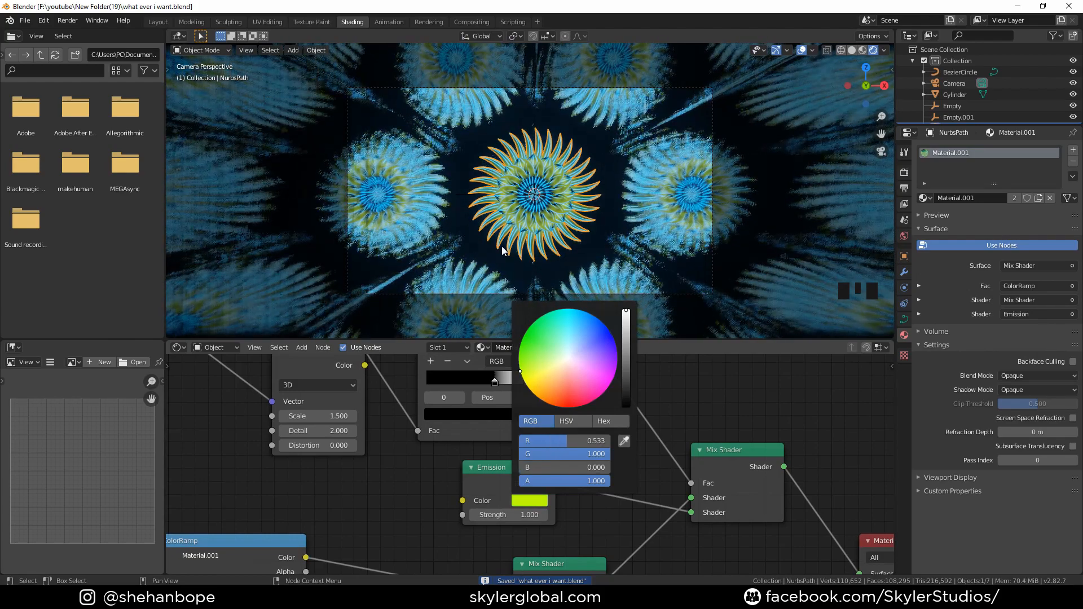
scroll(up, 3)
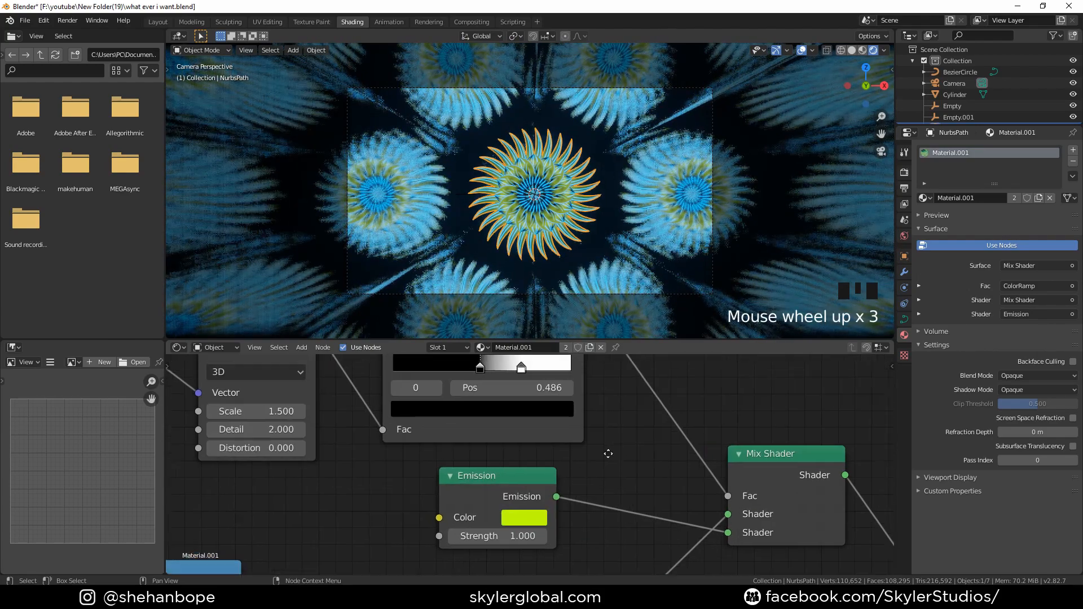
click(158, 21)
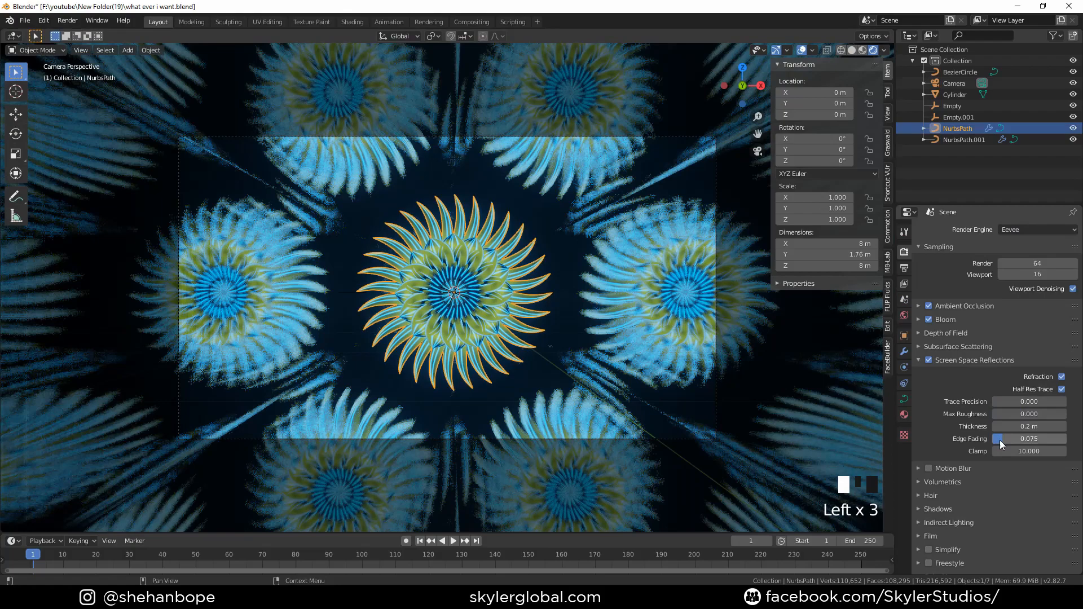
Zero the Screen Space Reflections edge fading and change the animation end frame to 179
click(1028, 439)
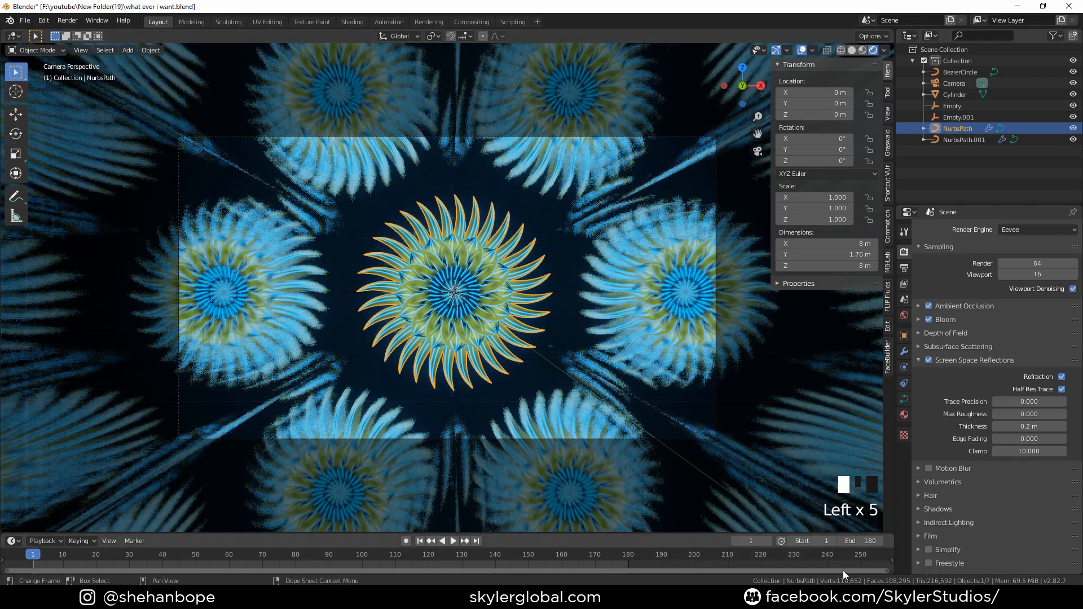
click(847, 540)
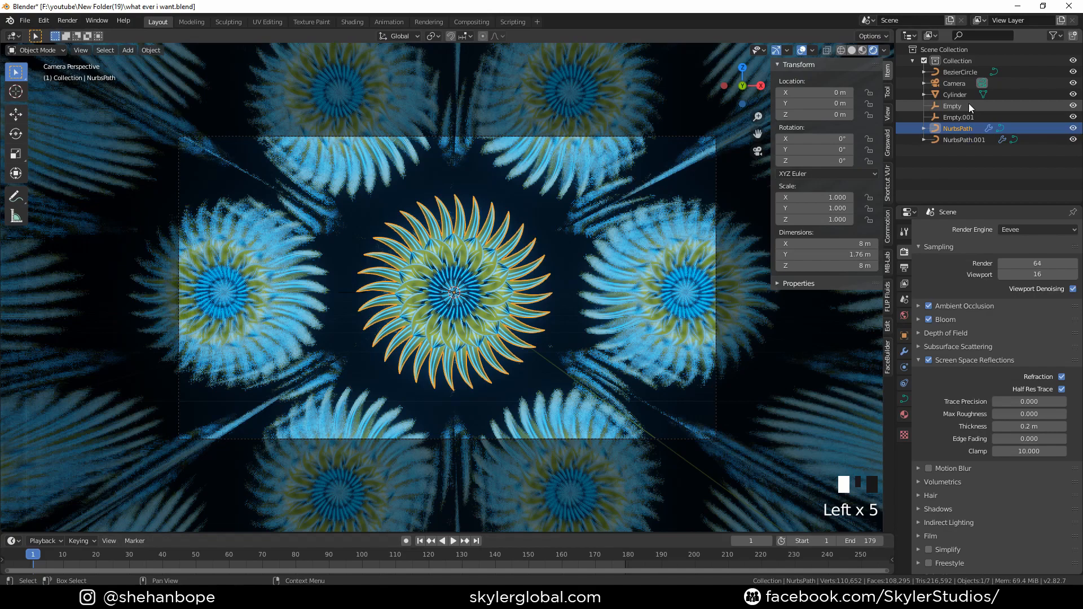
click(952, 106)
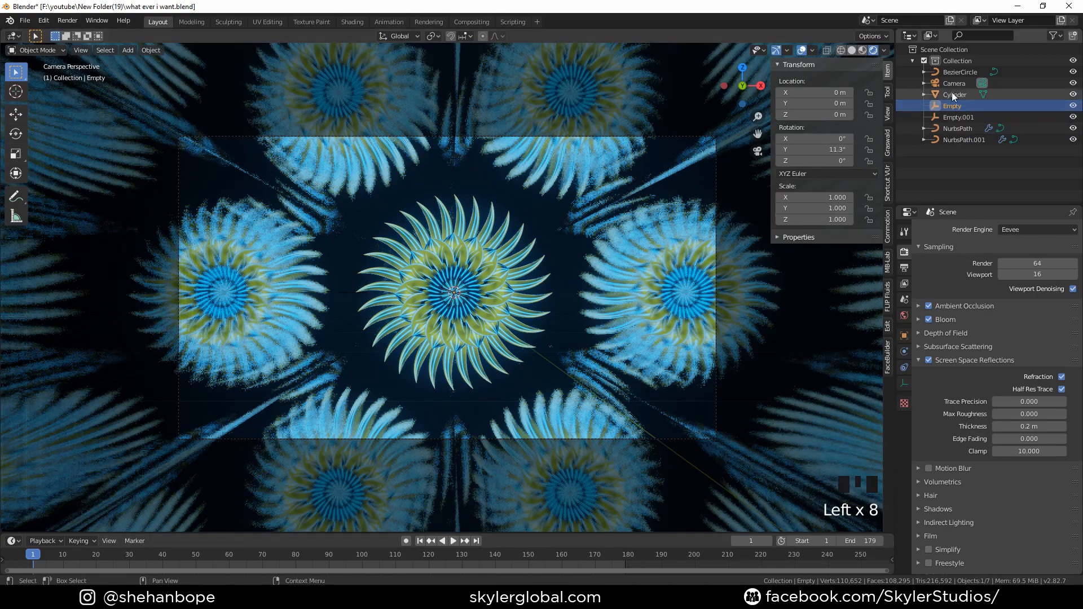
Keyframe Empty.001's rotation at frames 1 and 180, turning it to 59.6° at frame 91
key(r)
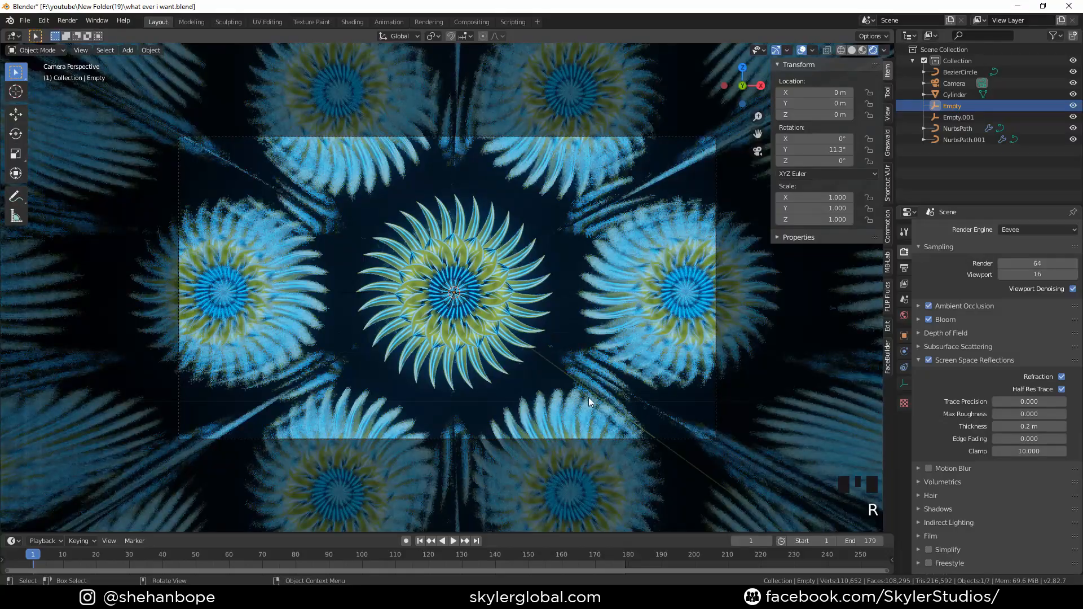
key(s)
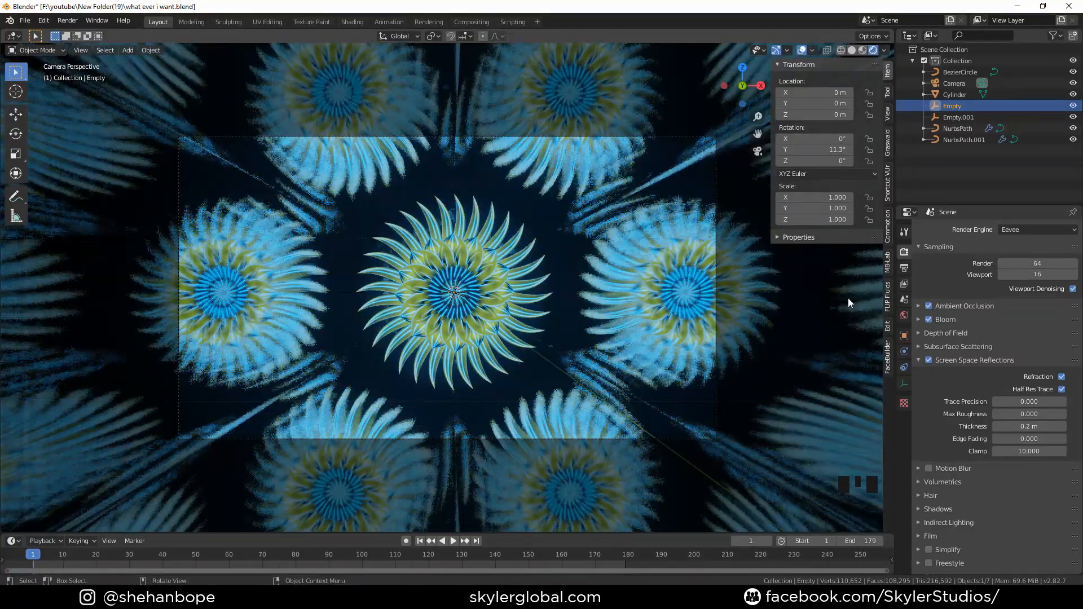
key(g)
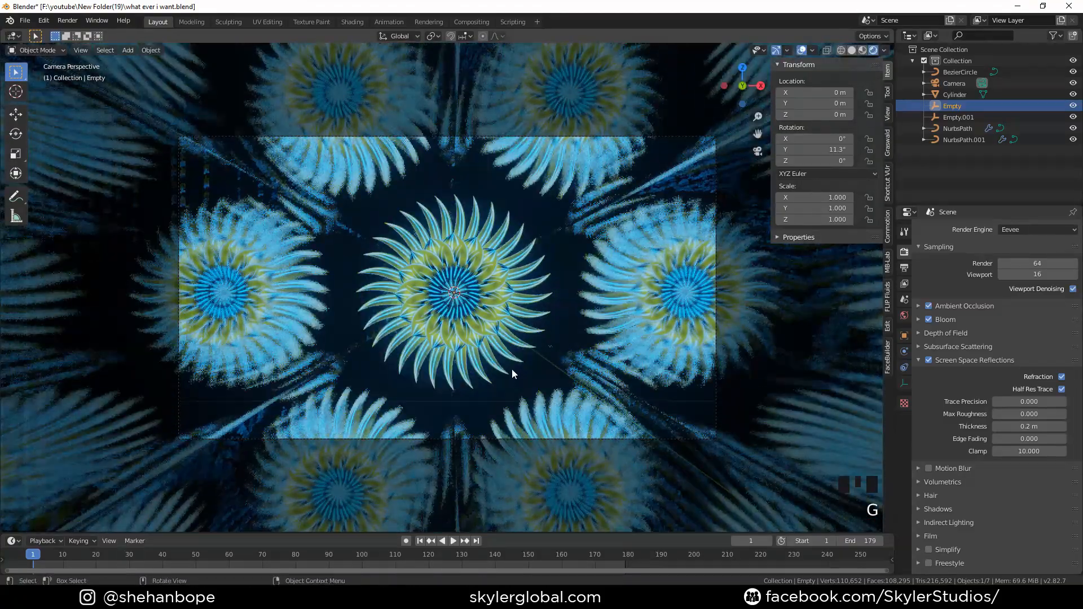
scroll(up, 3)
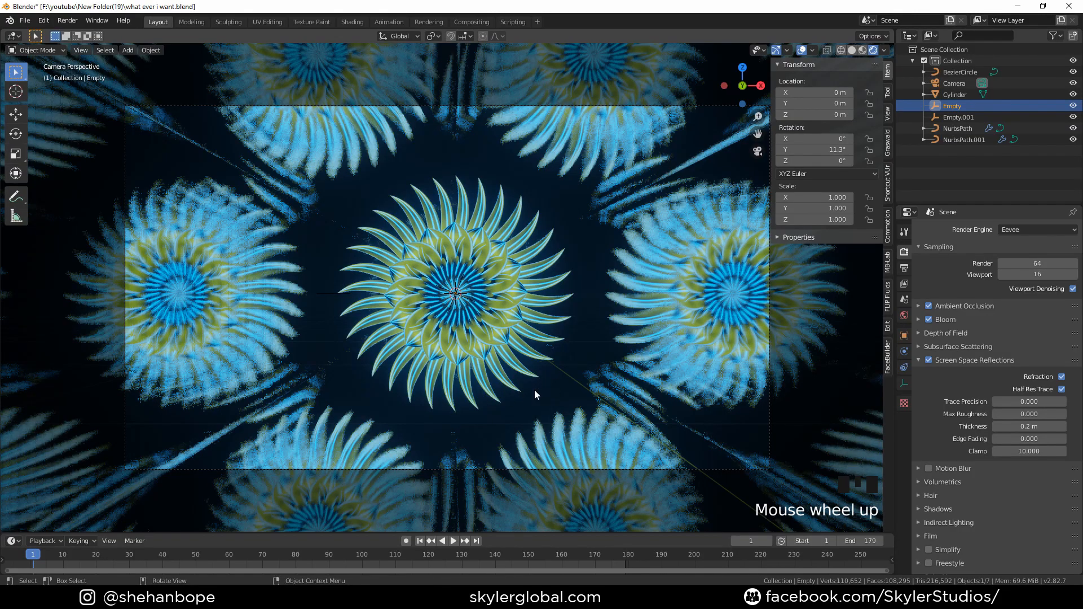
key(r)
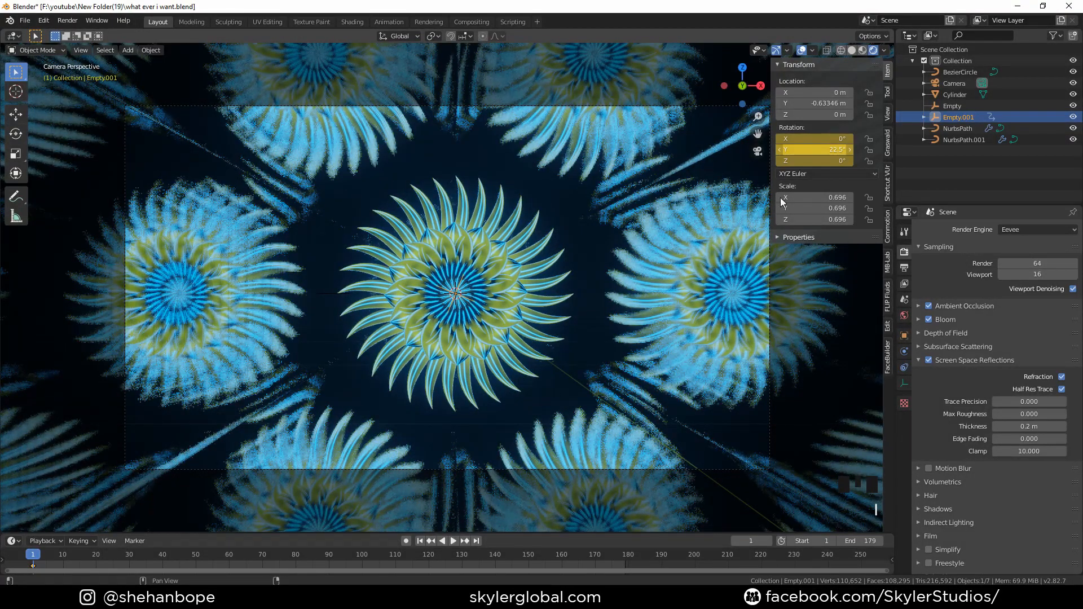
click(627, 554)
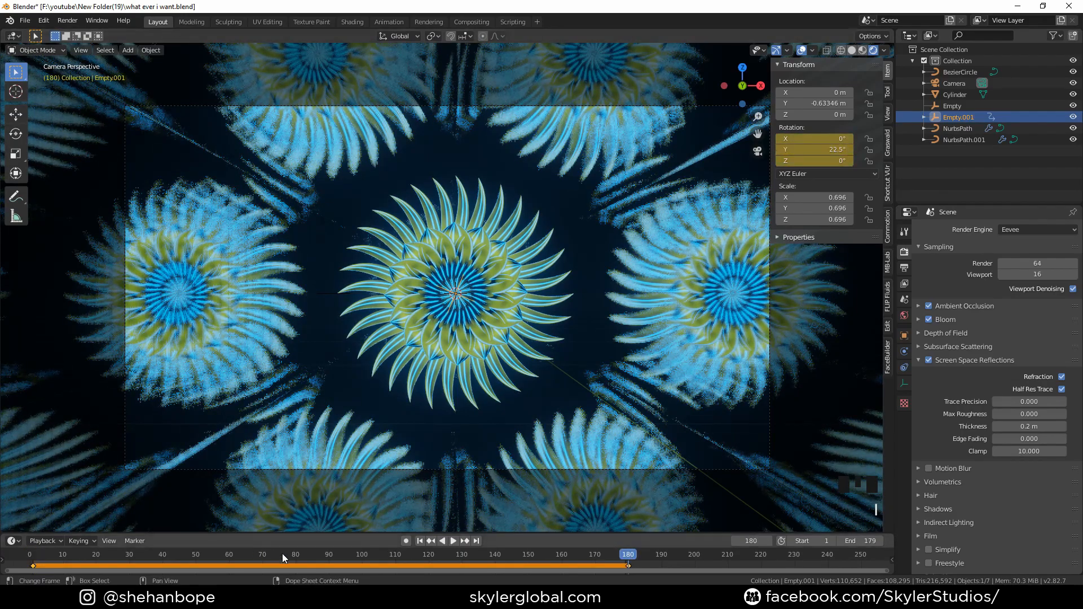
key(s)
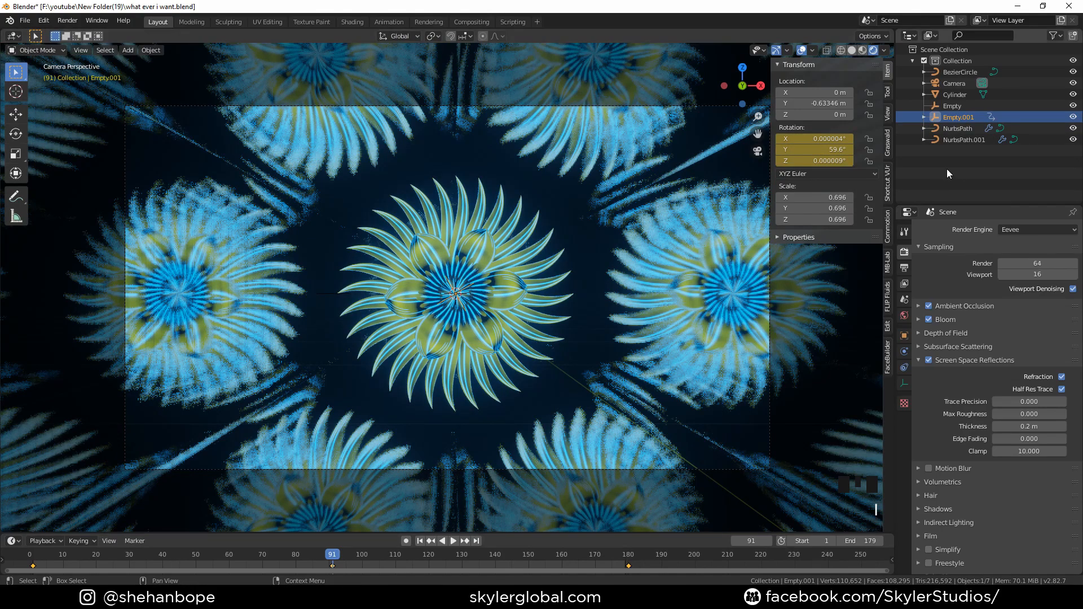
Key the Empty's Y rotation at frames 1 and 180, then changed values at 87 and 140
click(952, 105)
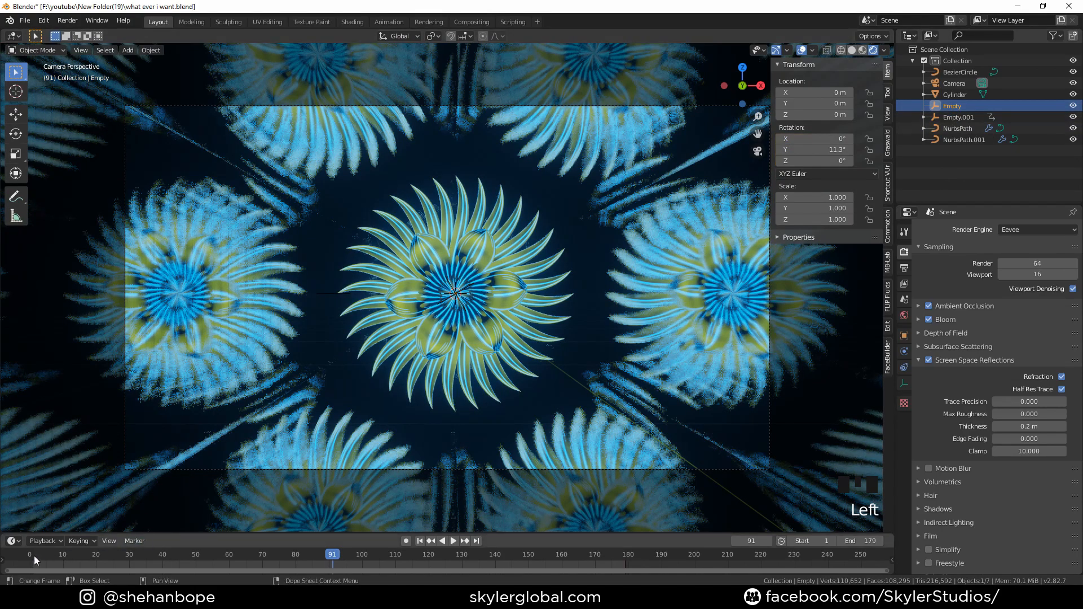
click(419, 541)
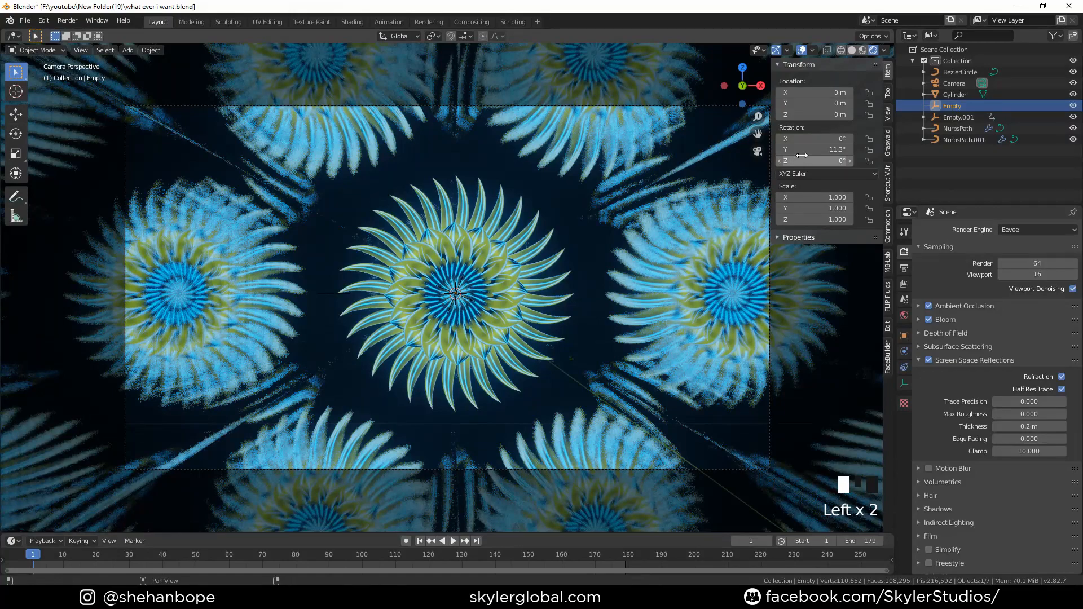
click(630, 554)
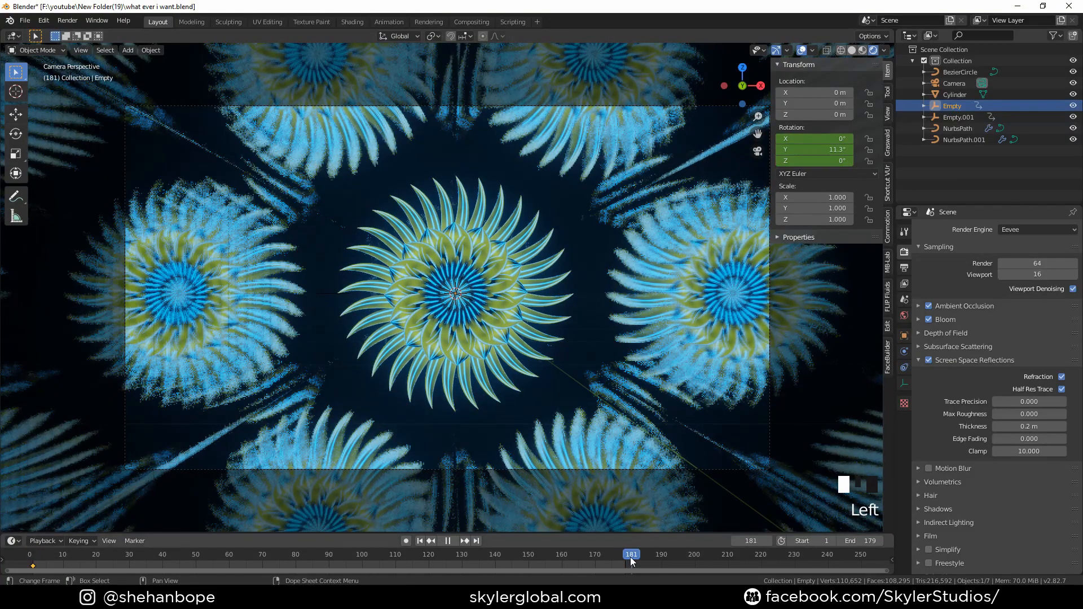
click(452, 542)
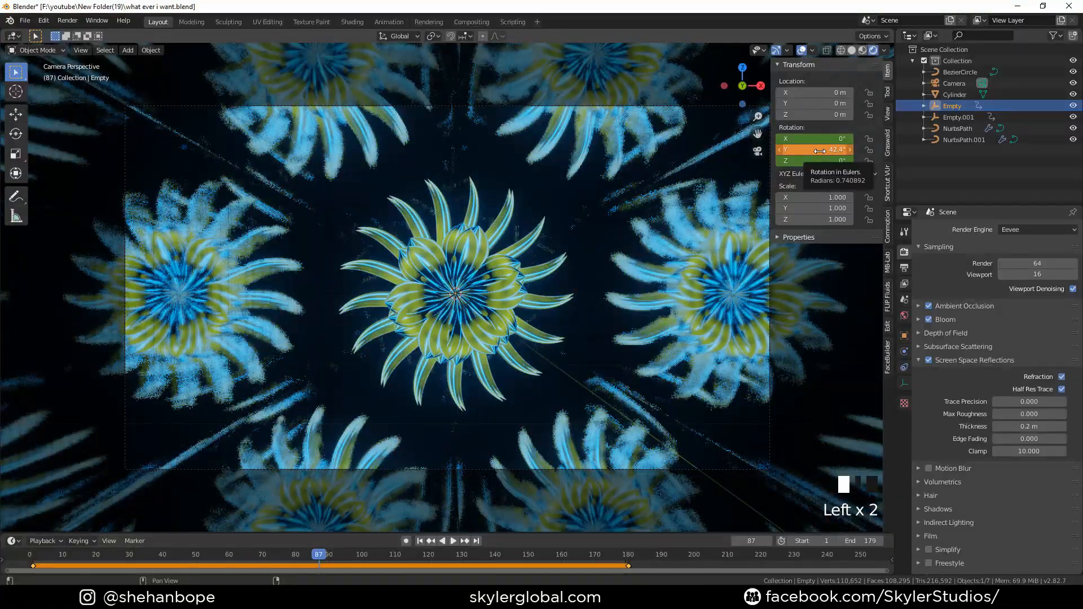
key(space)
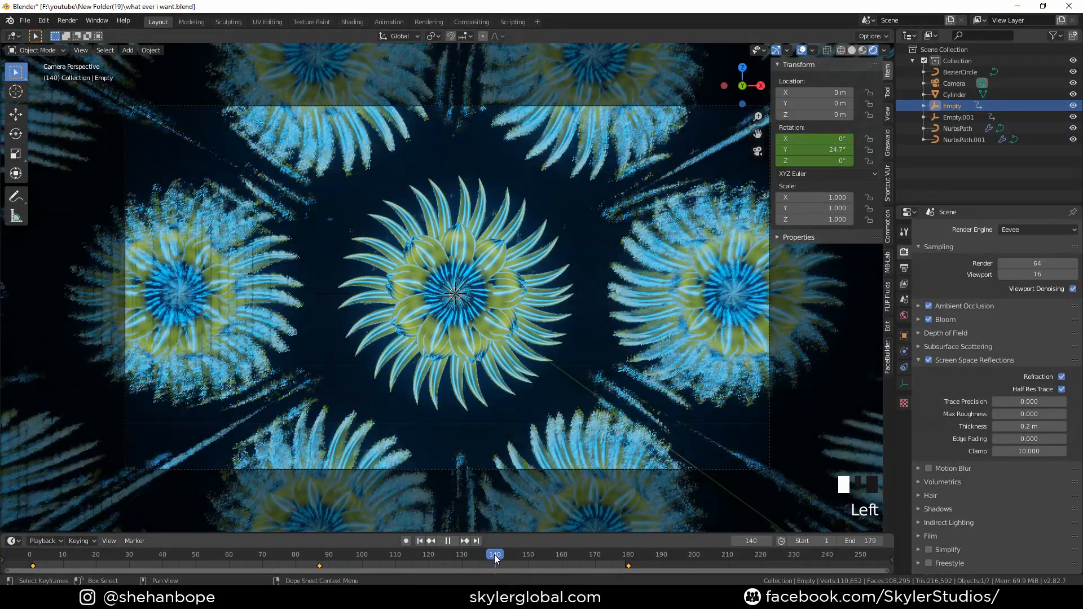
click(447, 541)
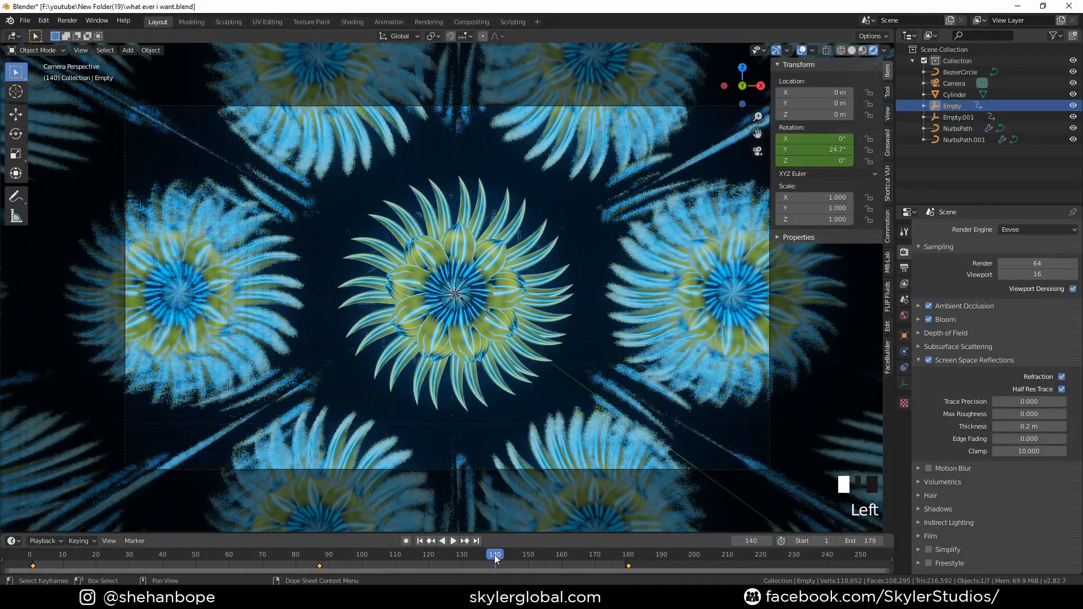
key(s)
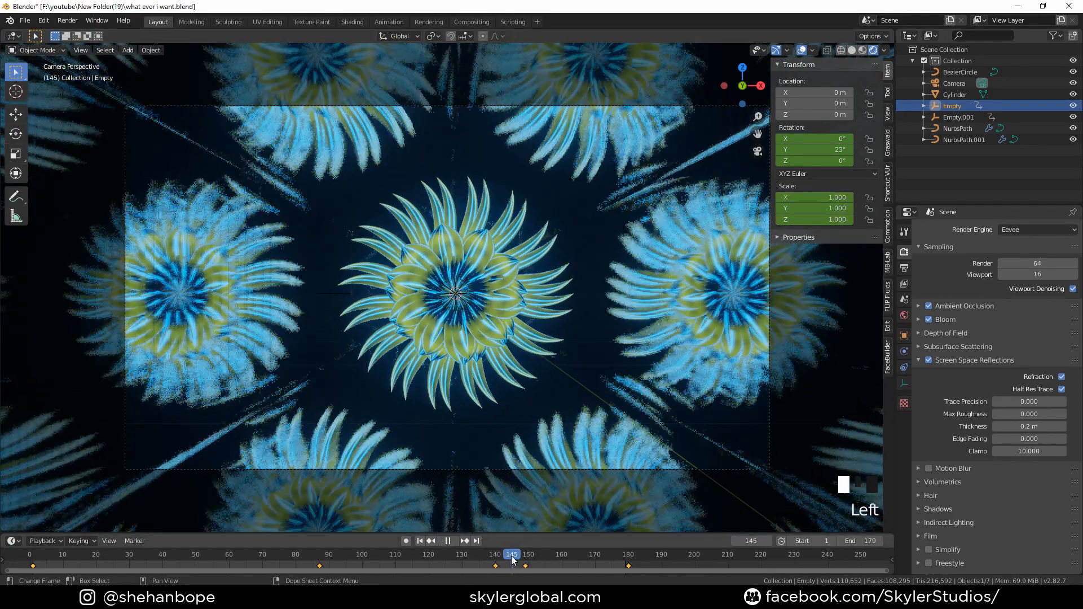
Scale the Empty to 1.073, keyframe it, and duplicate the scale keys across frames 144–160
key(s)
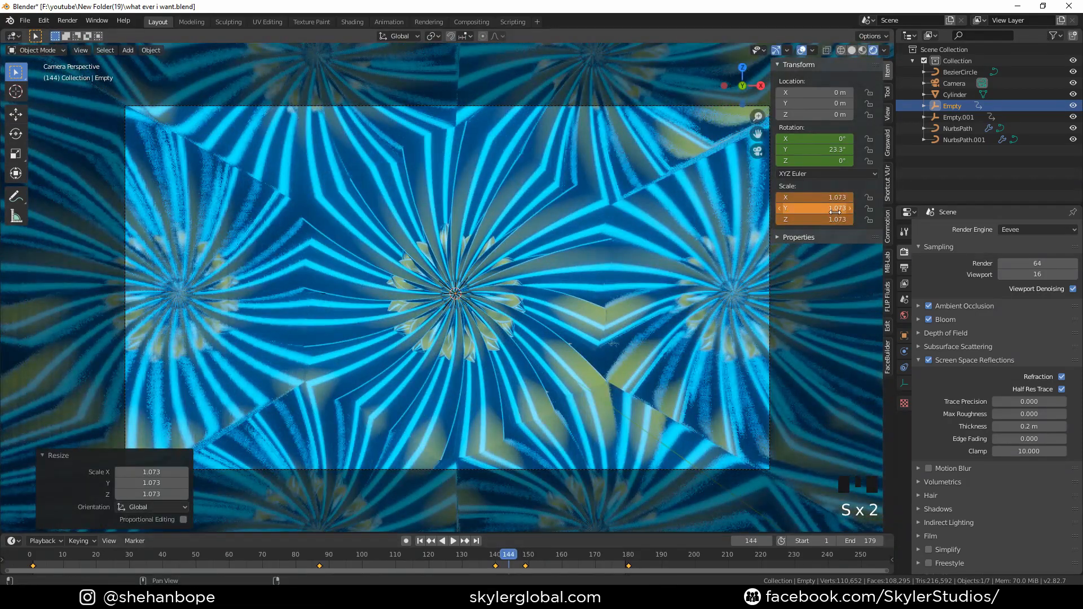
key(space)
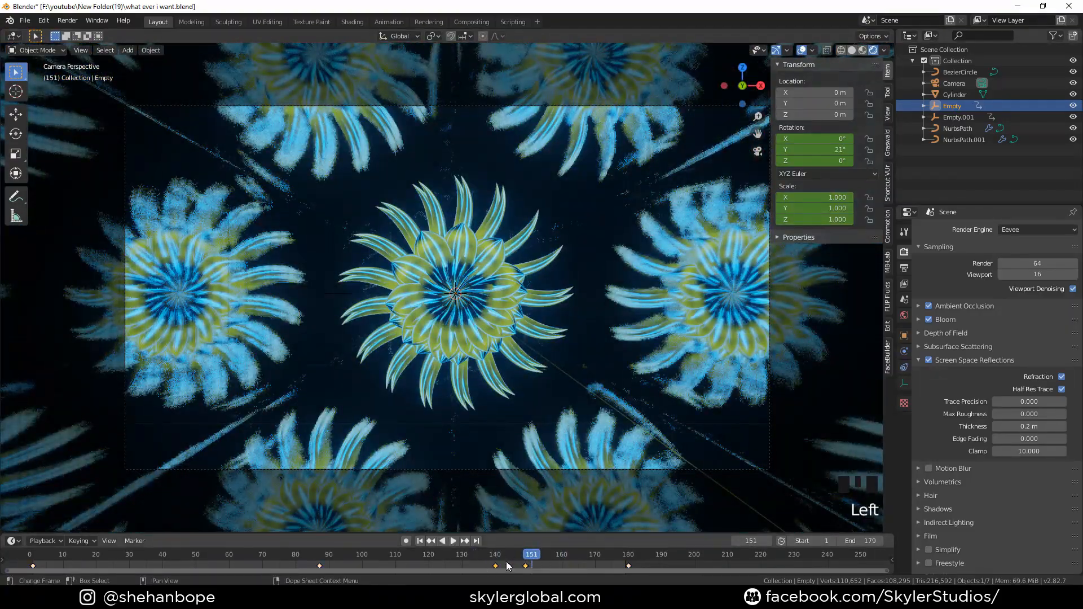
key(shift+d)
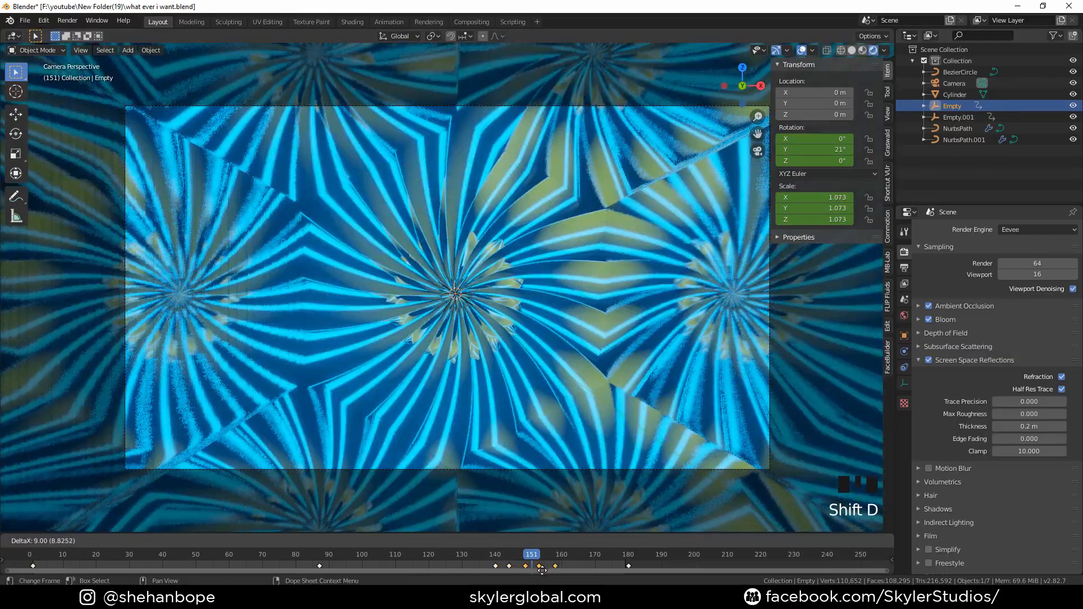
key(space)
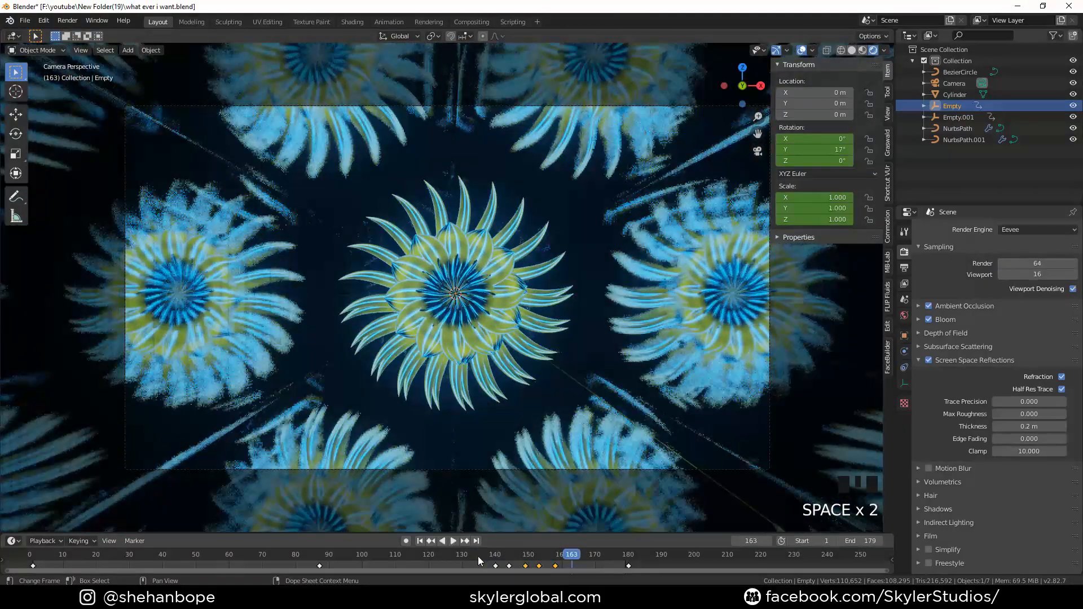
click(958, 129)
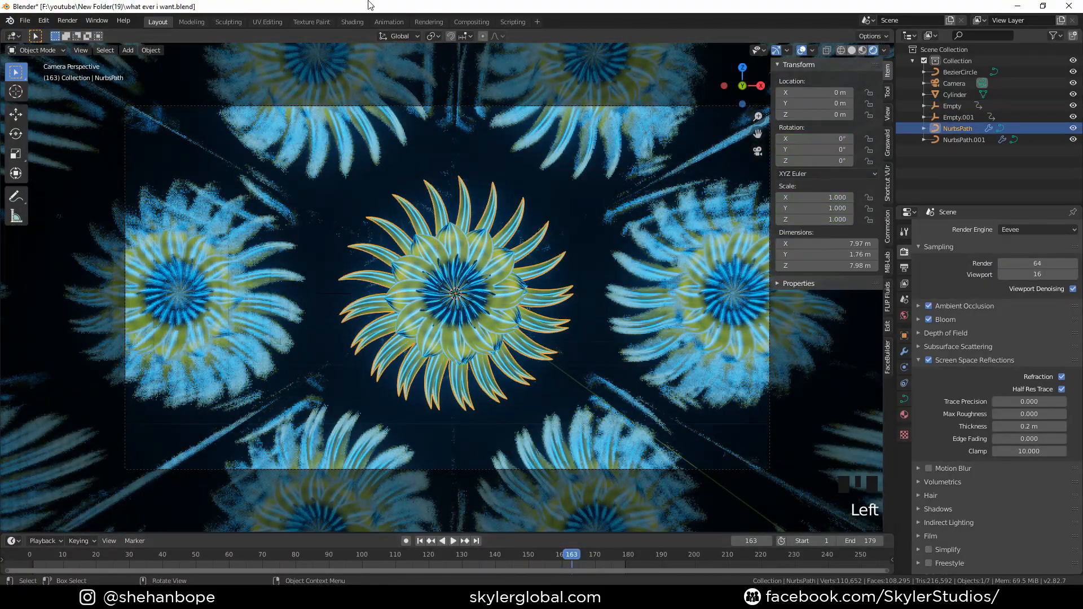
In the Shading workspace, switch the flower's Noise Texture to 4D with W 1.6 and Scale 3
click(352, 22)
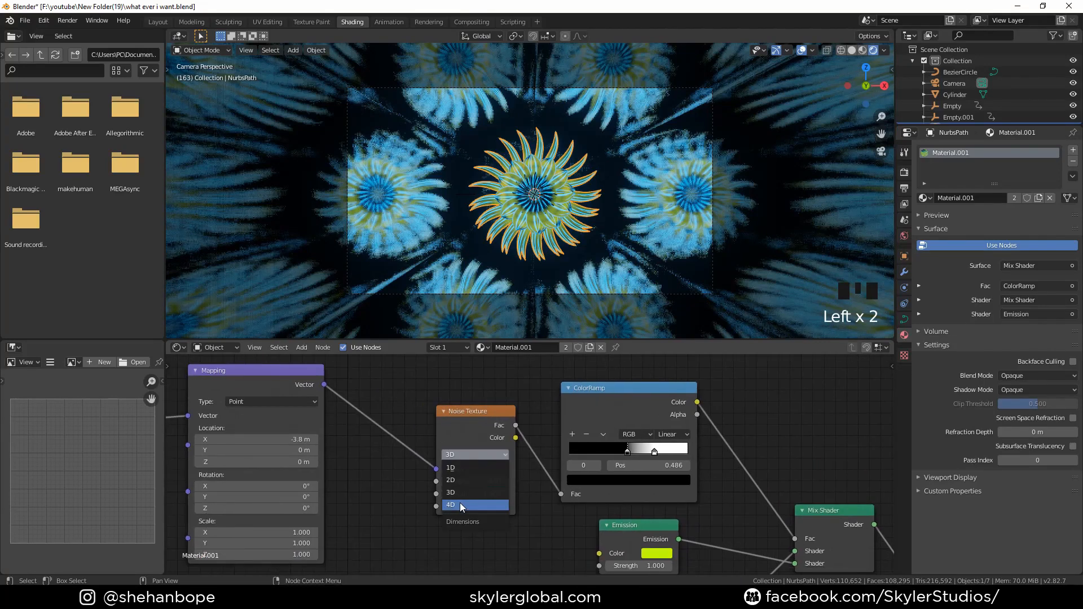
click(450, 505)
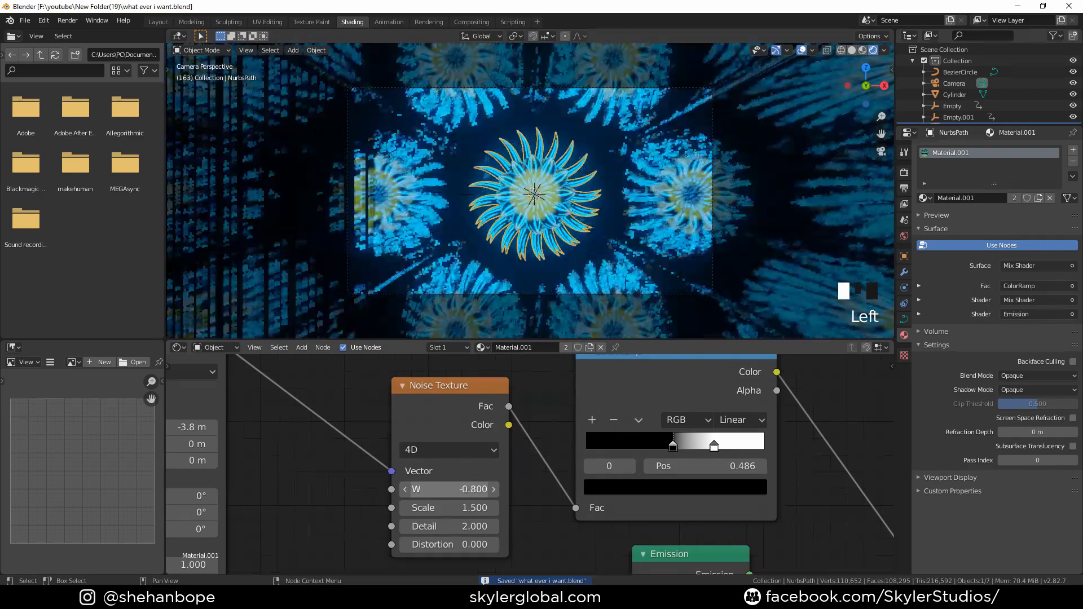
scroll(up, 3)
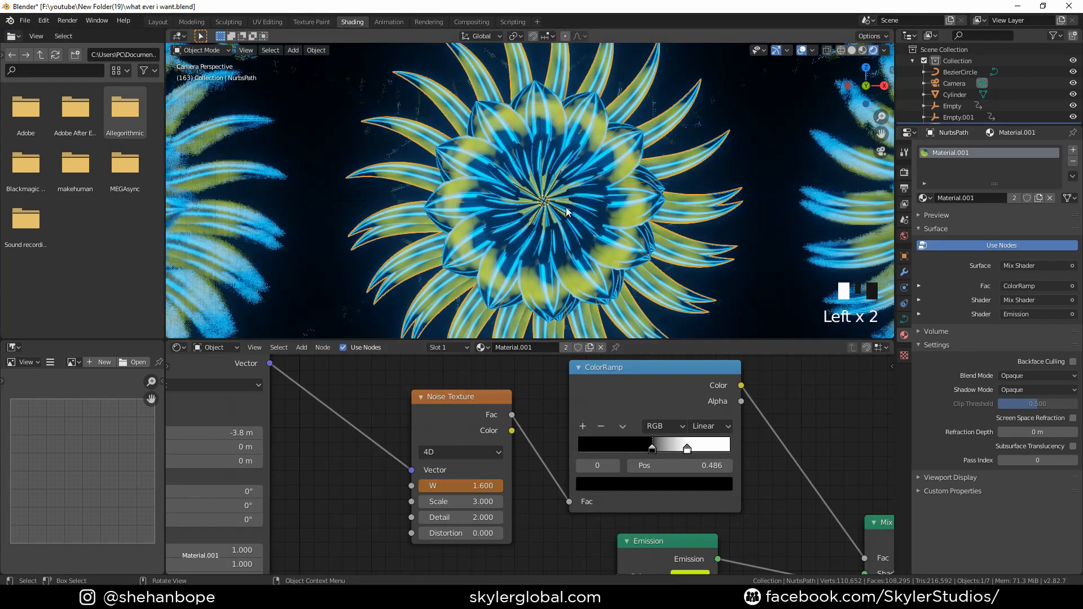
scroll(down, 3)
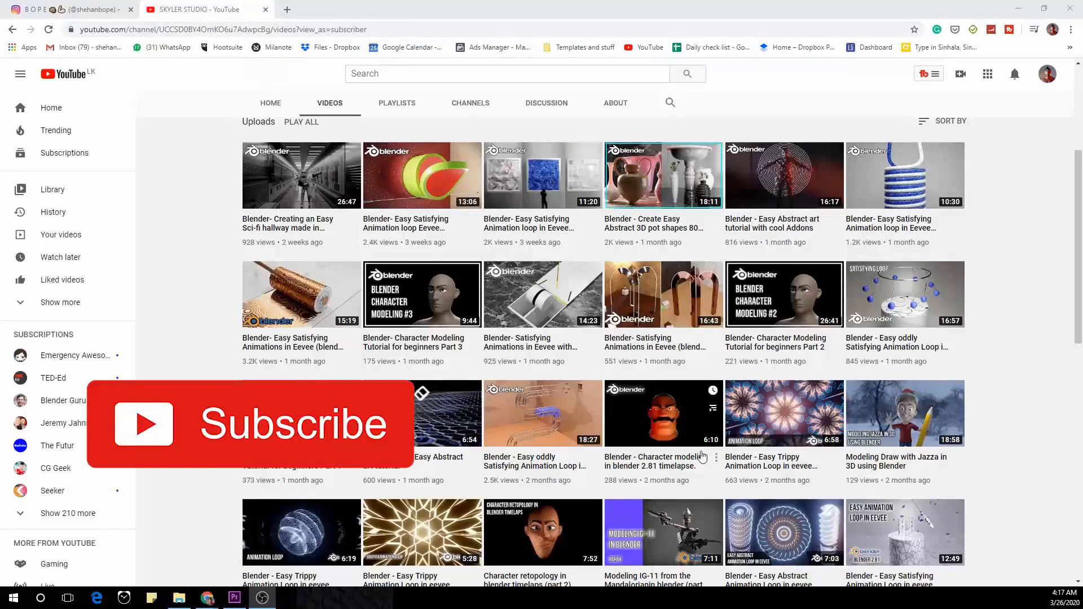
Scroll down the channel's uploads to reach tutorials from two to three months ago
scroll(down, 3)
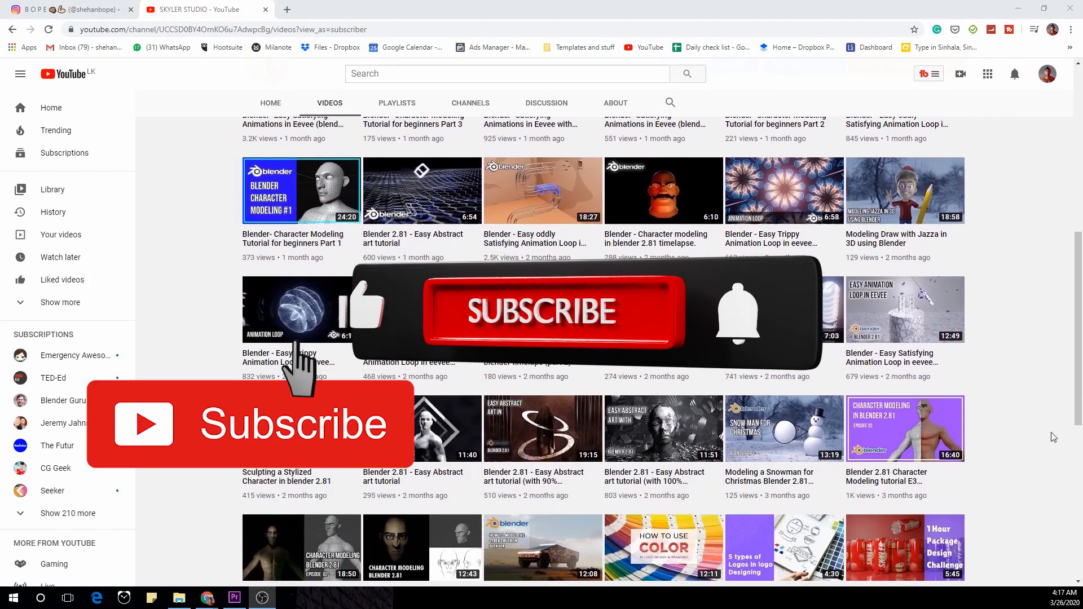